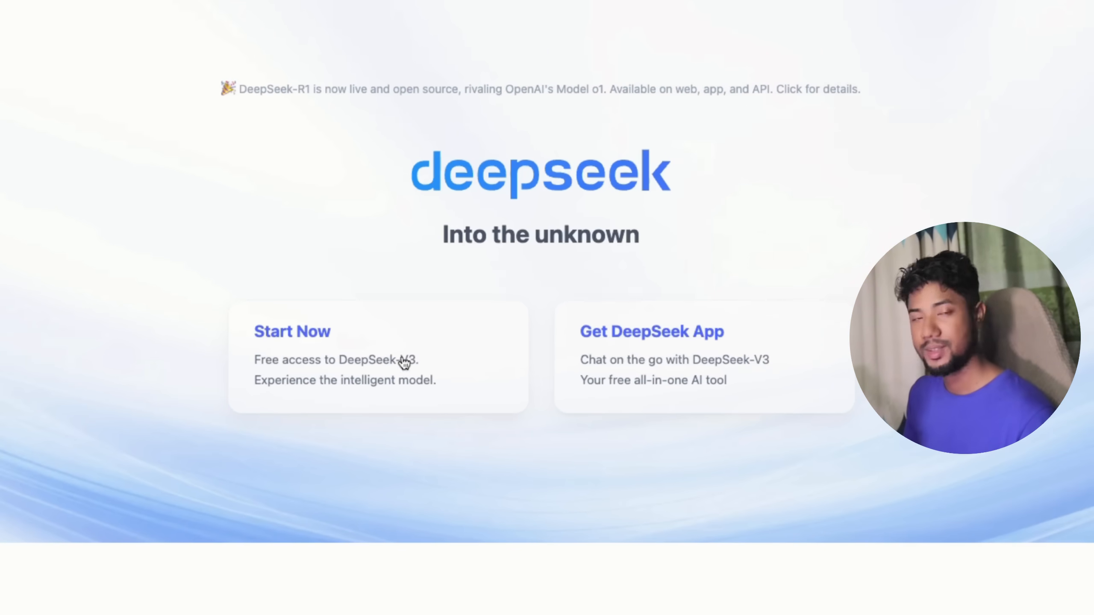
Go from deepseek.com via Start Now to the sign-in page with email, password and Google options
{"action": "left_click", "coordinate": [293, 332]}
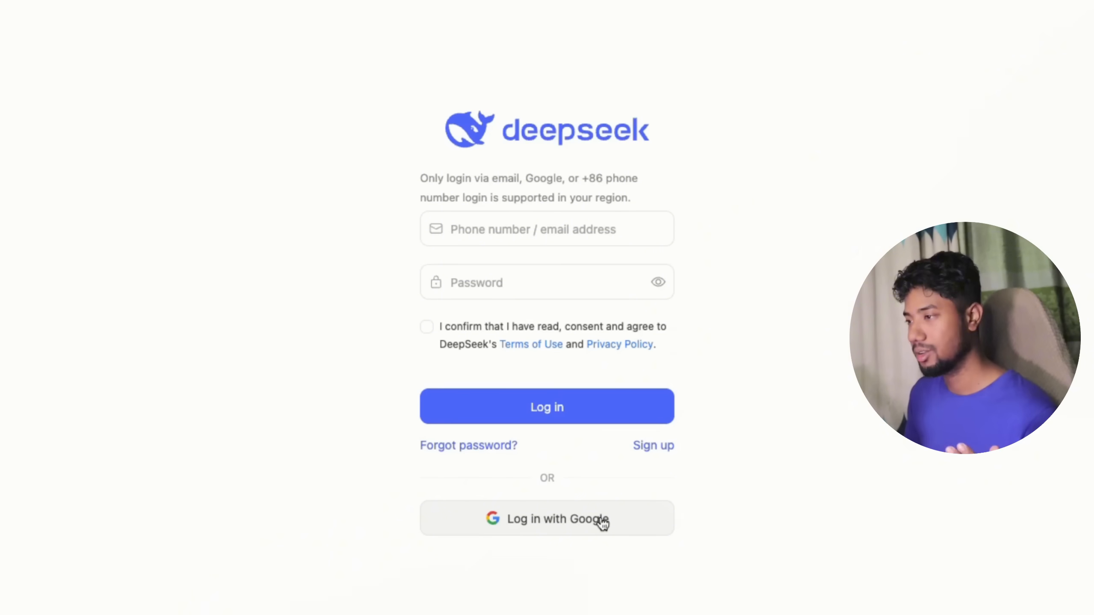
{"action": "mouse_move", "coordinate": [591, 495]}
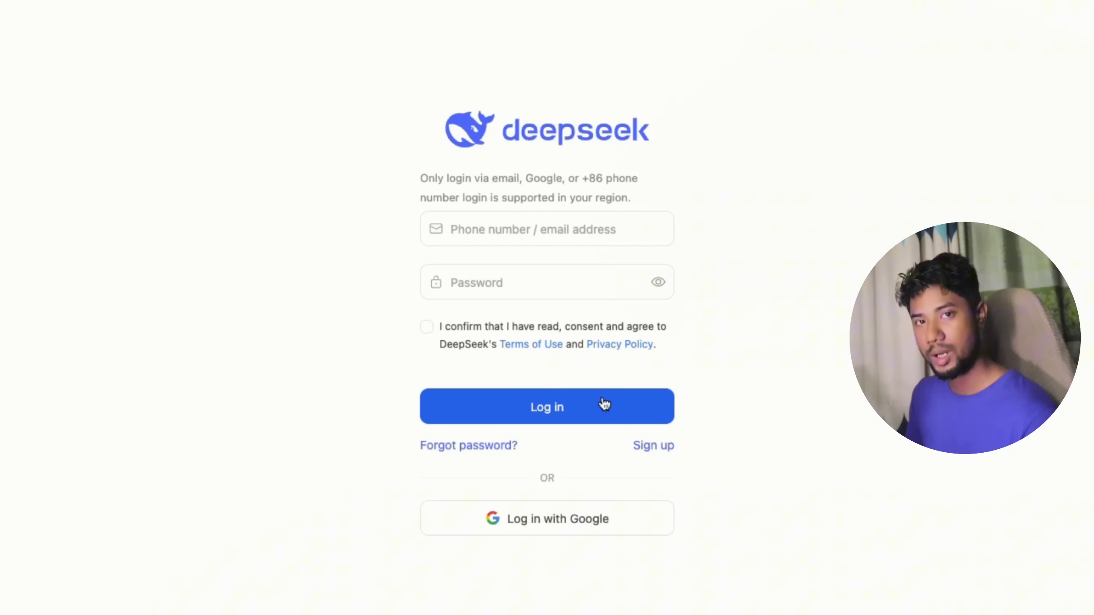
{"action": "mouse_move", "coordinate": [653, 451]}
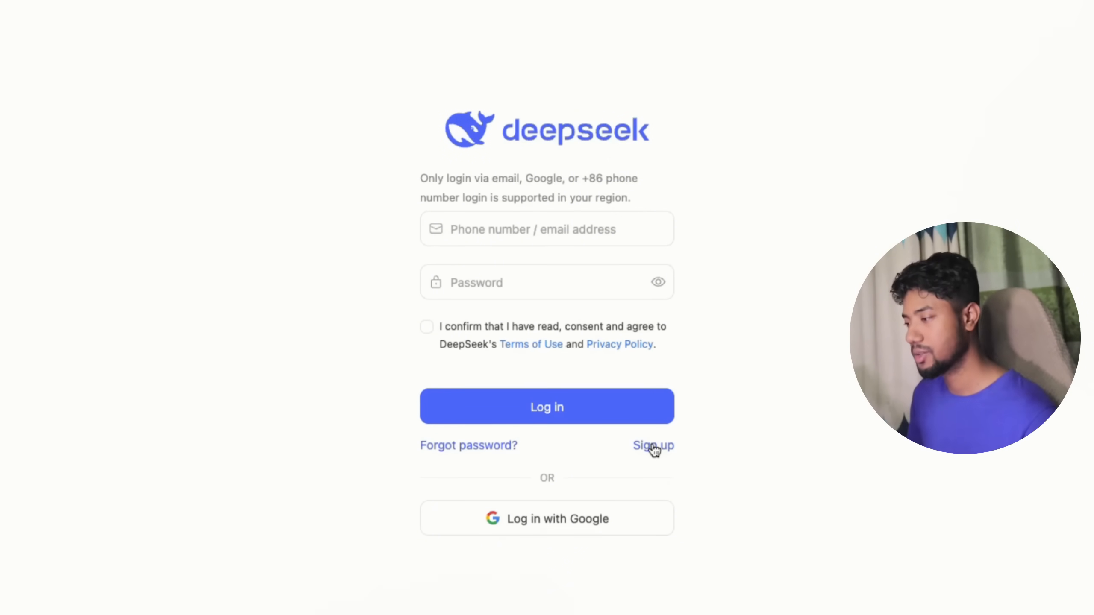
{"action": "left_click", "coordinate": [653, 446]}
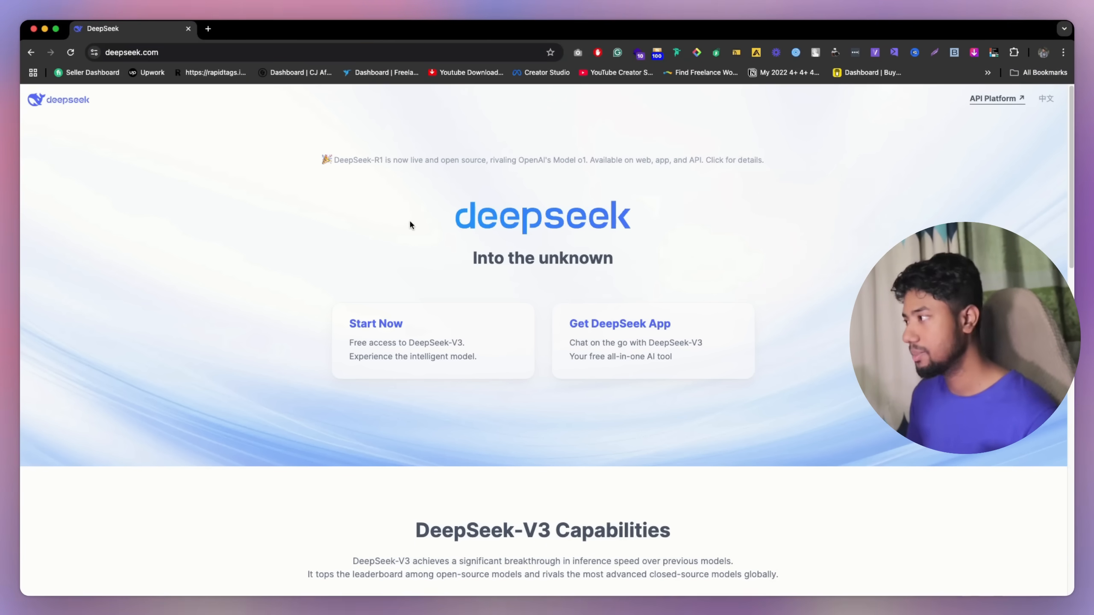
Enter the chat, review My Profile > Settings > Profile, then return to an empty new chat
{"action": "left_click", "coordinate": [208, 29]}
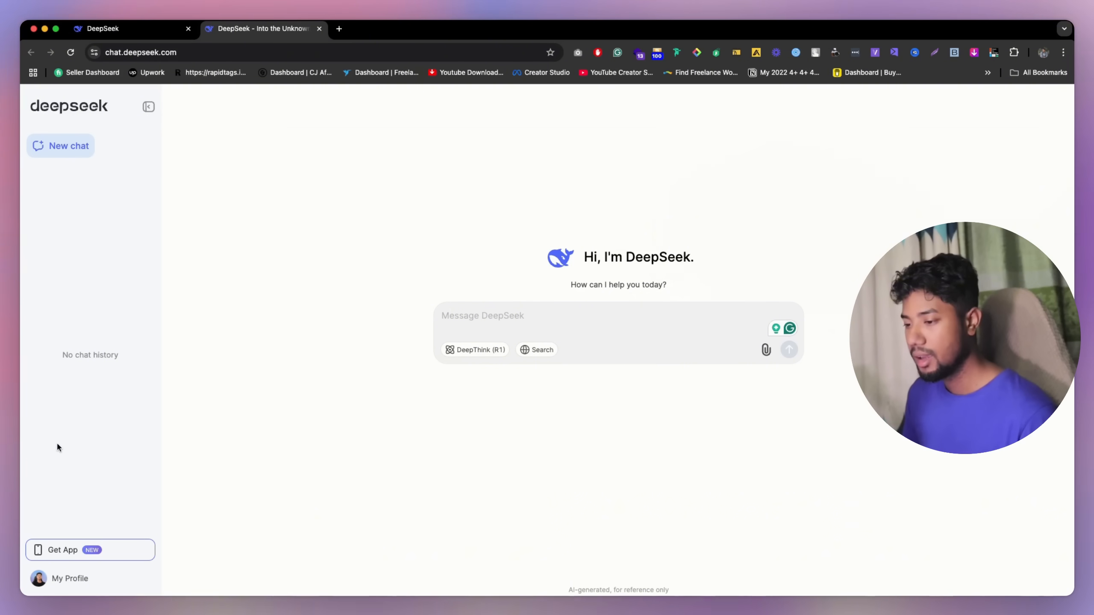
{"action": "left_click", "coordinate": [70, 579]}
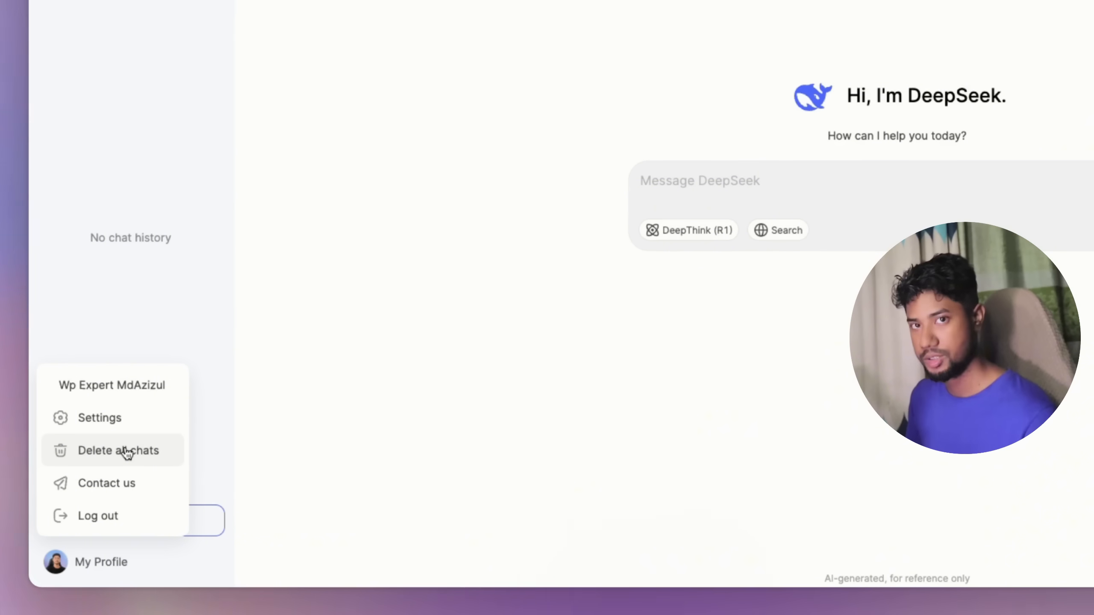
{"action": "left_click", "coordinate": [99, 418]}
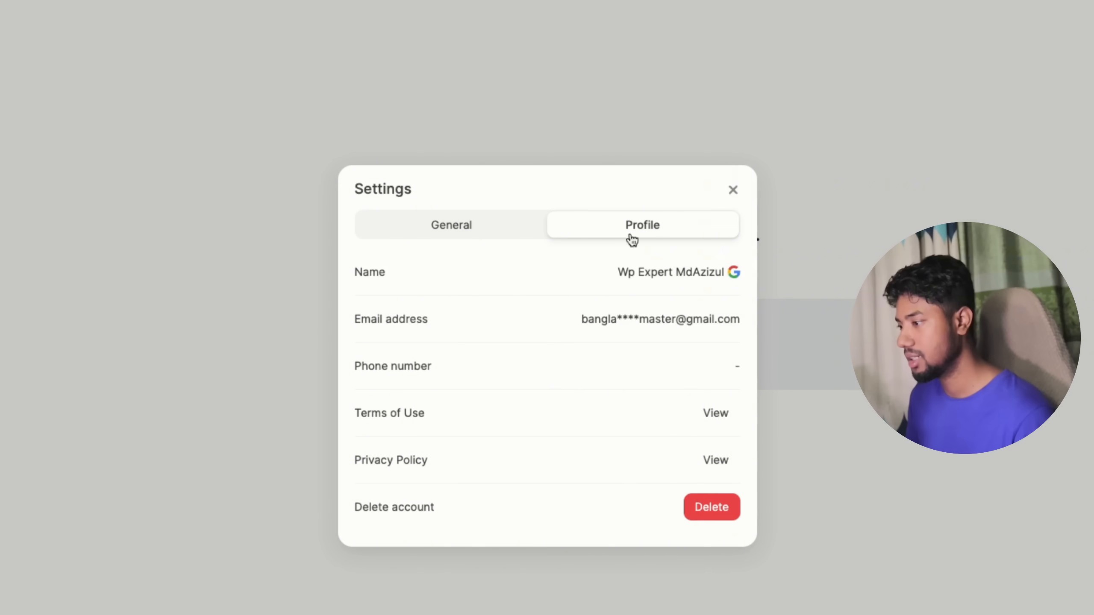
{"action": "mouse_move", "coordinate": [701, 264]}
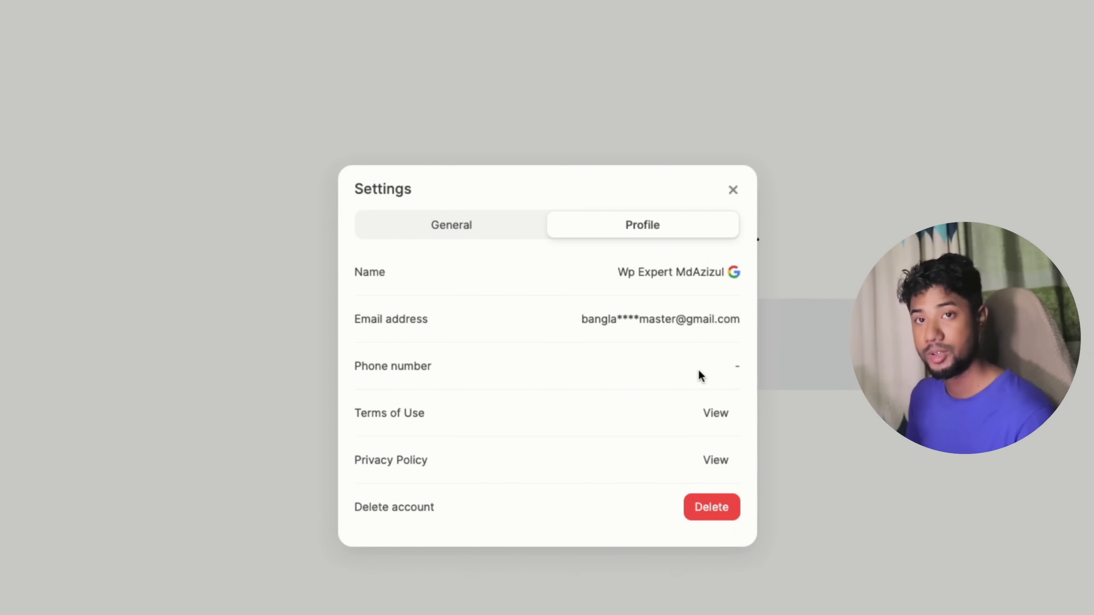
{"action": "left_click", "coordinate": [733, 189]}
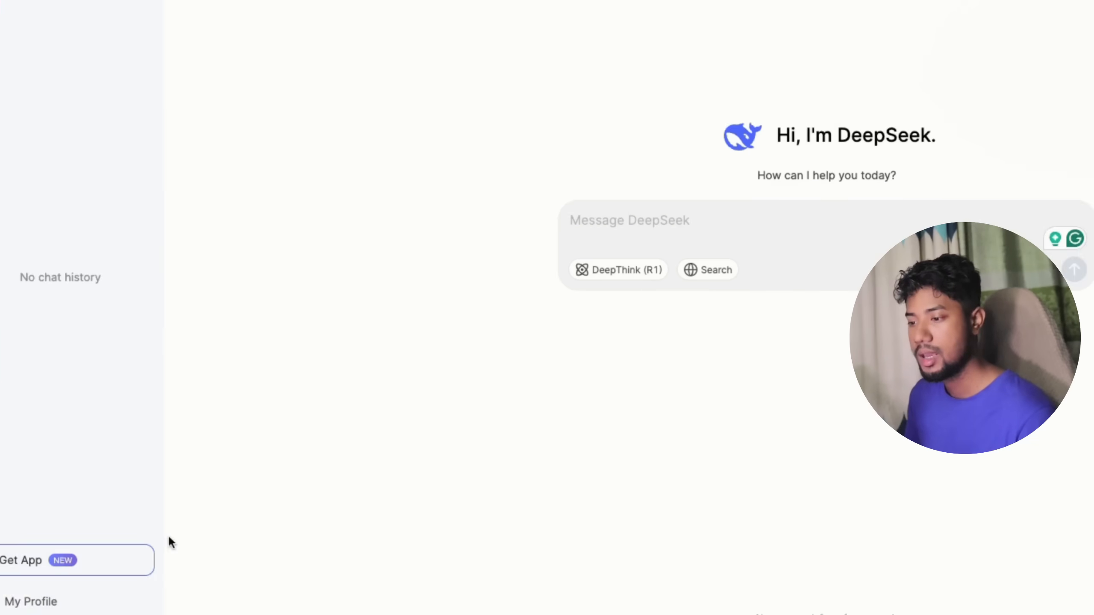
{"action": "left_click", "coordinate": [30, 601]}
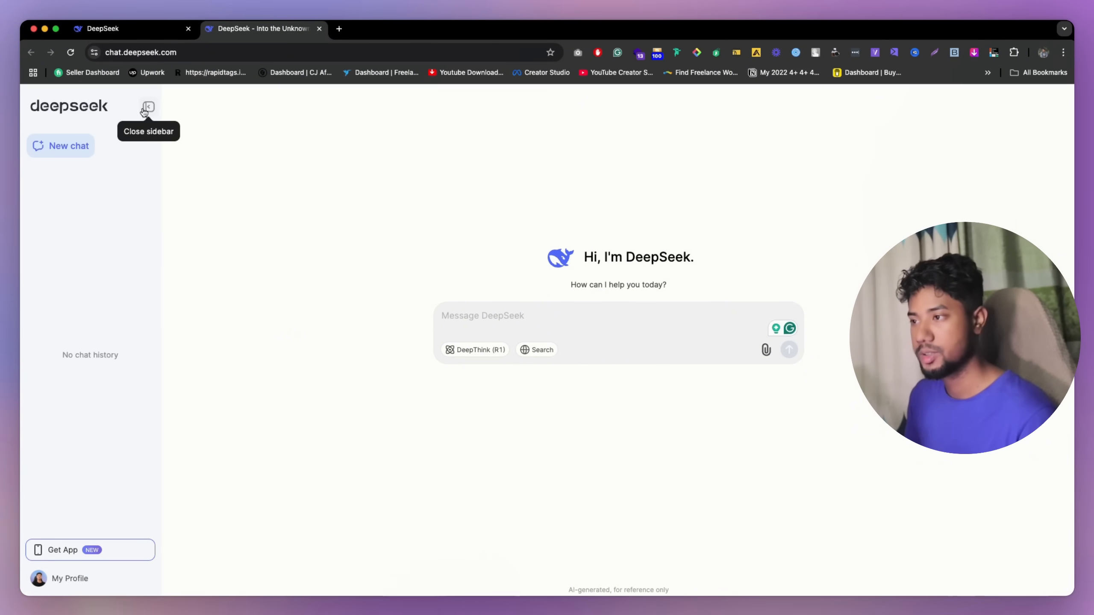
{"action": "mouse_move", "coordinate": [364, 250]}
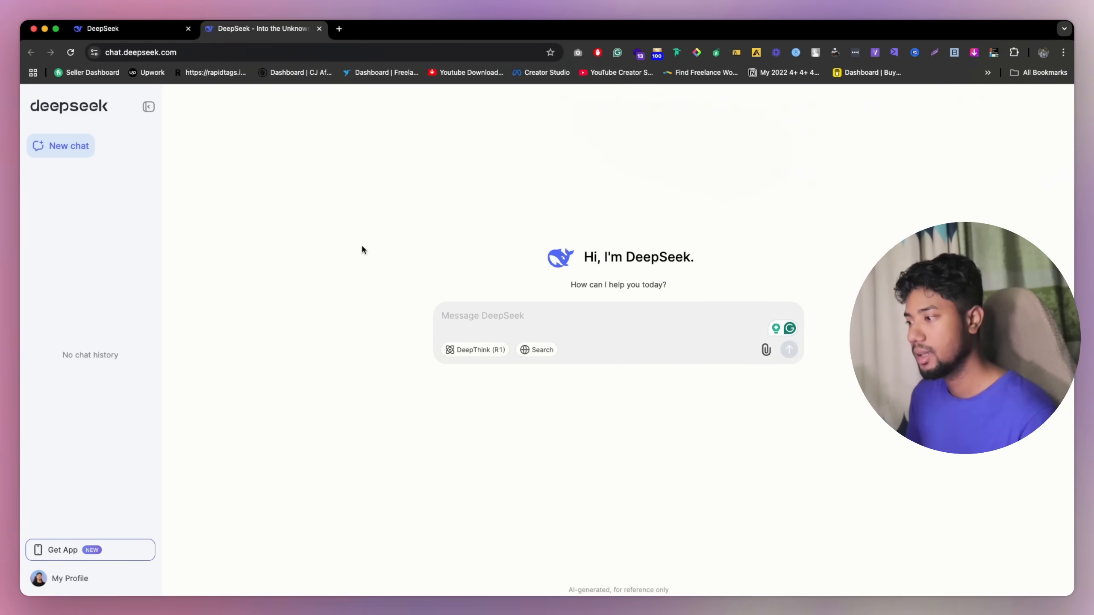
Send 'what is deepseek?' with DeepThink (R1) enabled to get a reasoned, structured answer
{"action": "left_click", "coordinate": [539, 324]}
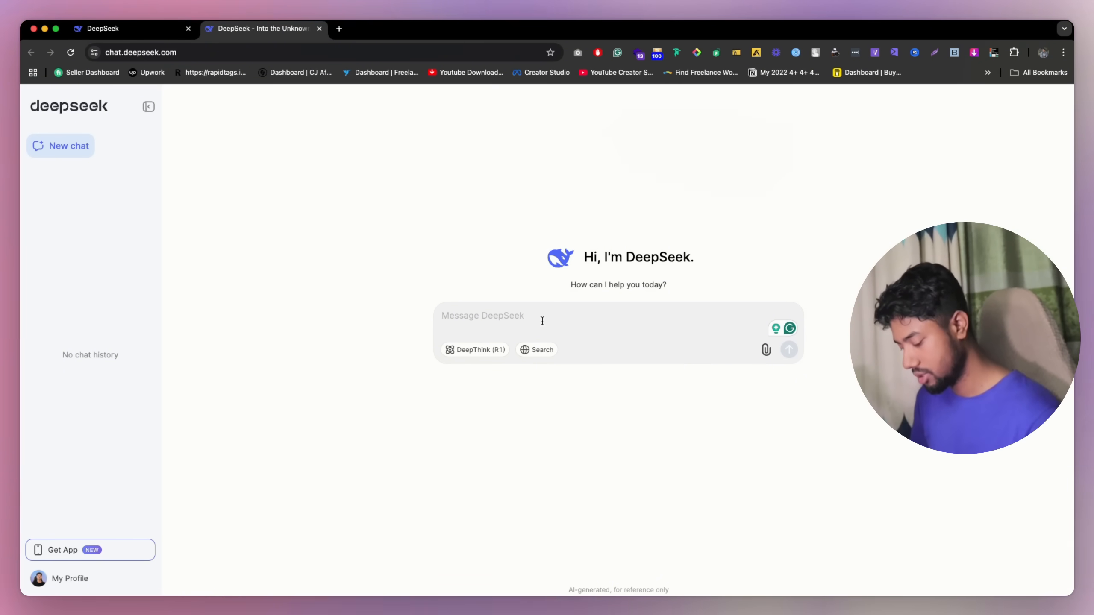
{"action": "type", "text": "what is deeps"}
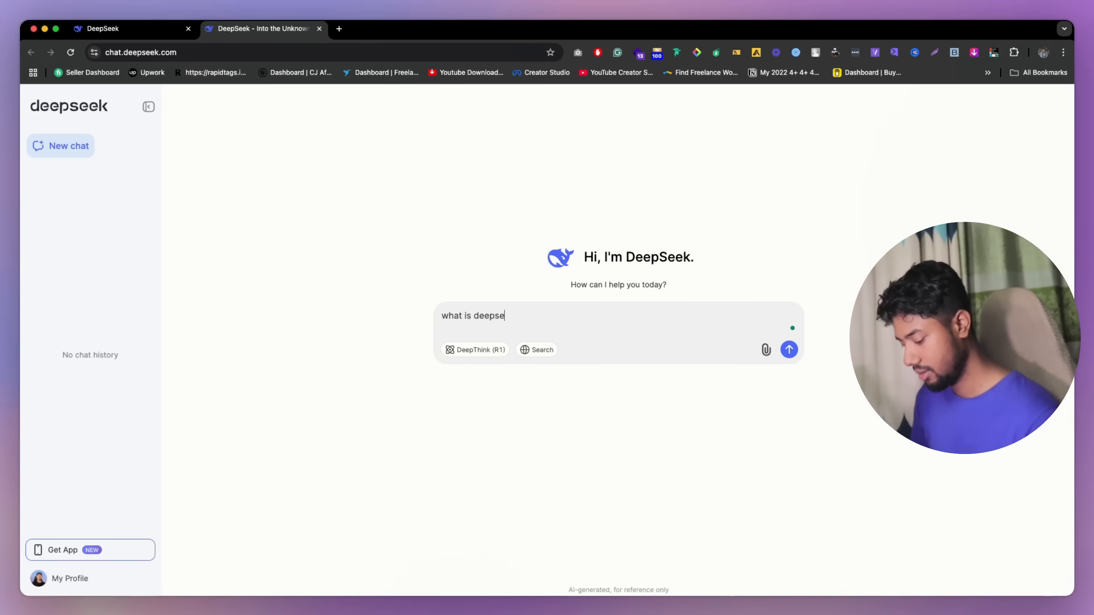
{"action": "type", "text": "ek"}
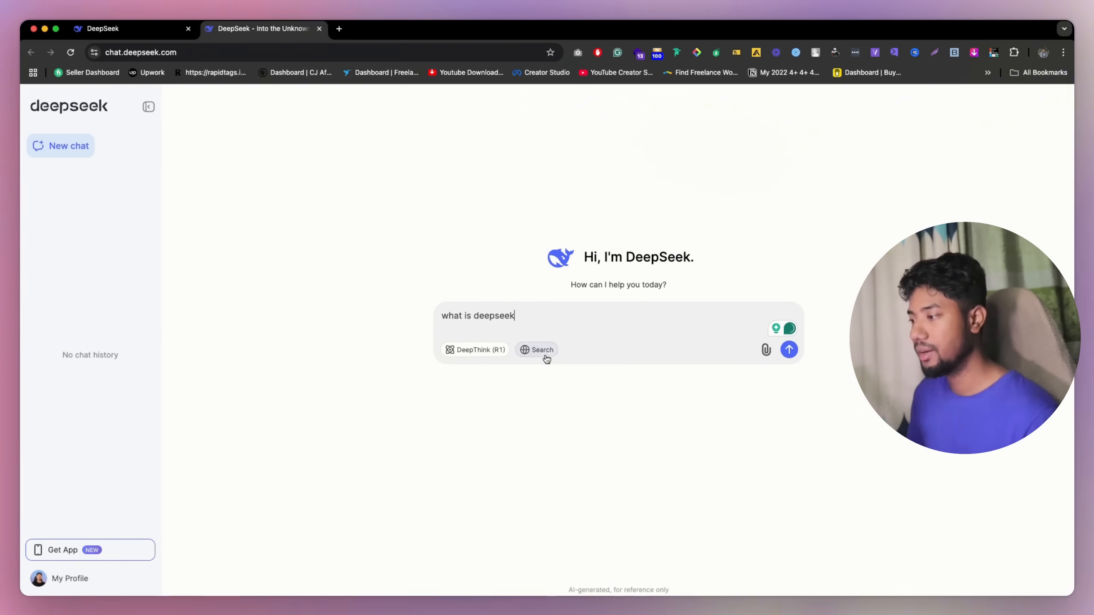
{"action": "mouse_move", "coordinate": [494, 355]}
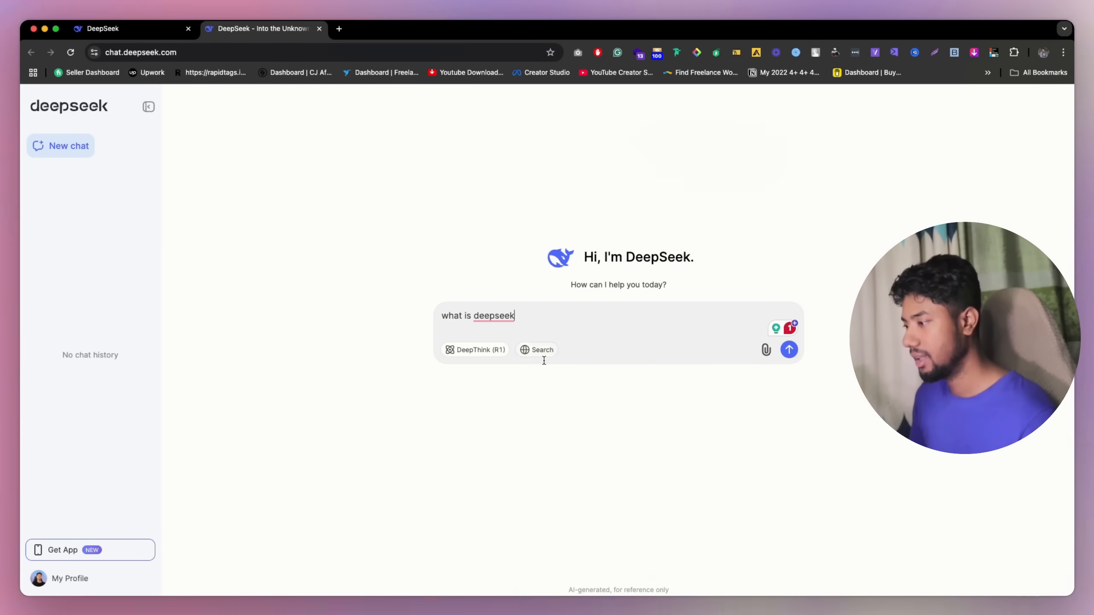
{"action": "mouse_move", "coordinate": [766, 350]}
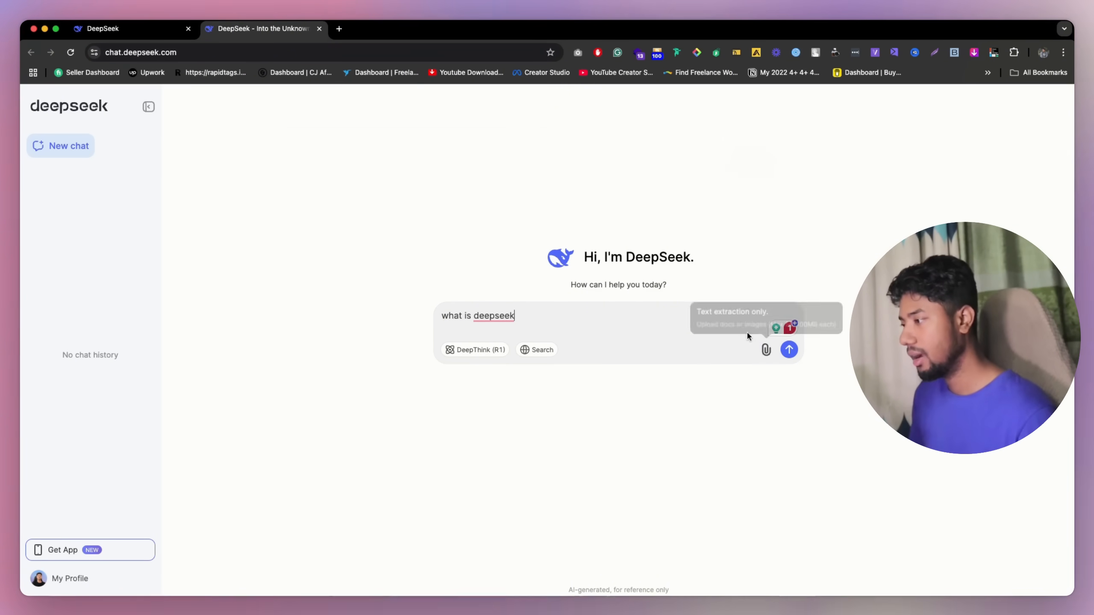
{"action": "mouse_move", "coordinate": [615, 320]}
{"action": "type", "text": "?"}
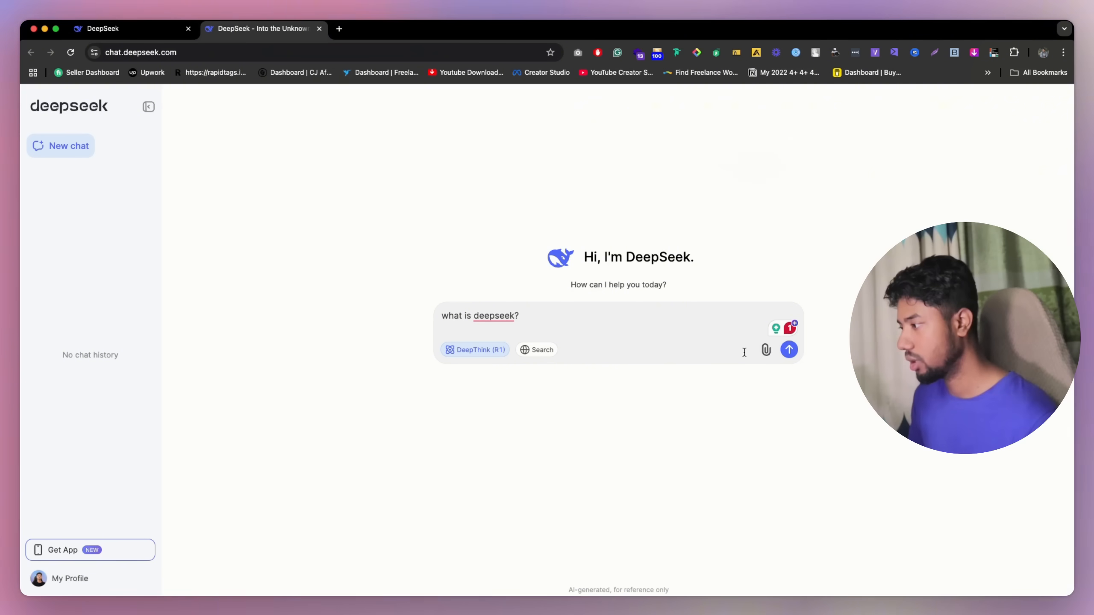
{"action": "left_click", "coordinate": [788, 351]}
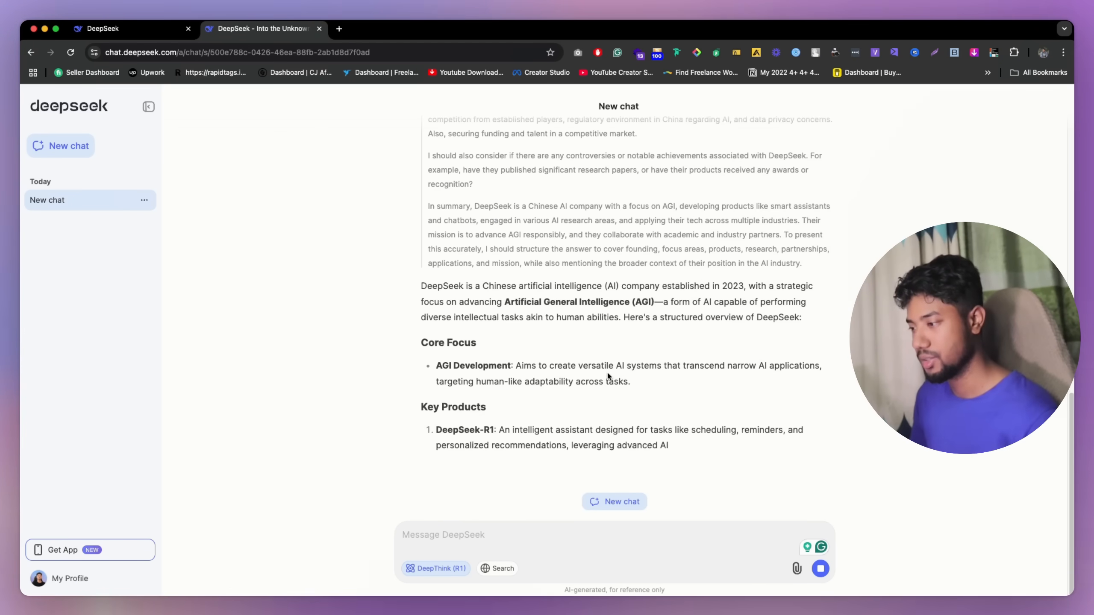
Resend 'what is deepseek?' without DeepThink, then with Search, which reports being unavailable
{"action": "scroll", "scroll_direction": "down", "scroll_amount": 3}
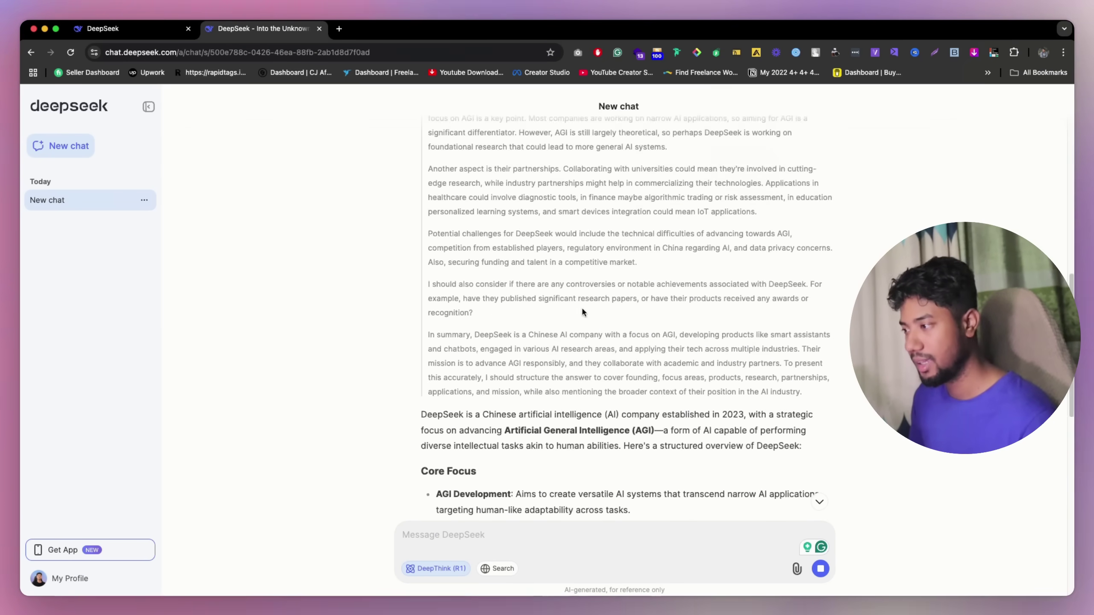
{"action": "scroll", "scroll_direction": "down", "scroll_amount": 3}
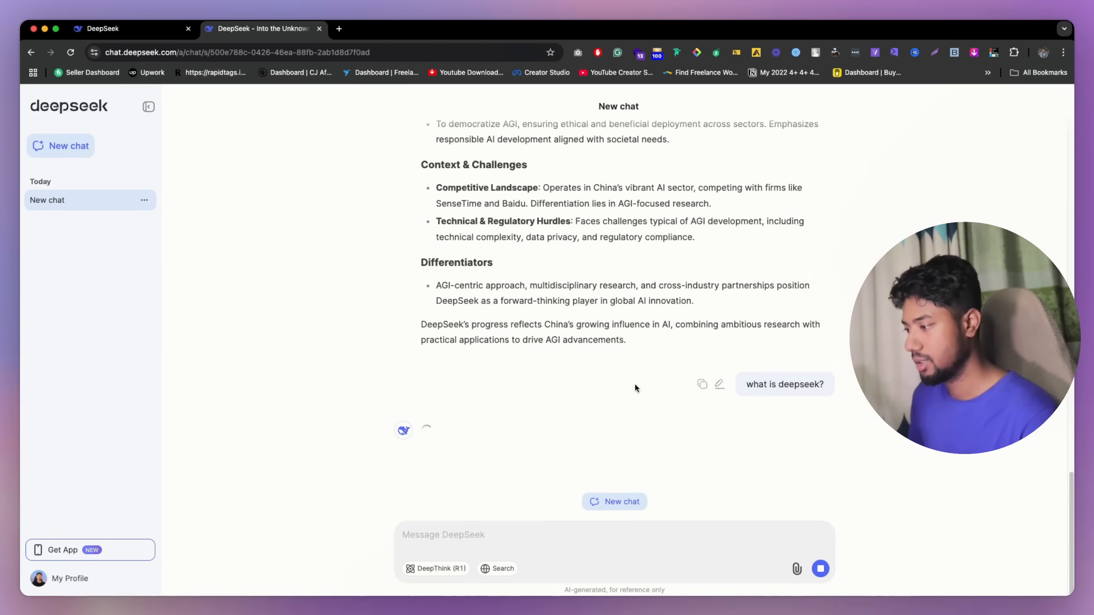
{"action": "mouse_move", "coordinate": [506, 436]}
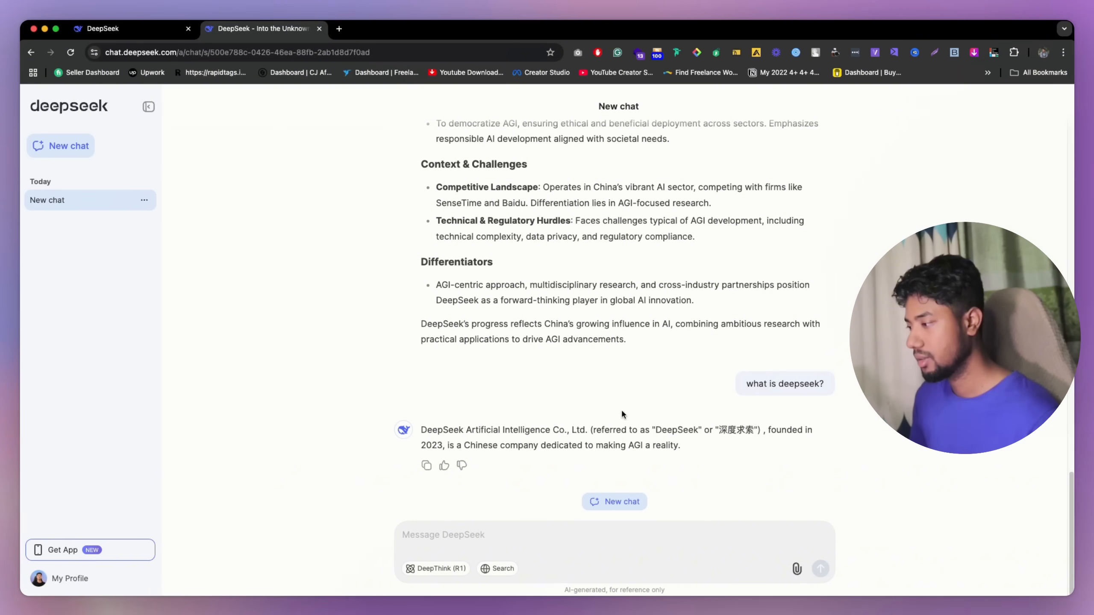
{"action": "mouse_move", "coordinate": [503, 571]}
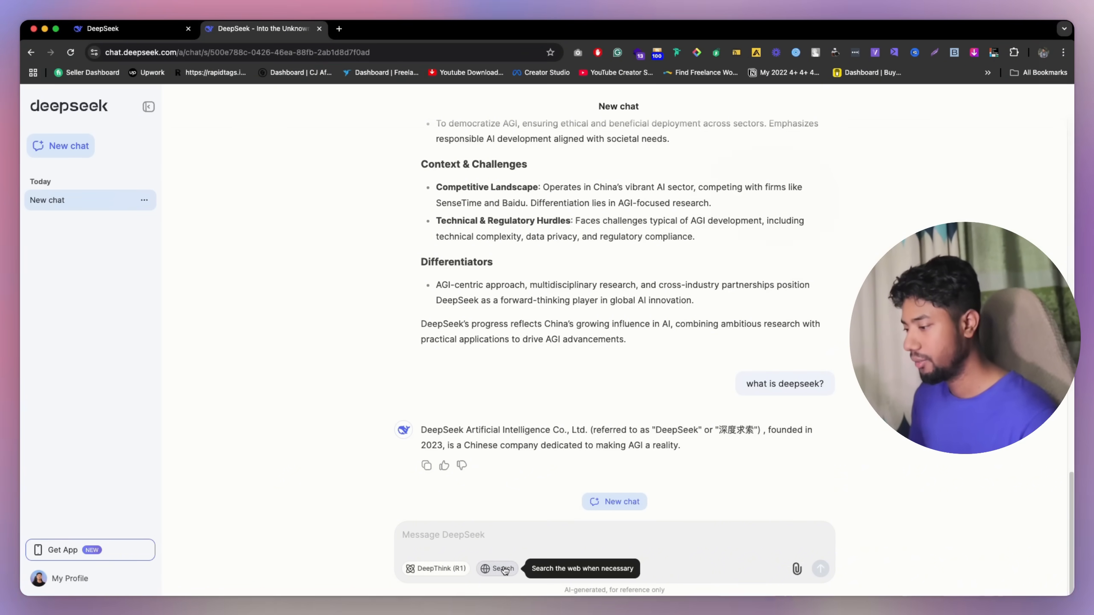
{"action": "type", "text": "what is deepseek?"}
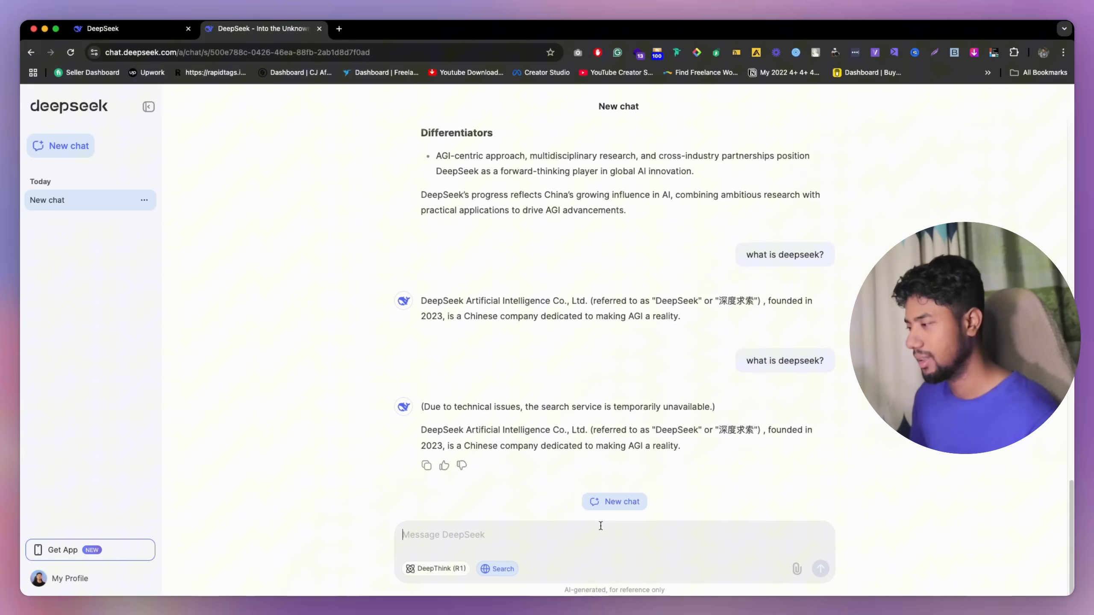
{"action": "mouse_move", "coordinate": [496, 570]}
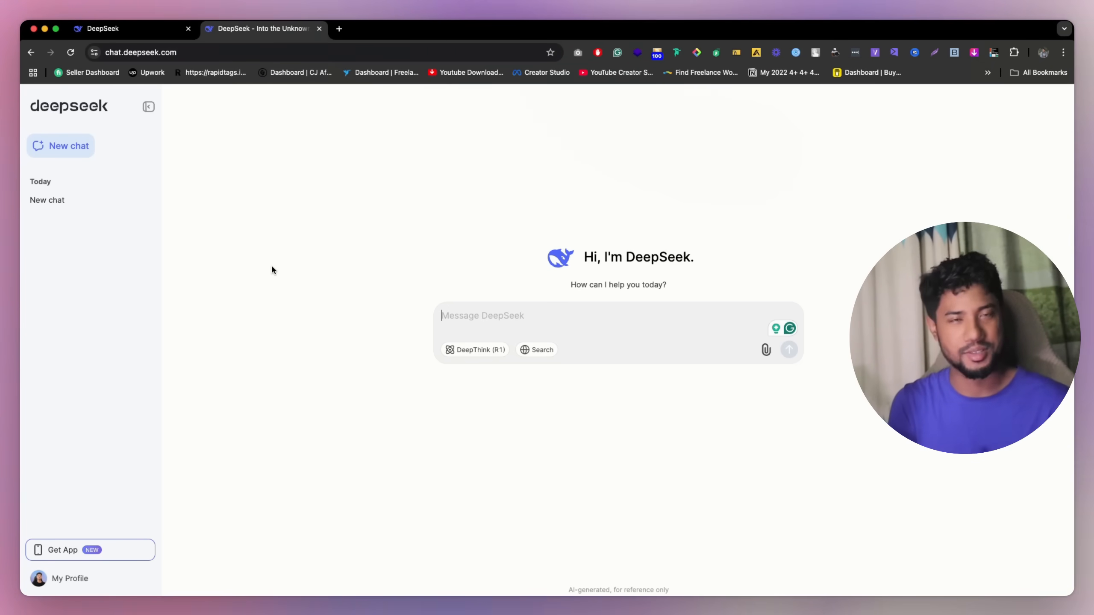
{"action": "mouse_move", "coordinate": [382, 212]}
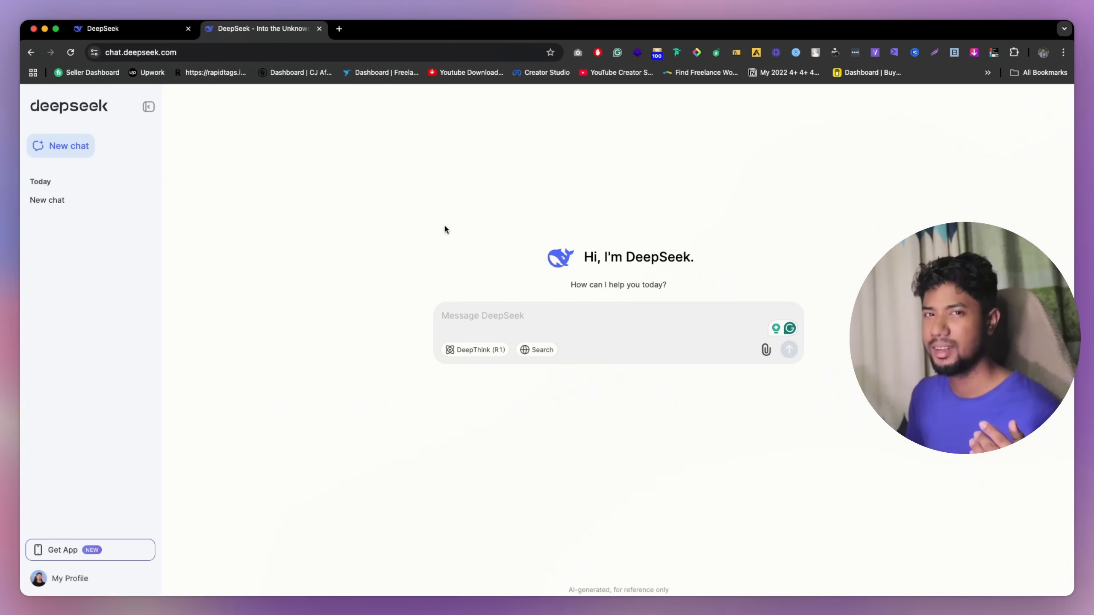
{"action": "mouse_move", "coordinate": [725, 239]}
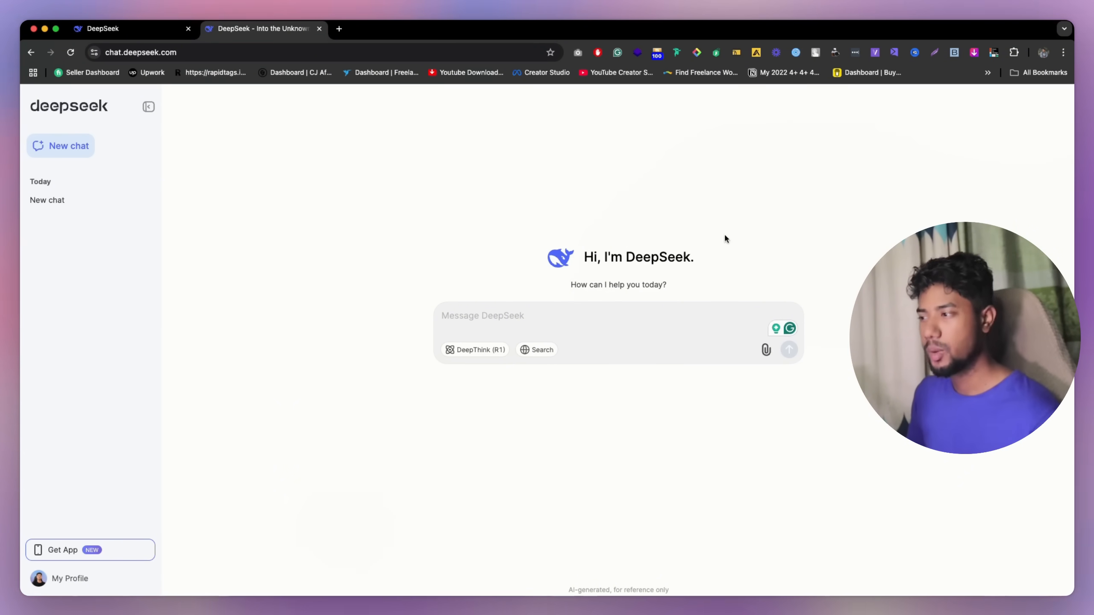
{"action": "mouse_move", "coordinate": [362, 311]}
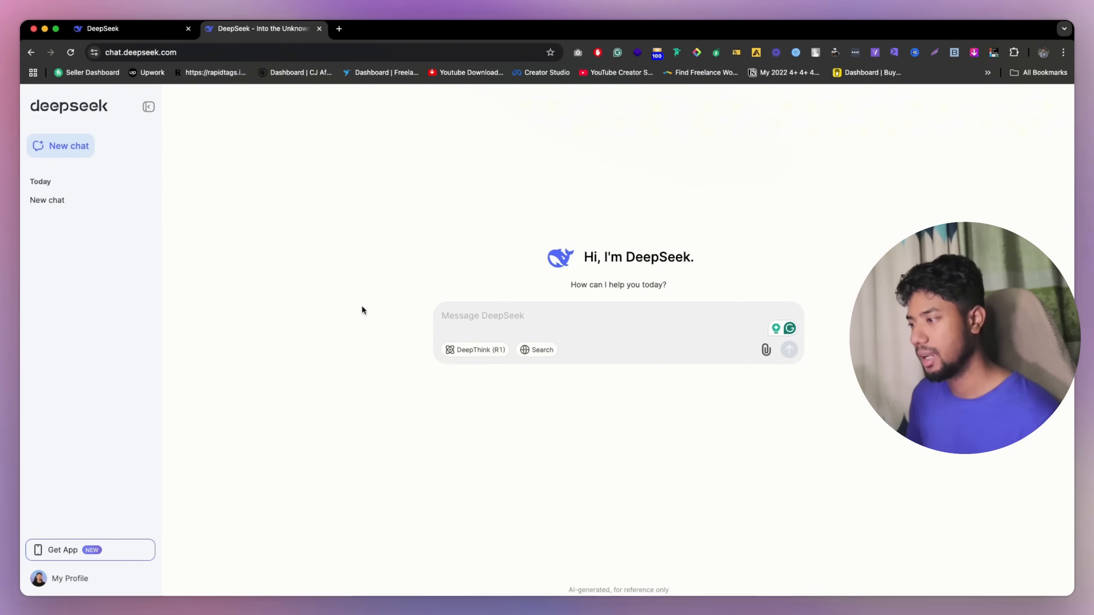
In a new chat, send 'Act like a prompt engineering expert...' and get its confirmation
{"action": "type", "text": "Act like a prompt engineering expert. I will give you a topic, and you will reply with a prompt."}
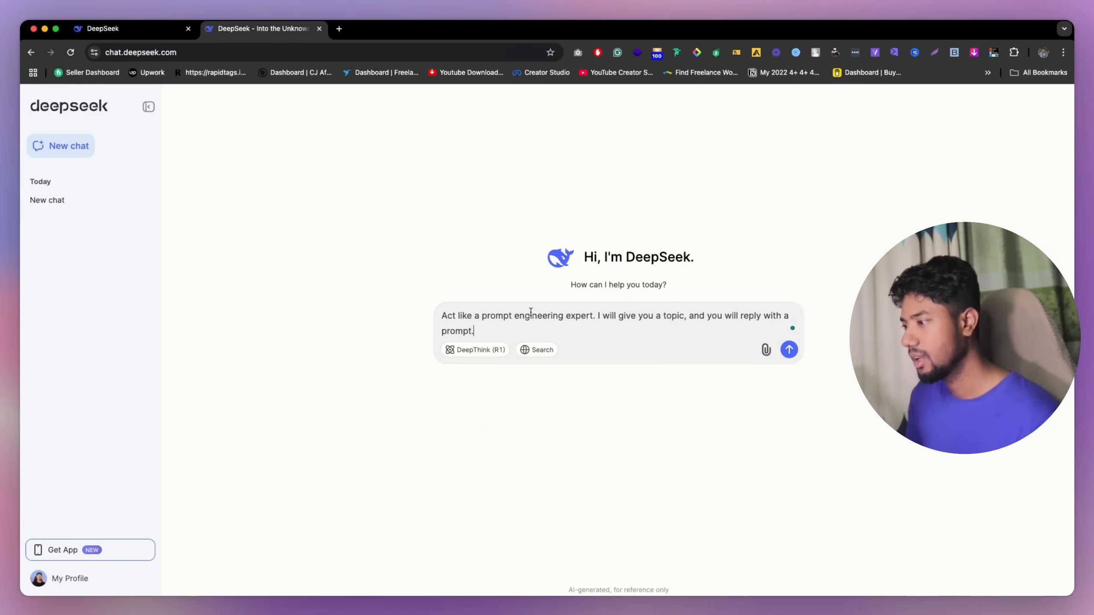
{"action": "mouse_move", "coordinate": [573, 324]}
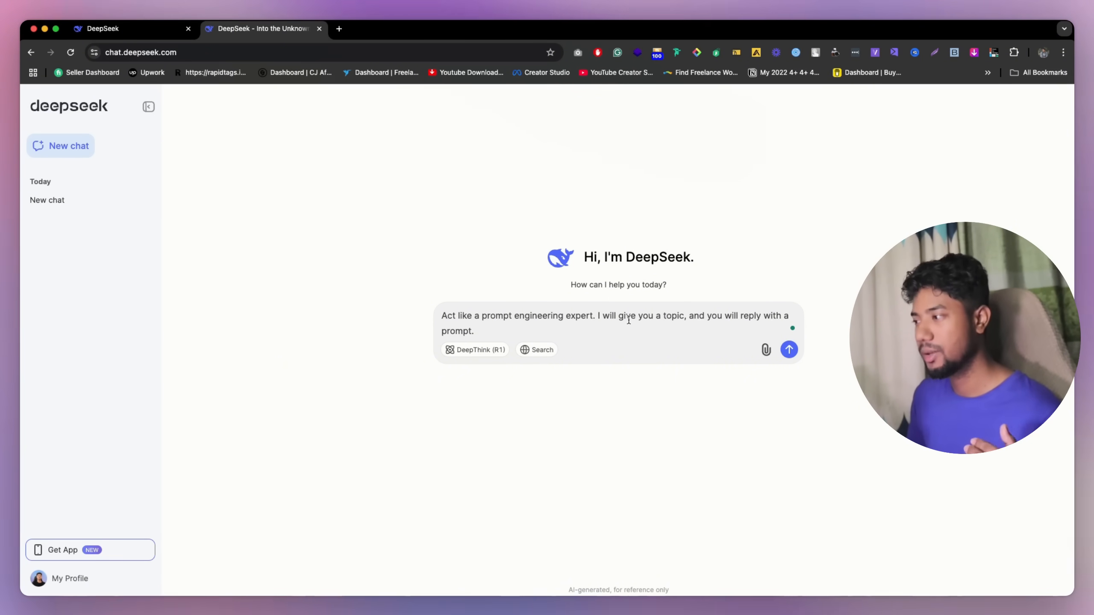
{"action": "mouse_move", "coordinate": [810, 343]}
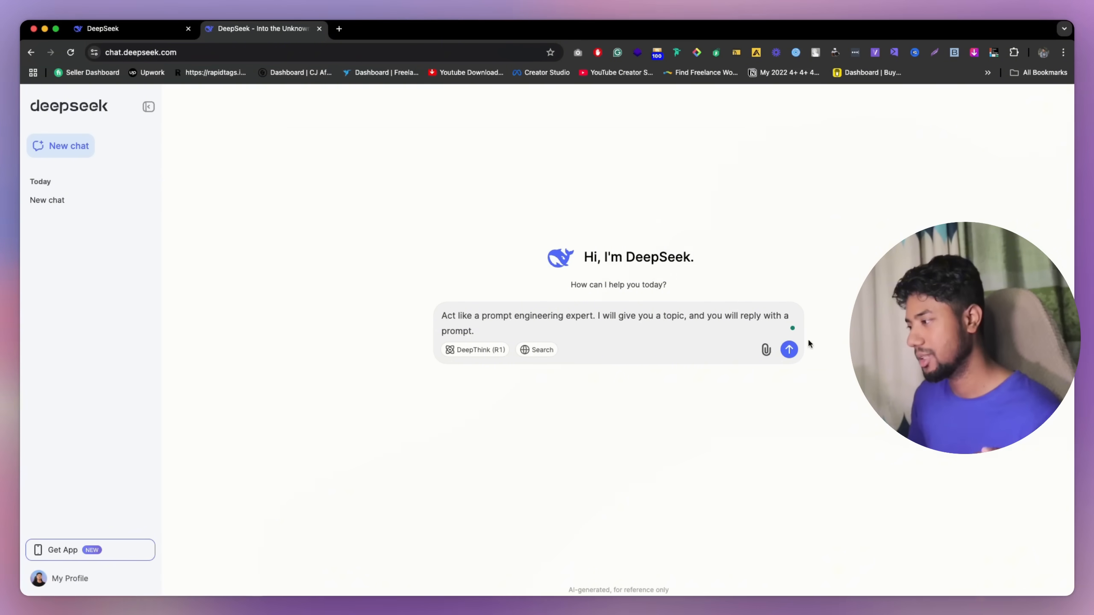
{"action": "left_click", "coordinate": [789, 349]}
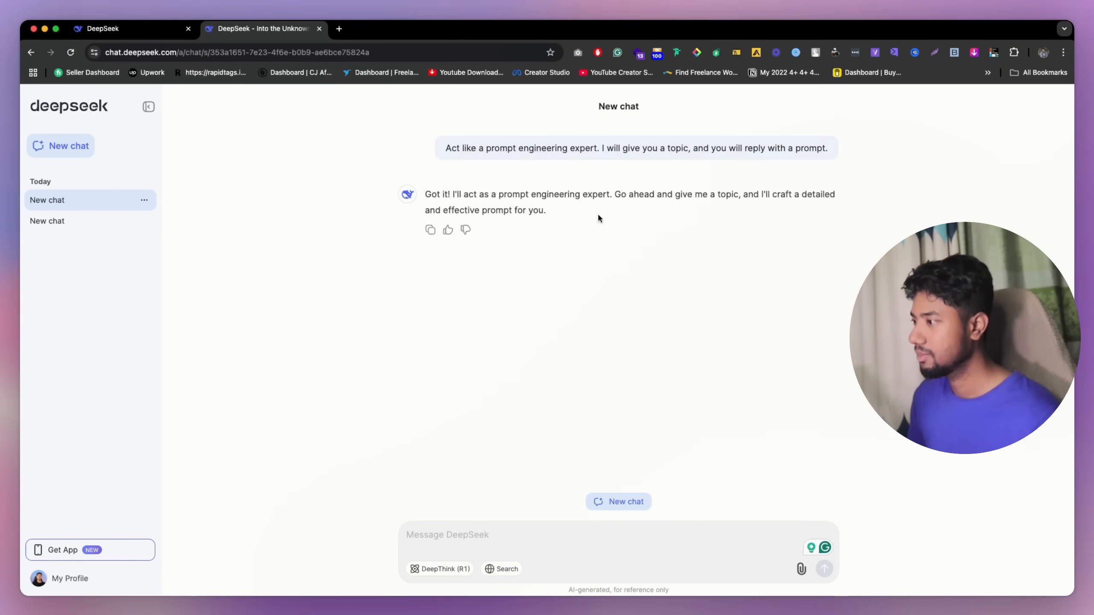
{"action": "left_click", "coordinate": [465, 535]}
{"action": "type", "text": "I'm working on [insert project name or goal]. Suggest innovative ideas, features, or approaches to make this project stand out. Or you ask [Project name or anything else] give me some pros and cons."}
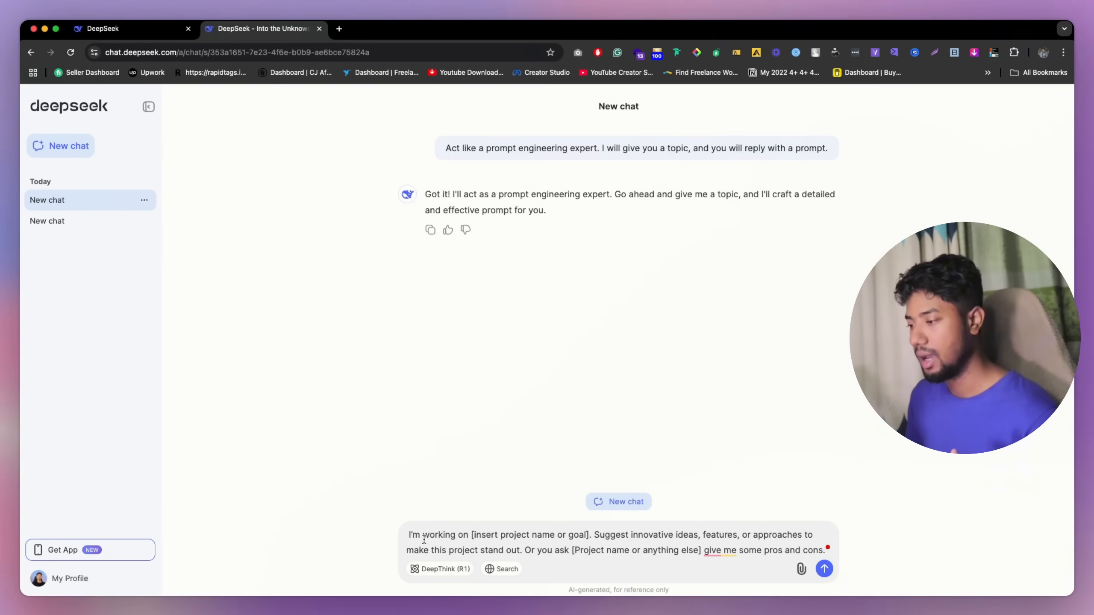
Fill the project template with 'shoe selling company for kids' and send it
{"action": "double_click", "coordinate": [535, 534]}
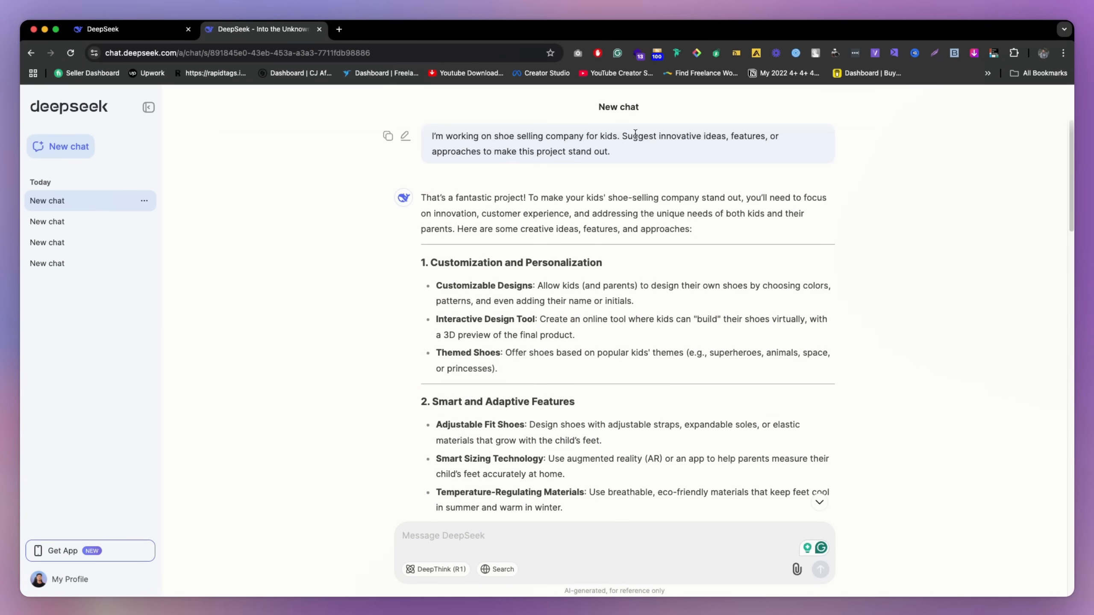
{"action": "left_click_drag", "start_coordinate": [496, 136], "coordinate": [617, 136]}
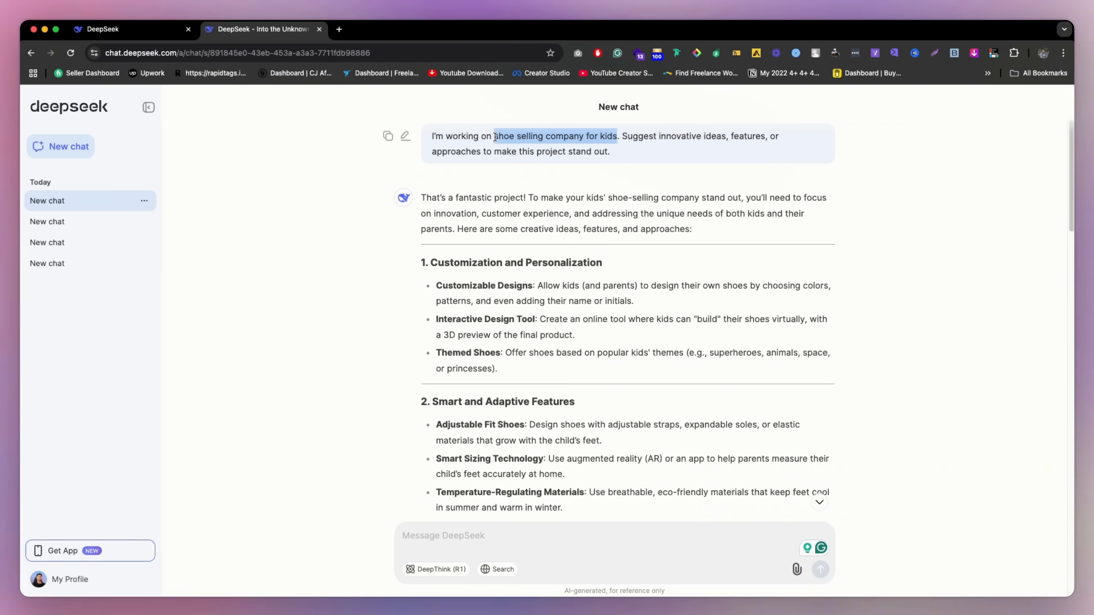
{"action": "left_click", "coordinate": [554, 137]}
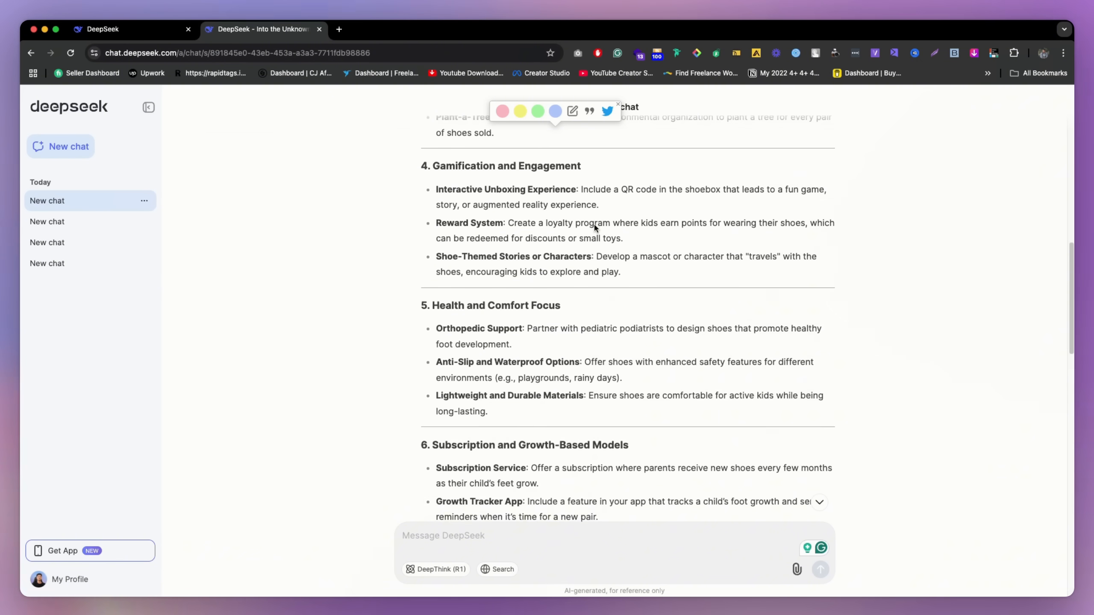
Read through the thirteen-section list of ideas and features for the kids' shoe company
{"action": "scroll", "scroll_direction": "down", "scroll_amount": 3}
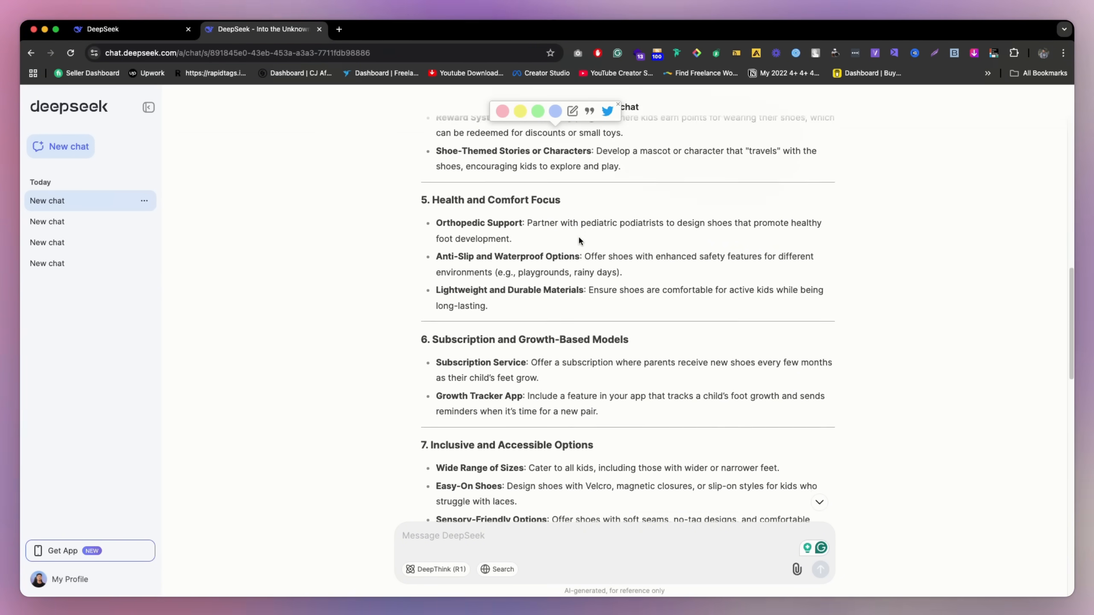
{"action": "scroll", "scroll_direction": "down", "scroll_amount": 3}
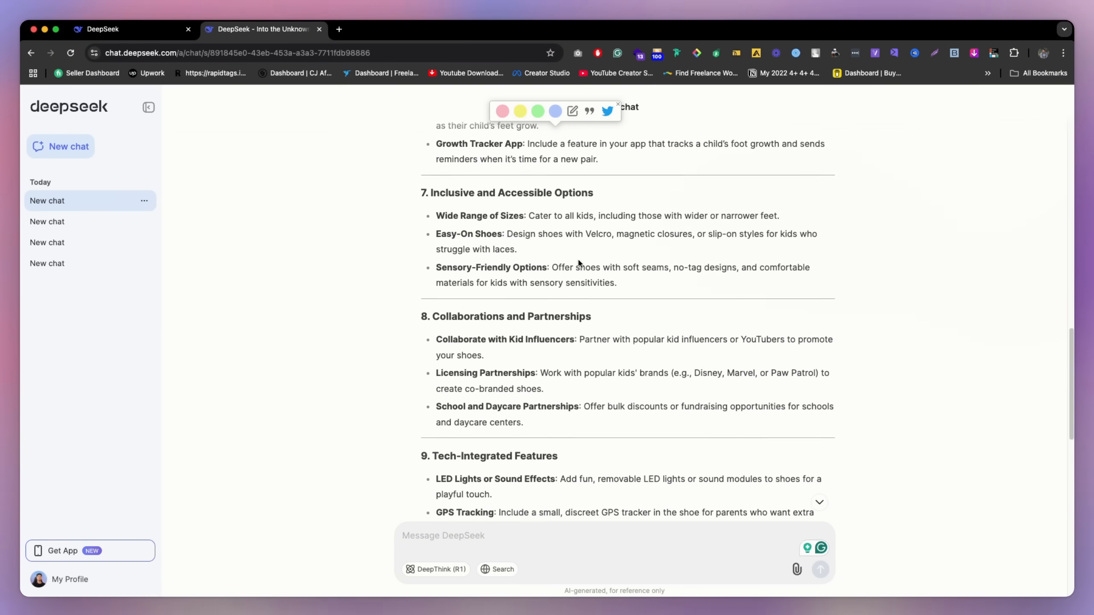
{"action": "scroll", "scroll_direction": "down", "scroll_amount": 3}
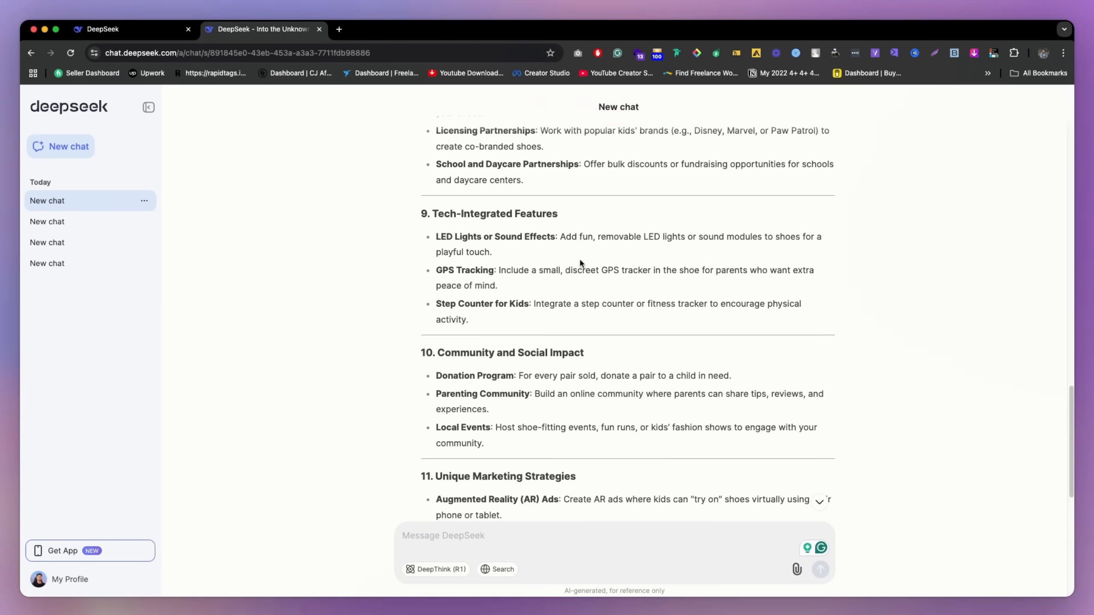
{"action": "scroll", "scroll_direction": "down", "scroll_amount": 3}
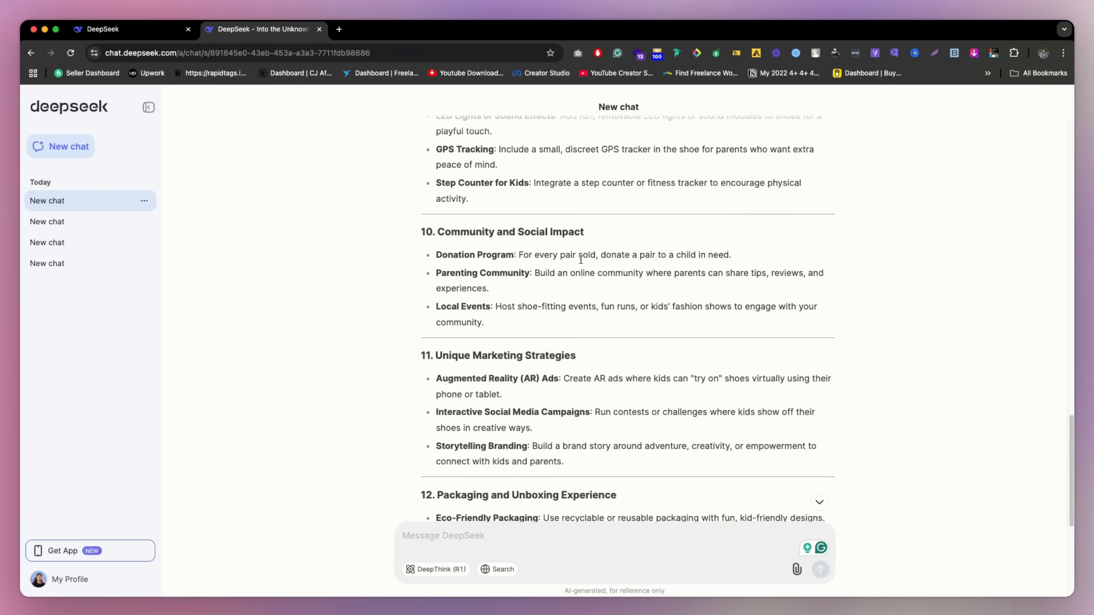
{"action": "scroll", "scroll_direction": "down", "scroll_amount": 3}
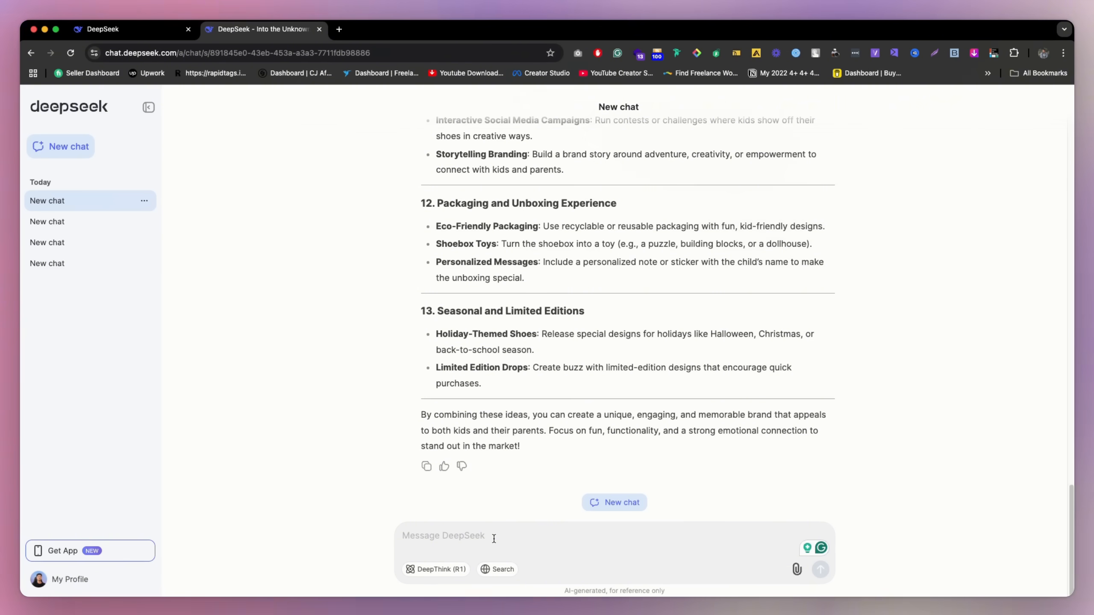
Send 'Help me create a sitemap...' and read the key pages, user flows and page hierarchy
{"action": "type", "text": "Help me create a sitemap. Include key pages, user flows, and hierarchy to ensure a seamless user experience."}
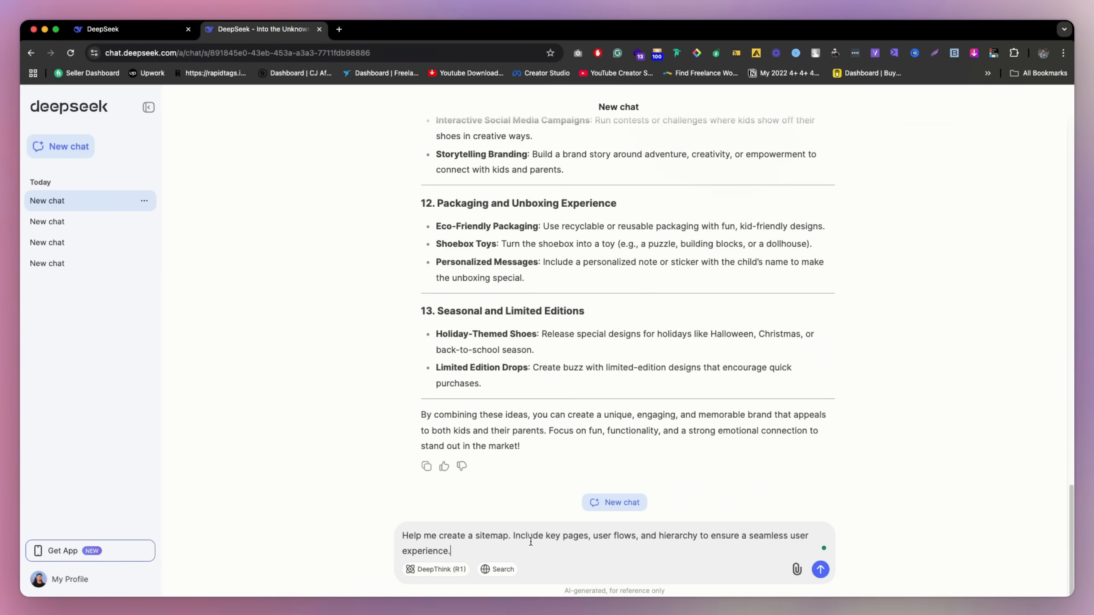
{"action": "mouse_move", "coordinate": [651, 541]}
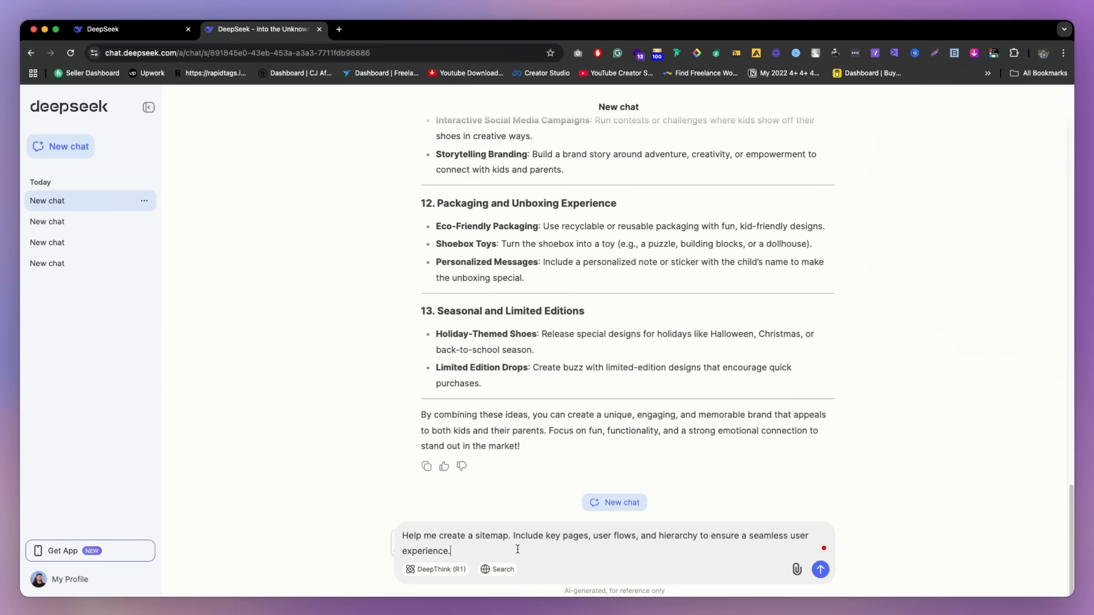
{"action": "left_click", "coordinate": [820, 569]}
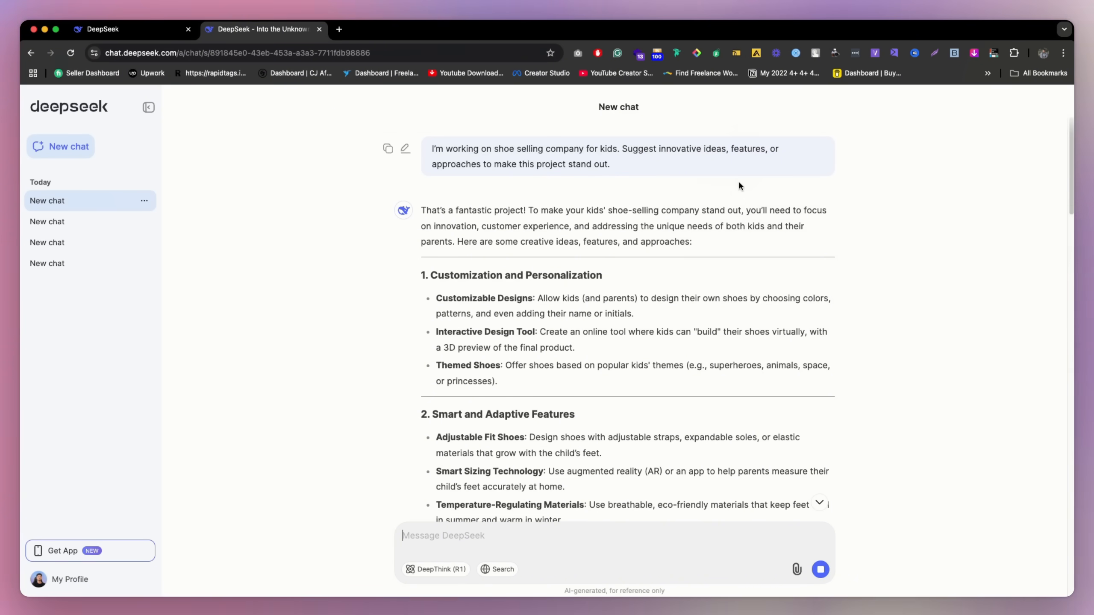
{"action": "mouse_move", "coordinate": [730, 195]}
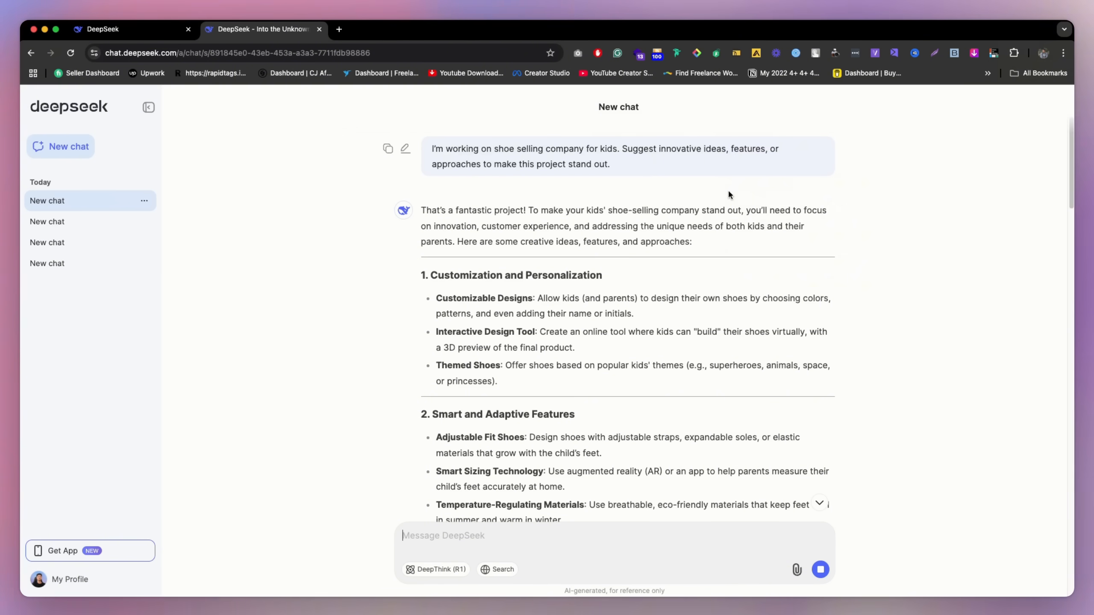
{"action": "mouse_move", "coordinate": [572, 201]}
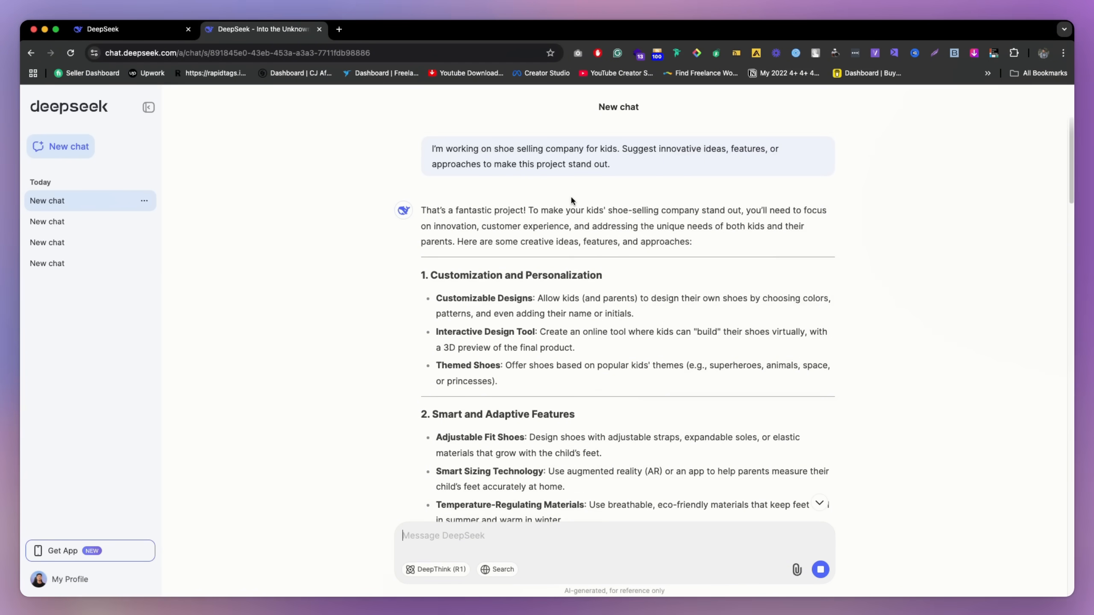
{"action": "scroll", "scroll_direction": "down", "scroll_amount": 3}
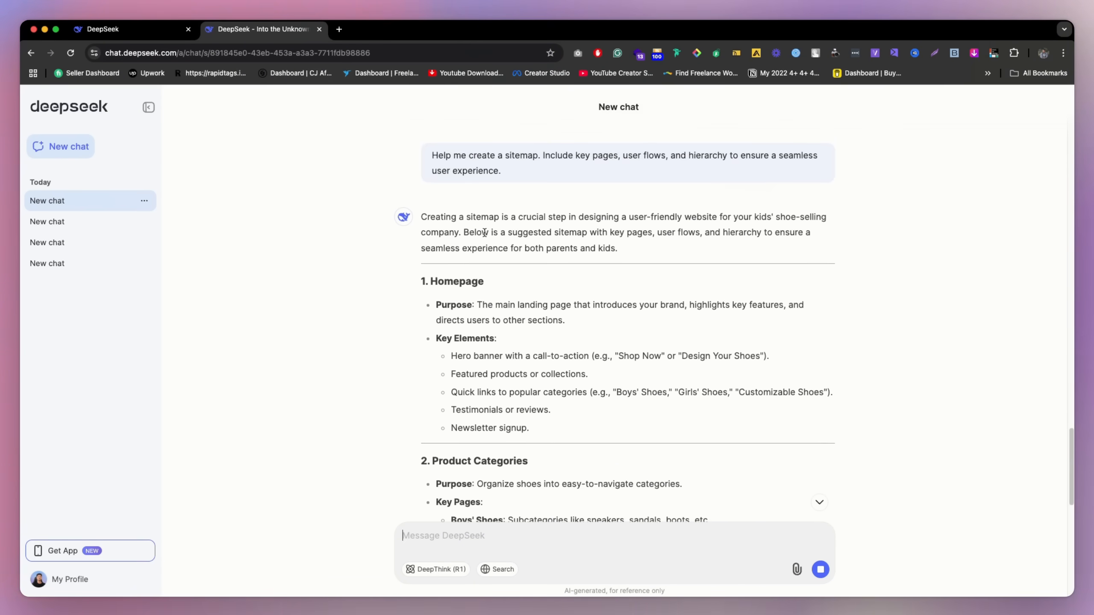
{"action": "mouse_move", "coordinate": [451, 292]}
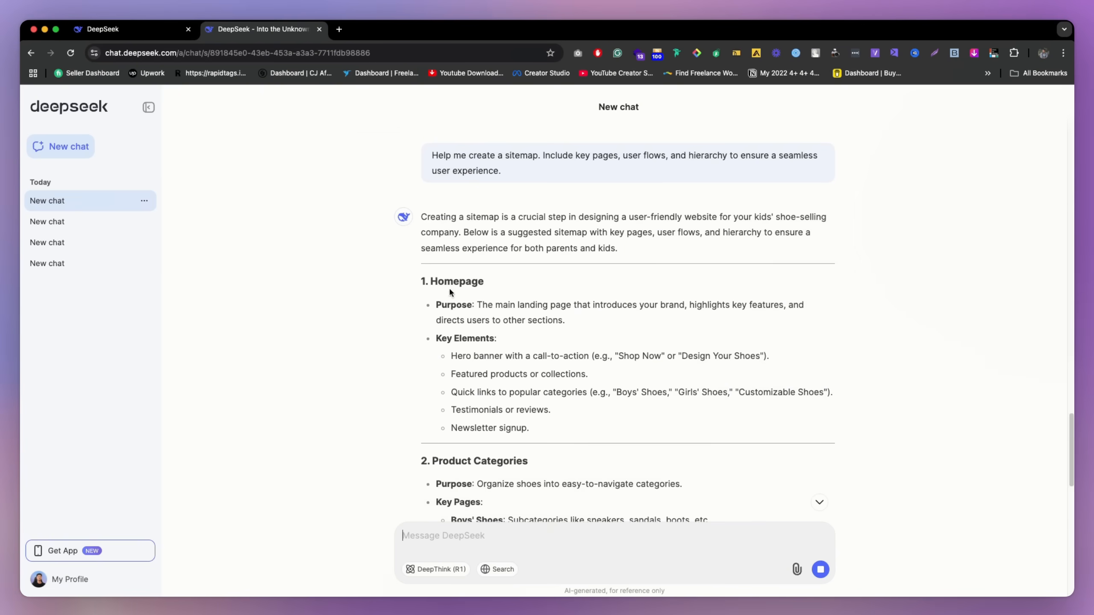
{"action": "scroll", "scroll_direction": "down", "scroll_amount": 3}
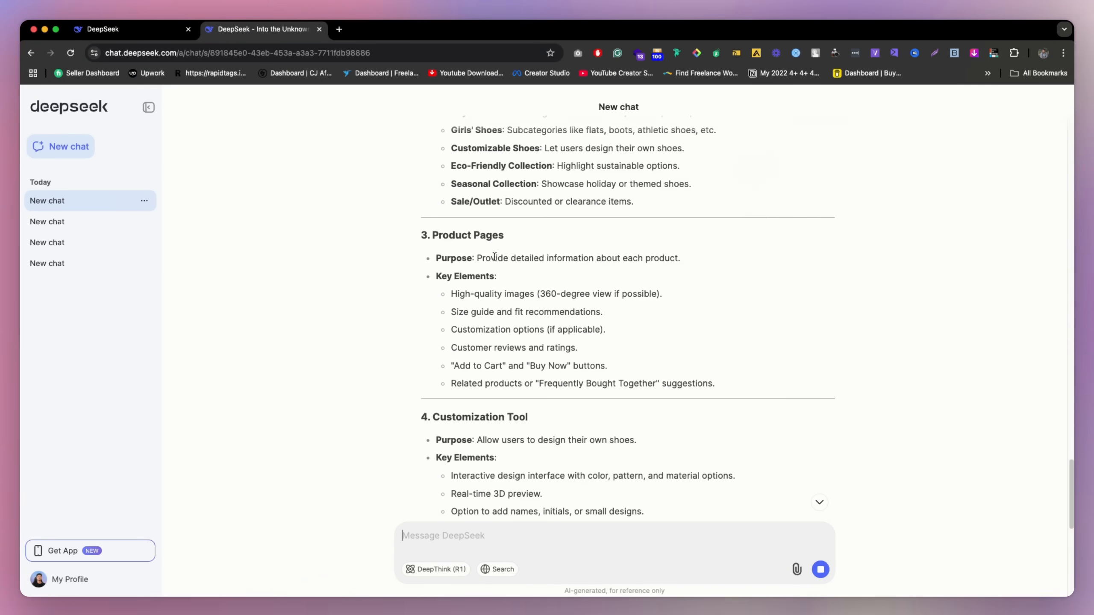
{"action": "scroll", "scroll_direction": "down", "scroll_amount": 3}
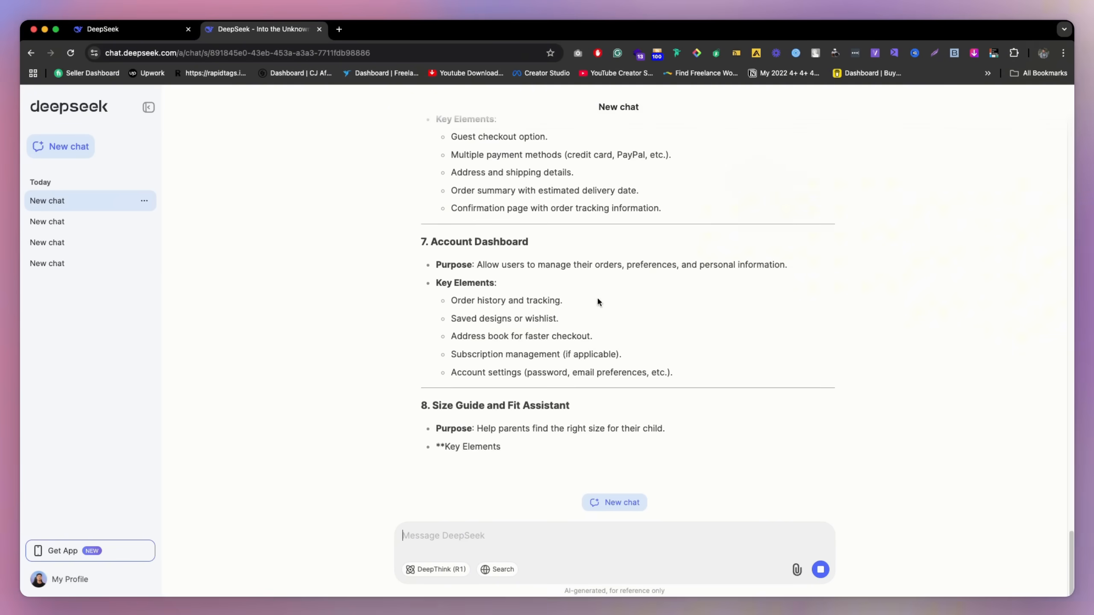
{"action": "scroll", "scroll_direction": "down", "scroll_amount": 3}
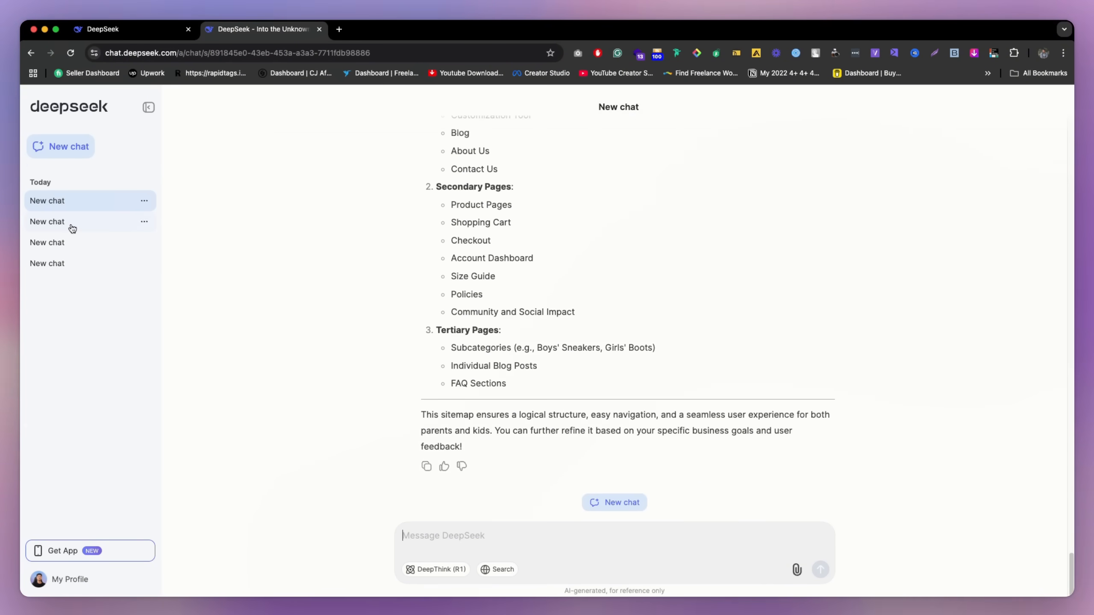
{"action": "left_click", "coordinate": [47, 222]}
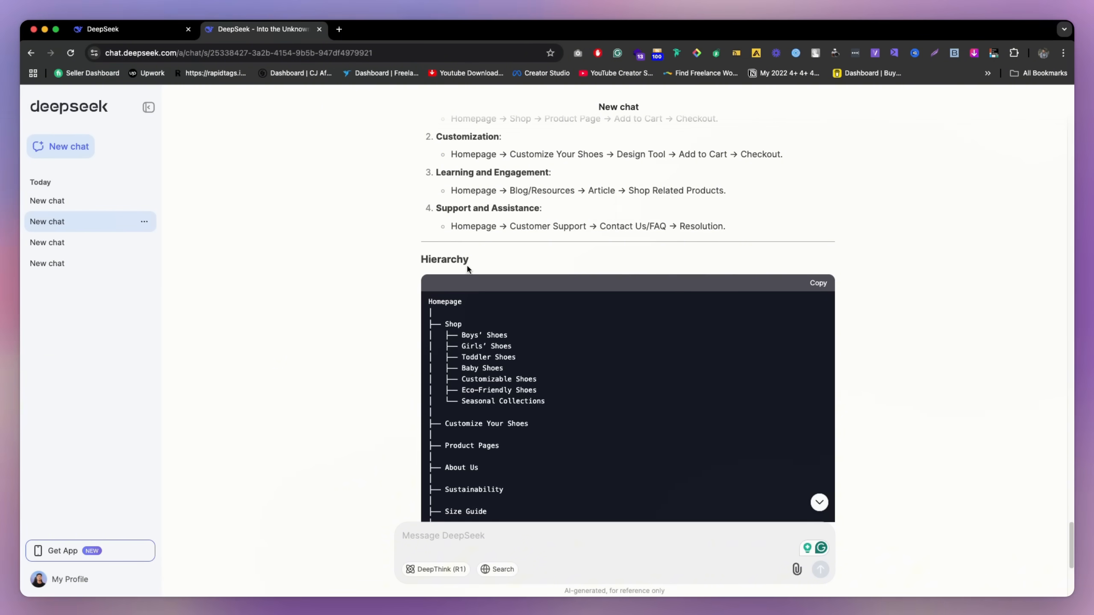
{"action": "scroll", "scroll_direction": "down", "scroll_amount": 3}
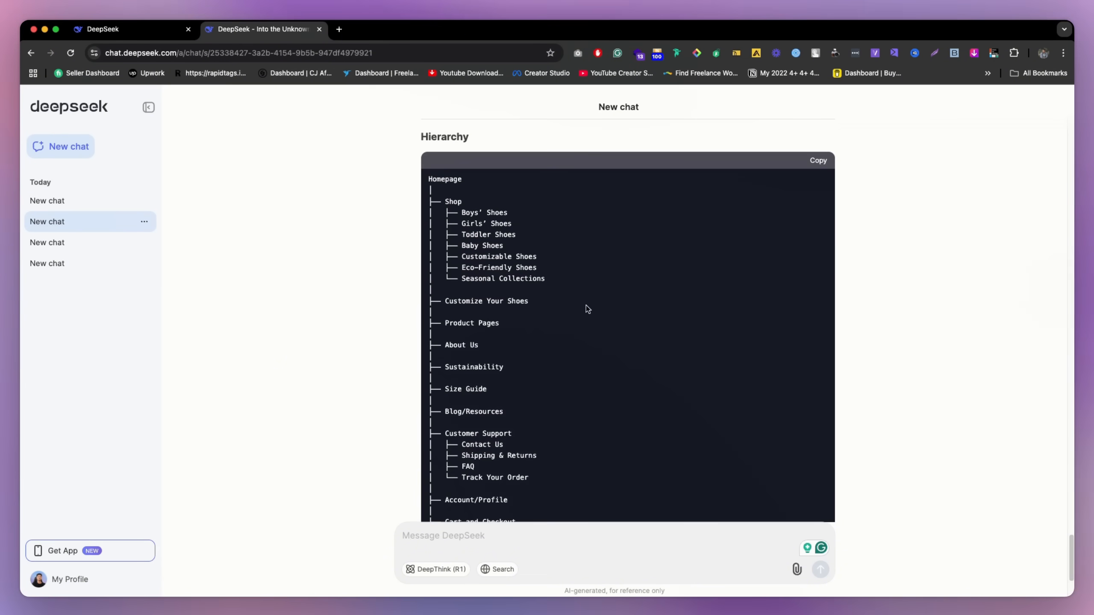
{"action": "scroll", "scroll_direction": "down", "scroll_amount": 3}
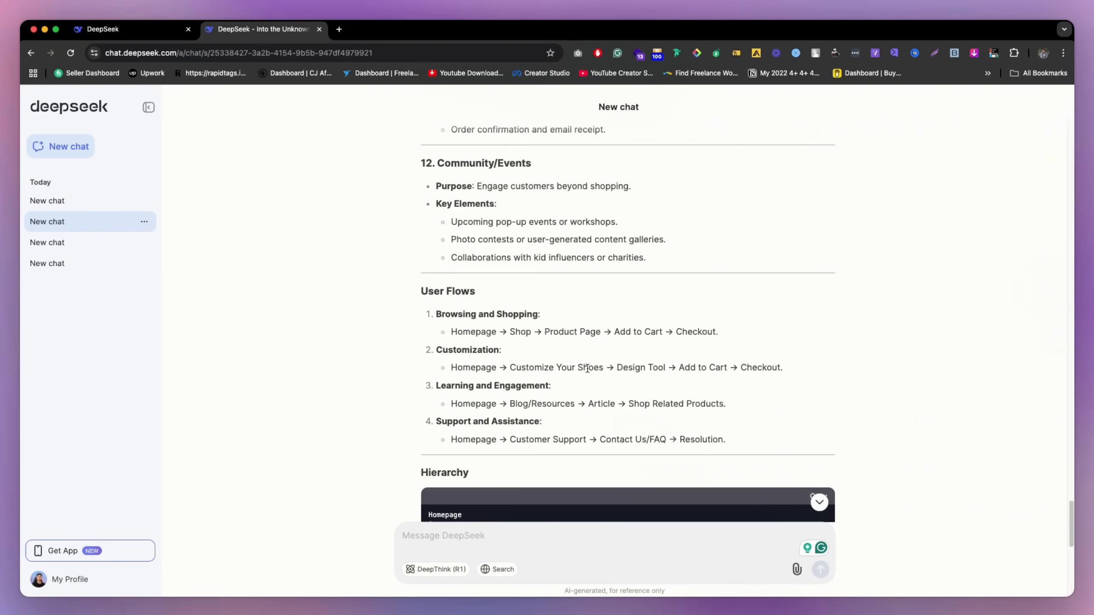
{"action": "scroll", "scroll_direction": "down", "scroll_amount": 3}
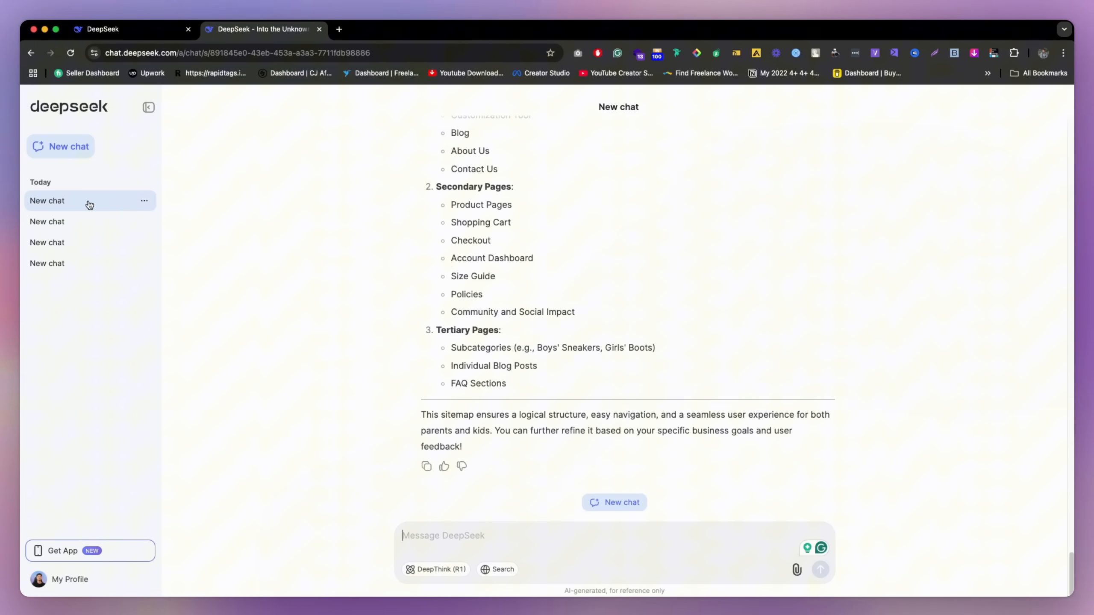
{"action": "mouse_move", "coordinate": [674, 368]}
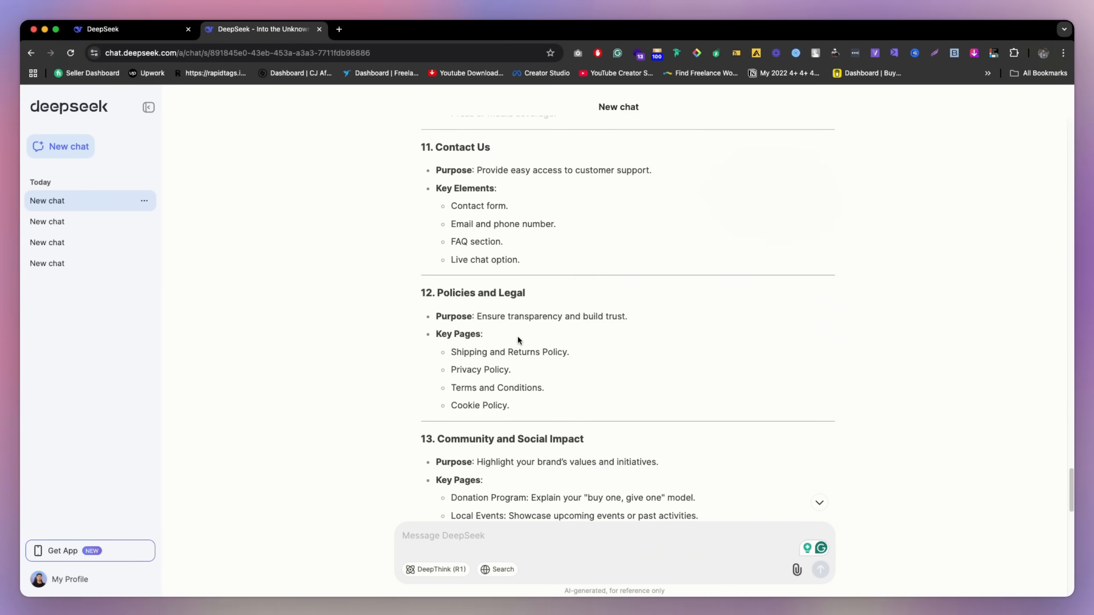
Send the wireframe-layout request on user-friendly navigation and key elements, minus the 'responsive design' part
{"action": "scroll", "scroll_direction": "down", "scroll_amount": 3}
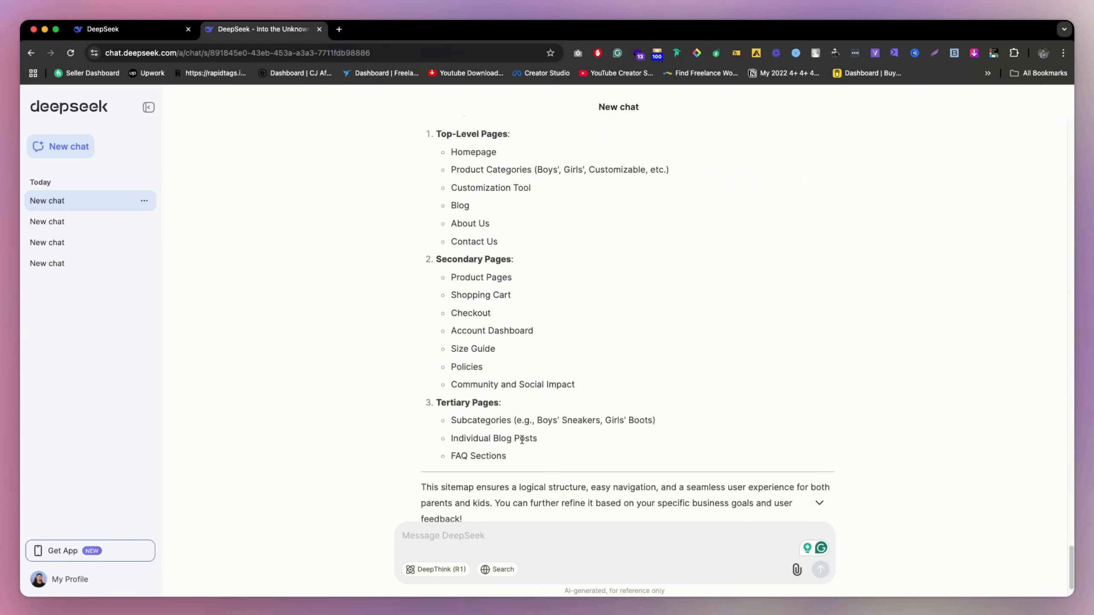
{"action": "type", "text": "Based on our communication and Suggestion design a wireframe layout. Focus on user-friendly navigation, key elements, and responsive design."}
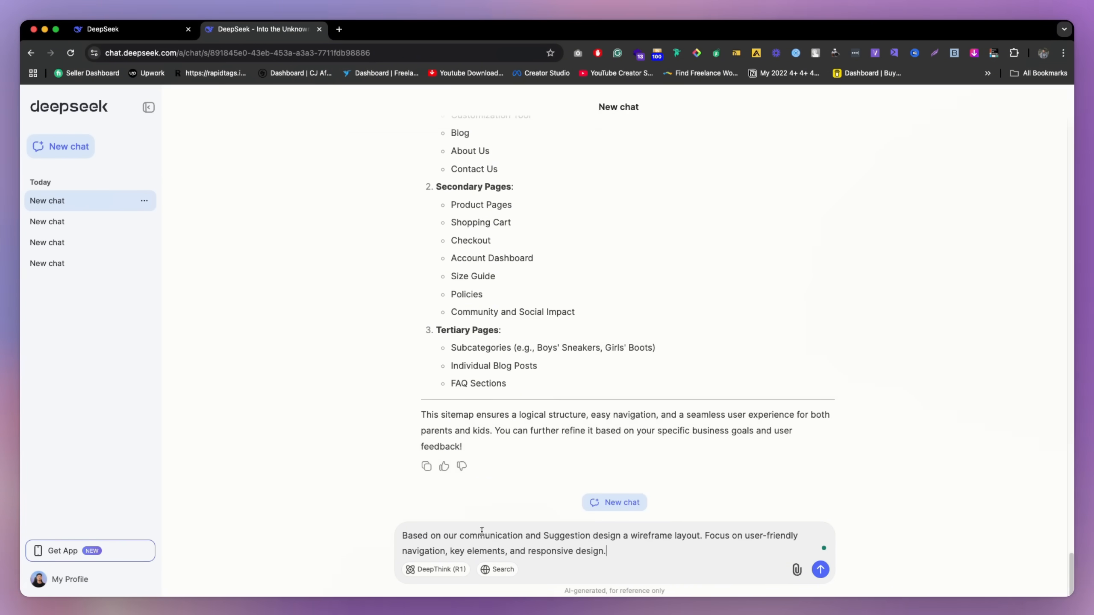
{"action": "mouse_move", "coordinate": [527, 516]}
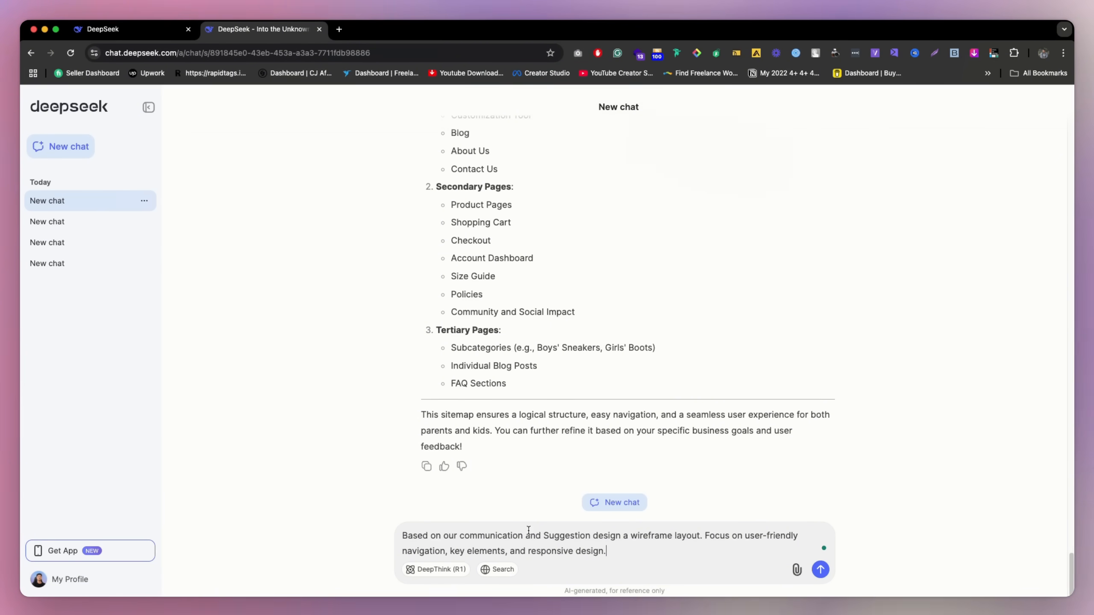
{"action": "mouse_move", "coordinate": [633, 555]}
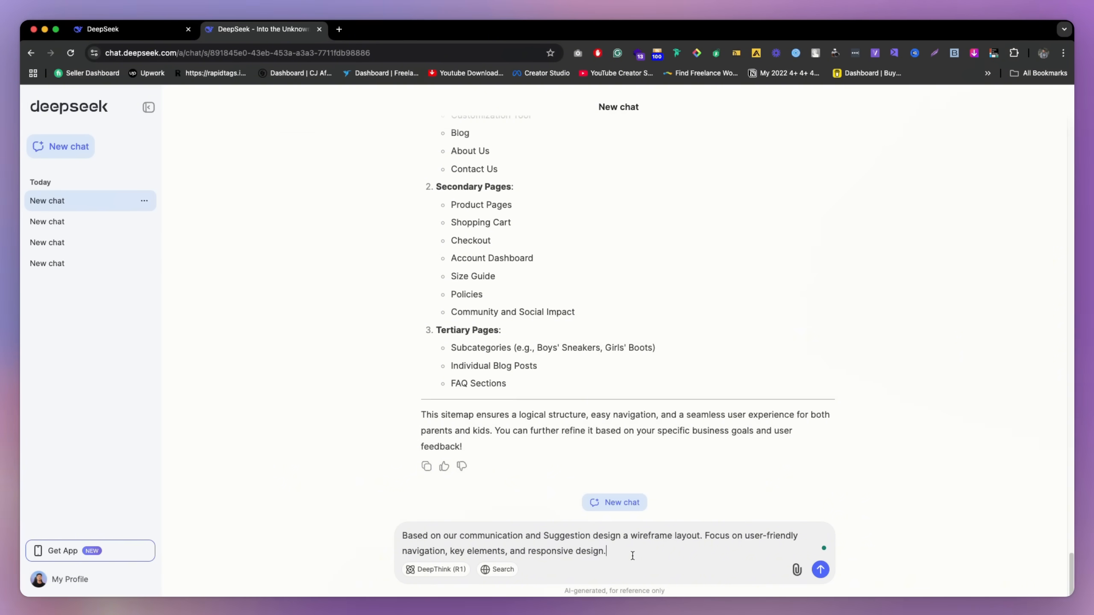
{"action": "key", "text": "Backspace"}
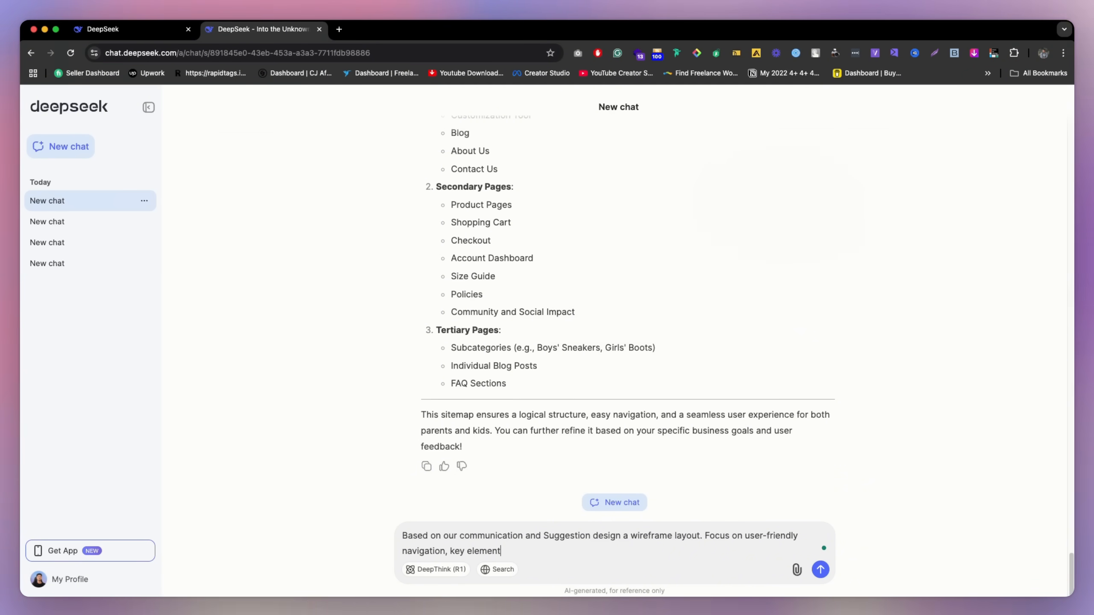
{"action": "type", "text": "s."}
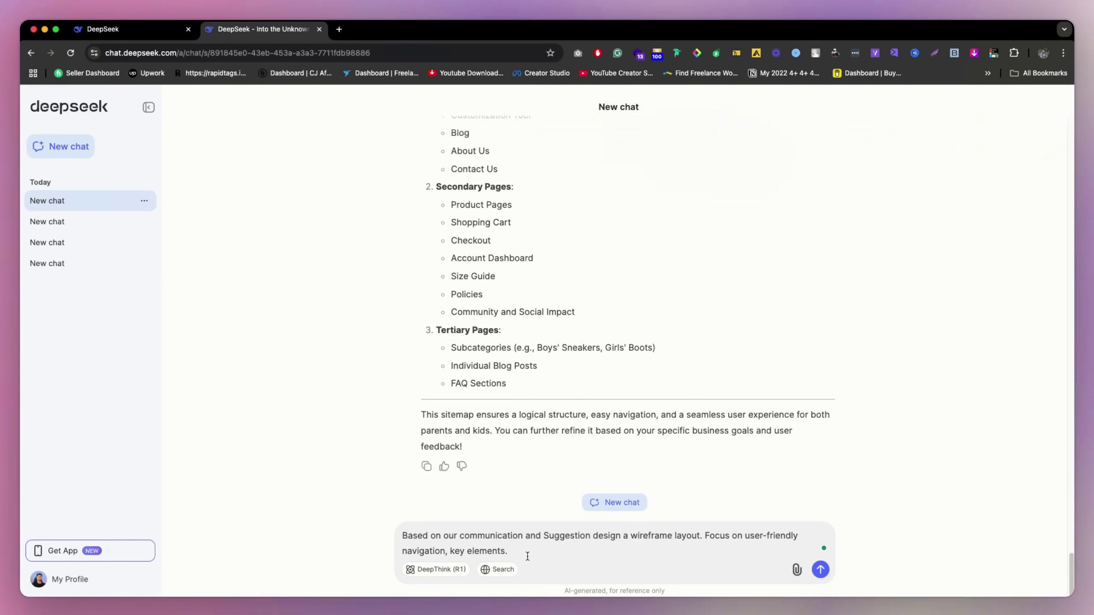
{"action": "left_click", "coordinate": [821, 569]}
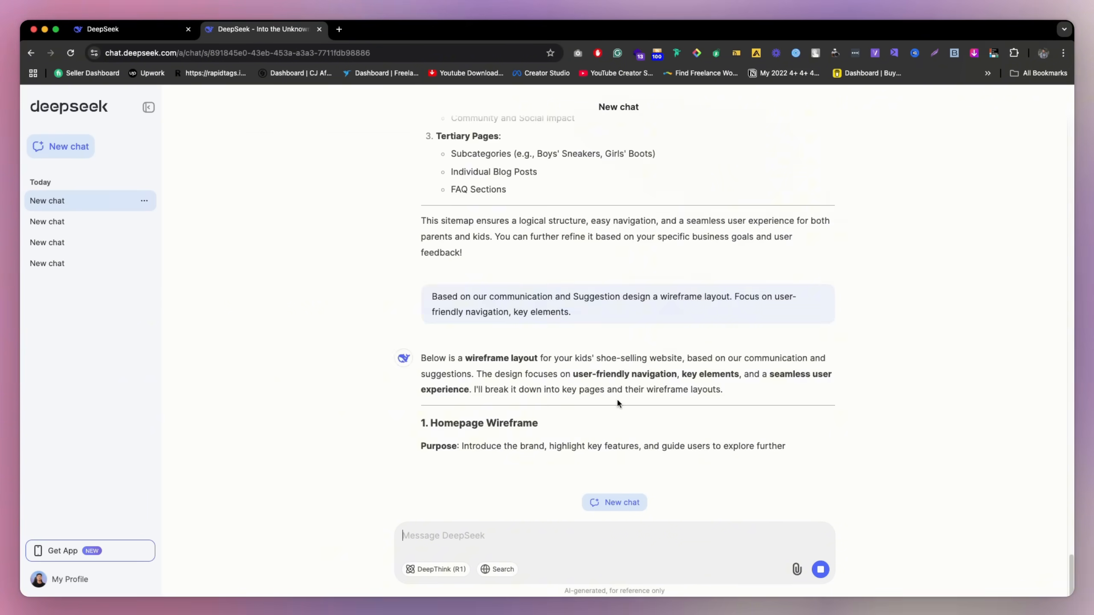
Scroll through the wireframe answer from homepage to contact page and key design principles
{"action": "scroll", "scroll_direction": "down", "scroll_amount": 3}
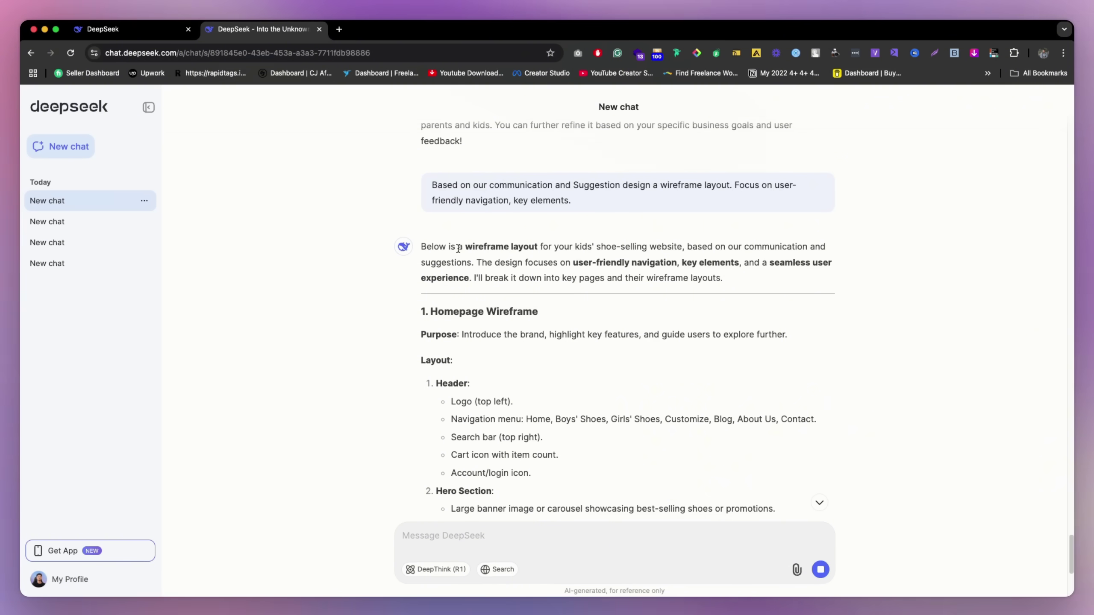
{"action": "mouse_move", "coordinate": [554, 246]}
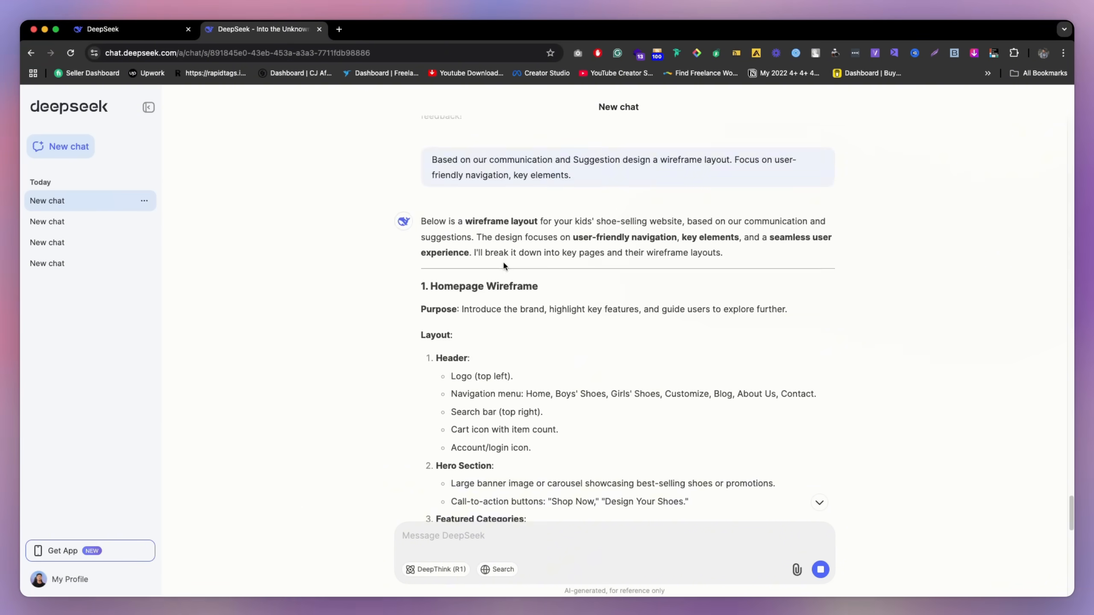
{"action": "scroll", "scroll_direction": "down", "scroll_amount": 3}
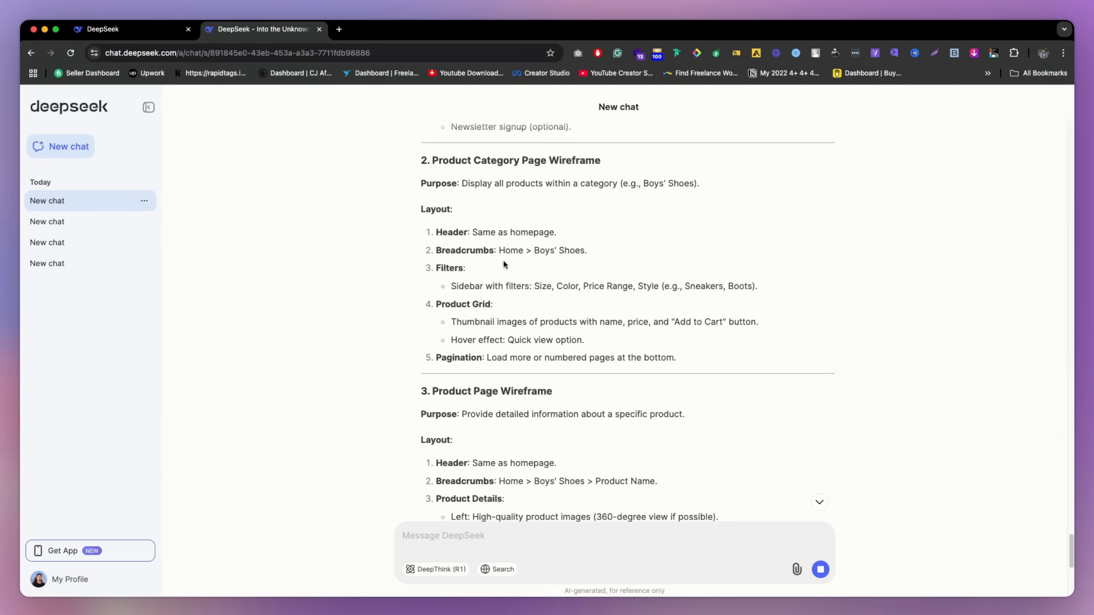
{"action": "scroll", "scroll_direction": "down", "scroll_amount": 3}
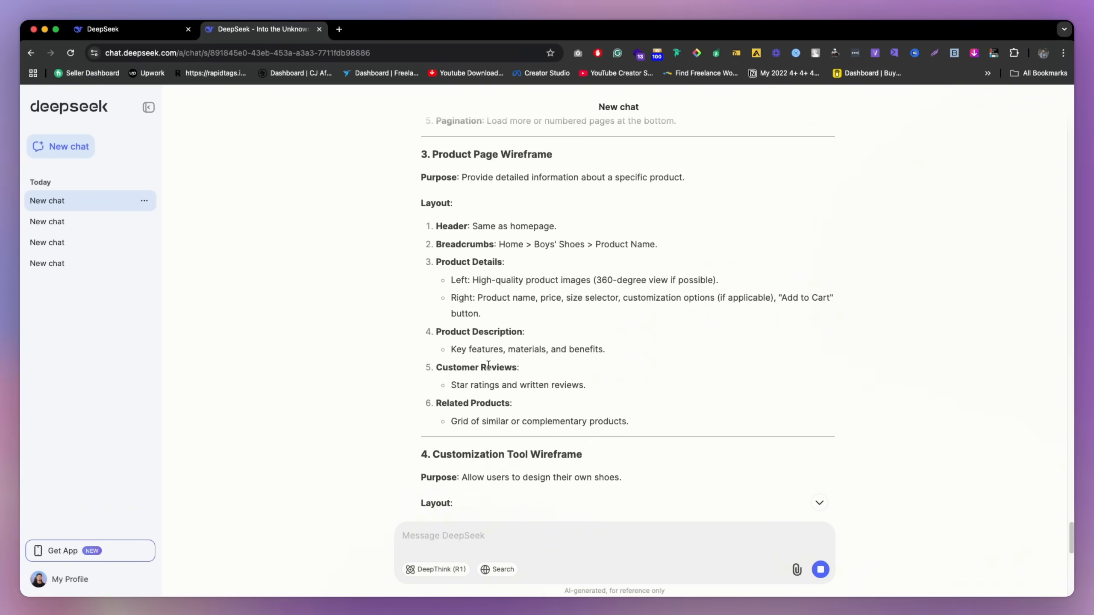
{"action": "scroll", "scroll_direction": "down", "scroll_amount": 3}
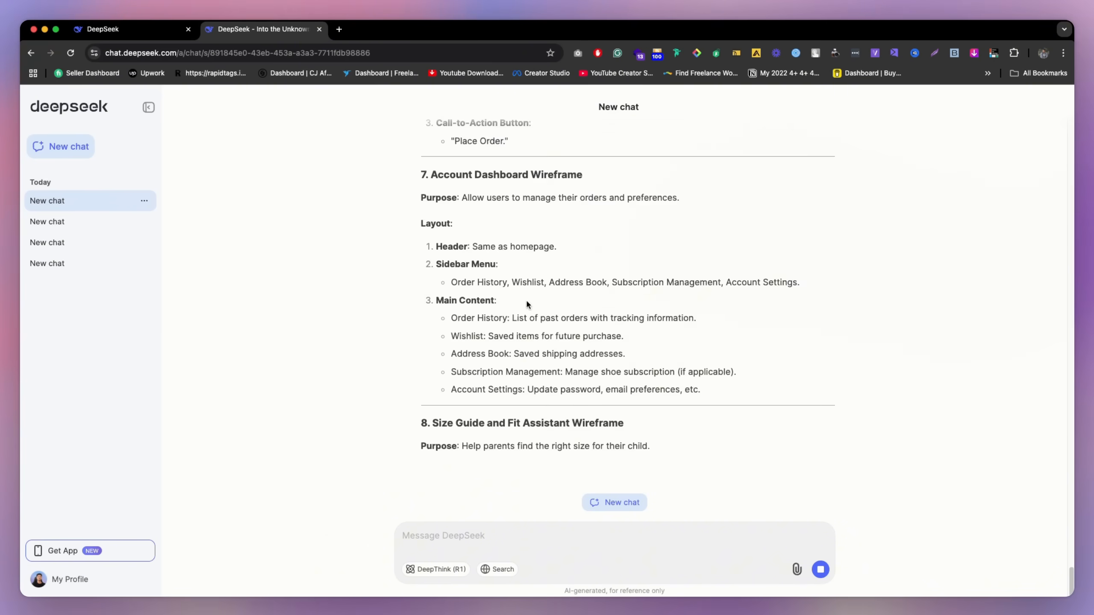
{"action": "scroll", "scroll_direction": "down", "scroll_amount": 3}
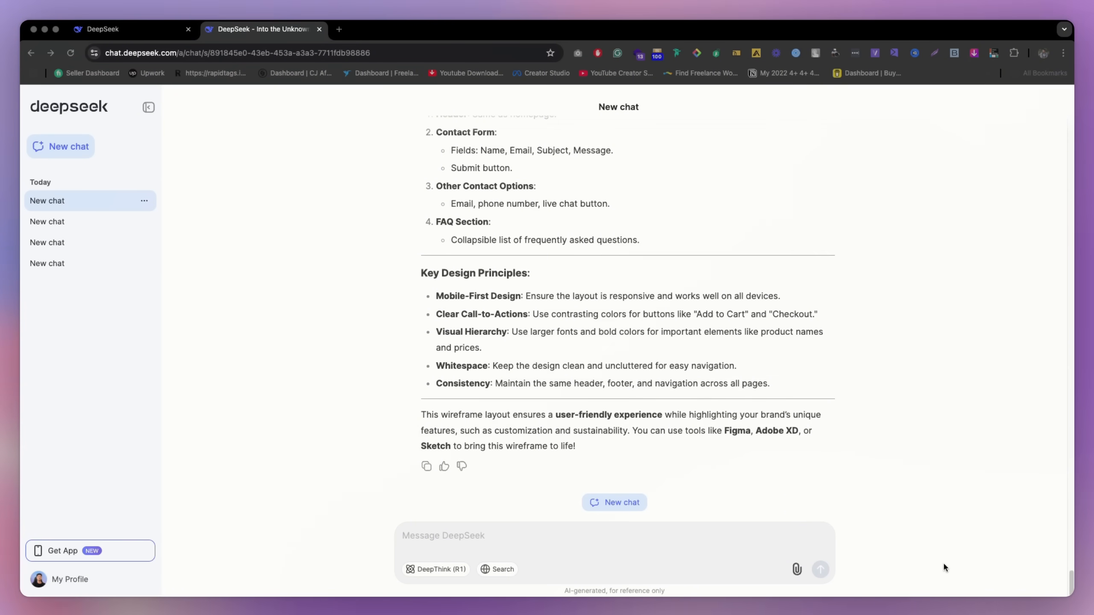
{"action": "mouse_move", "coordinate": [540, 540]}
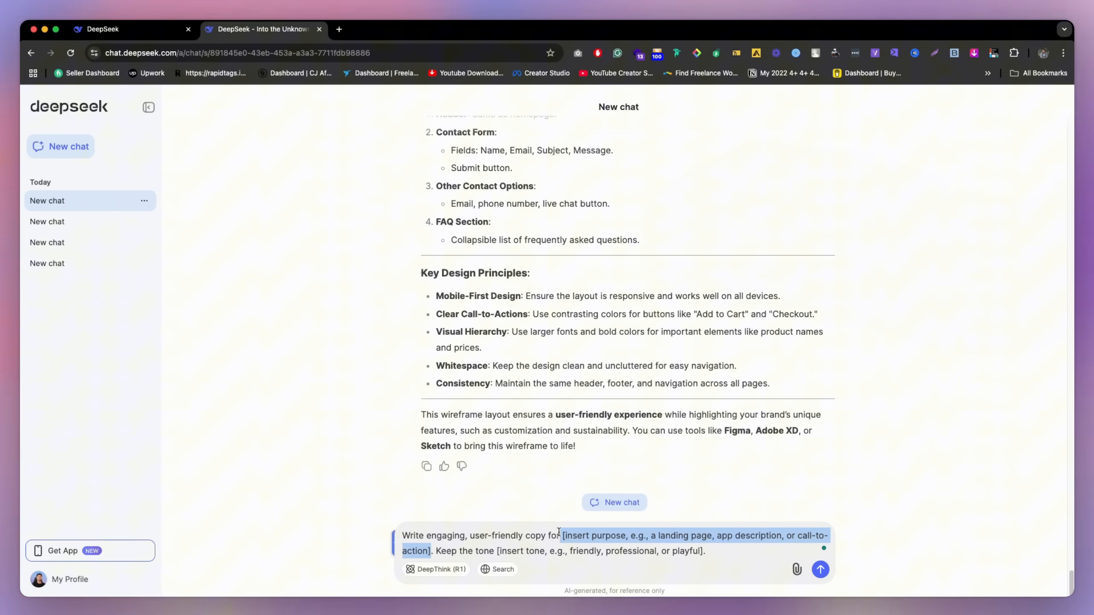
Send a website-copy request with the tone set to playful 'and also emotive'
{"action": "type", "text": "current"}
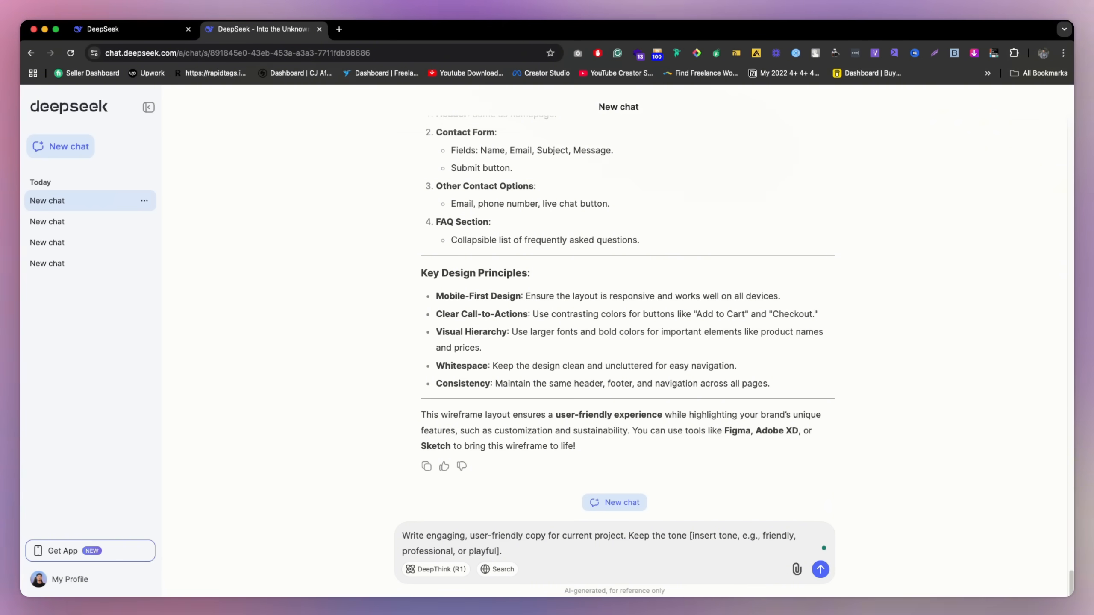
{"action": "left_click_drag", "start_coordinate": [690, 535], "coordinate": [502, 550]}
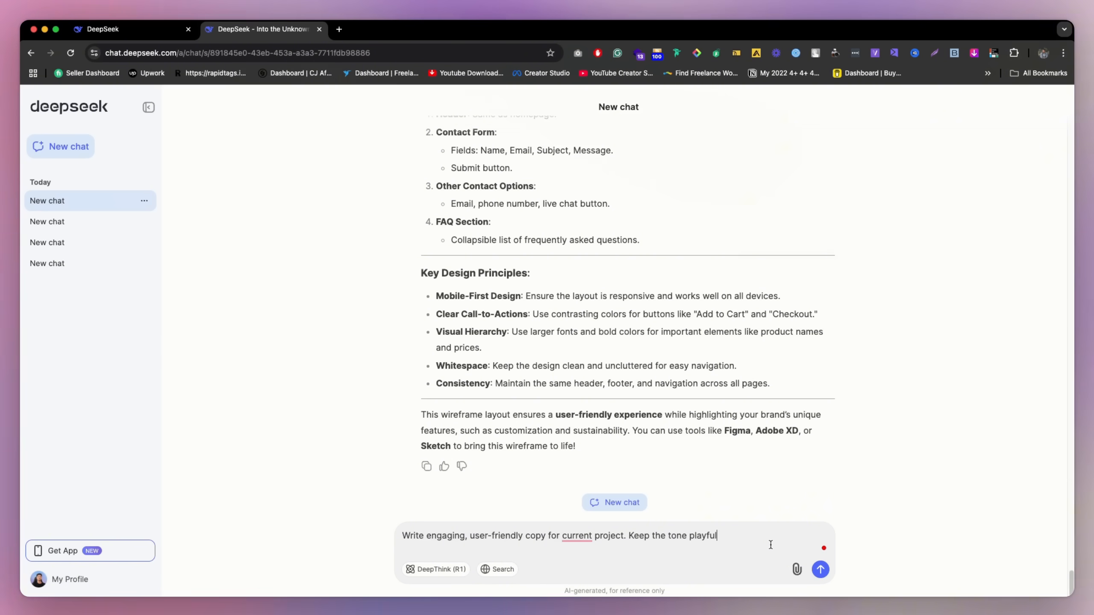
{"action": "type", "text": "."}
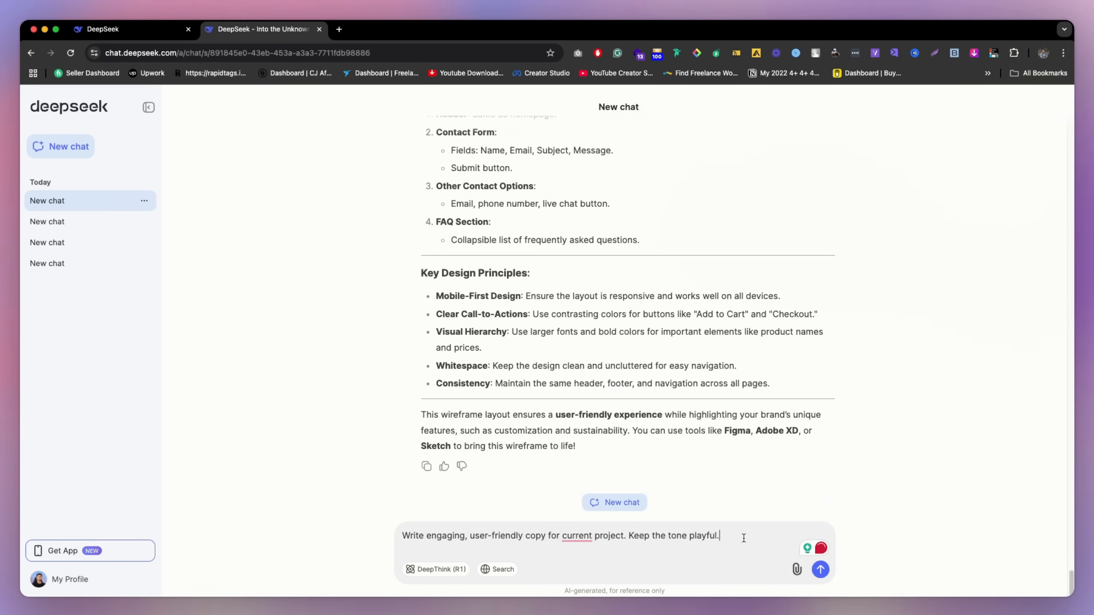
{"action": "type", "text": "and also em"}
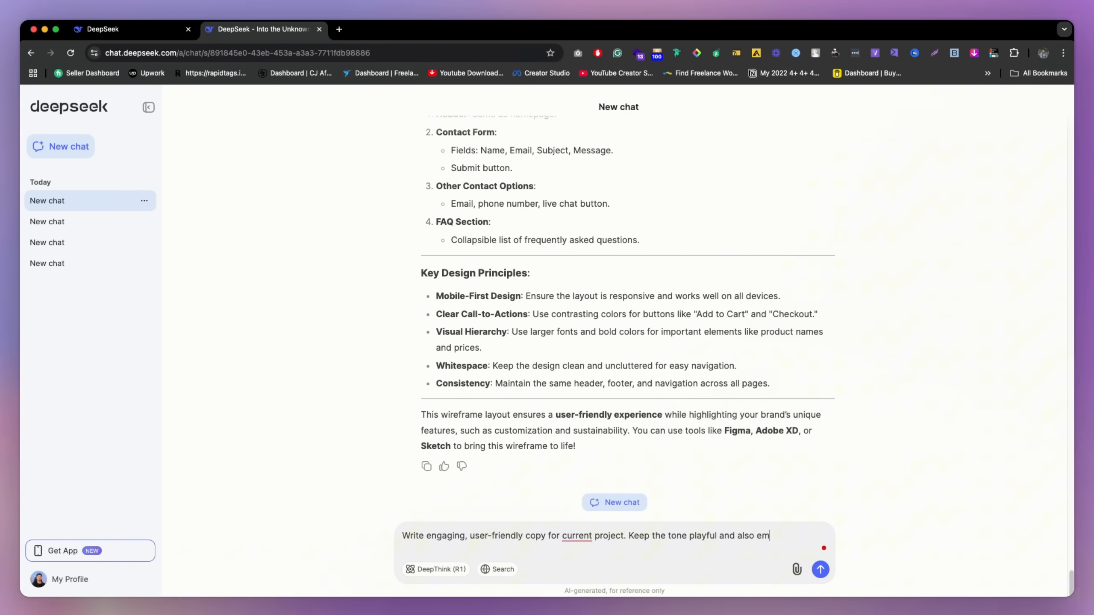
{"action": "type", "text": "otive."}
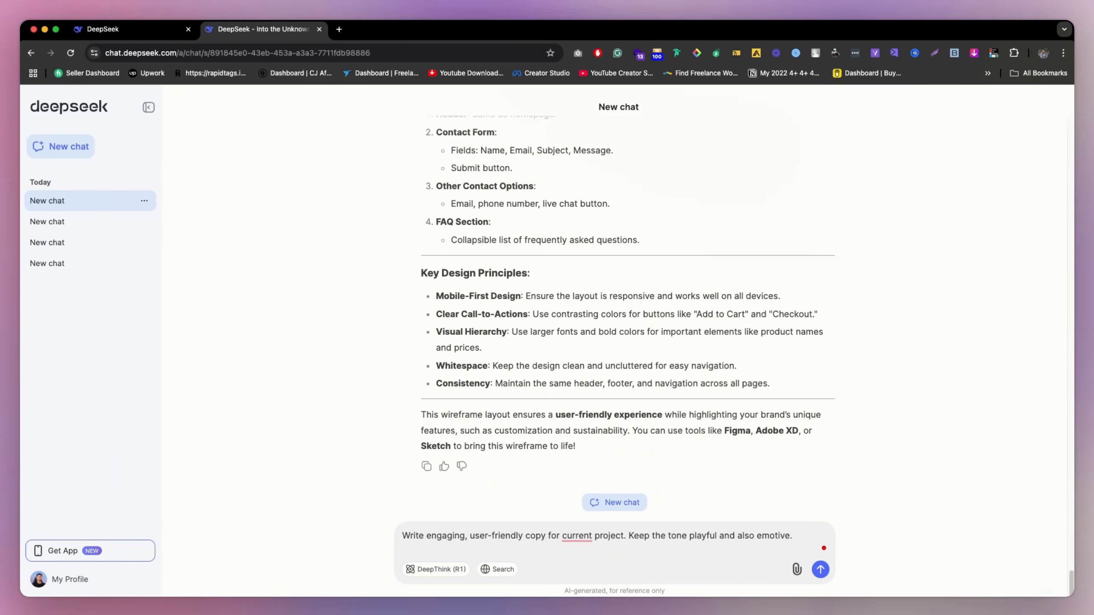
{"action": "left_click", "coordinate": [821, 570]}
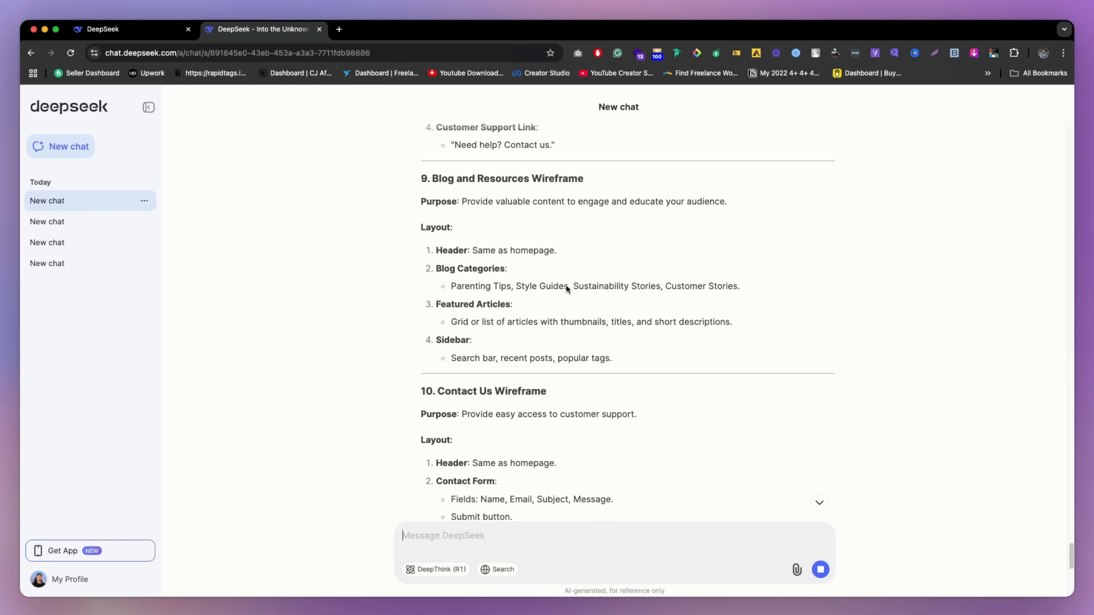
Read the generated copy through the footer copy and tone-and-voice guidance
{"action": "scroll", "scroll_direction": "down", "scroll_amount": 3}
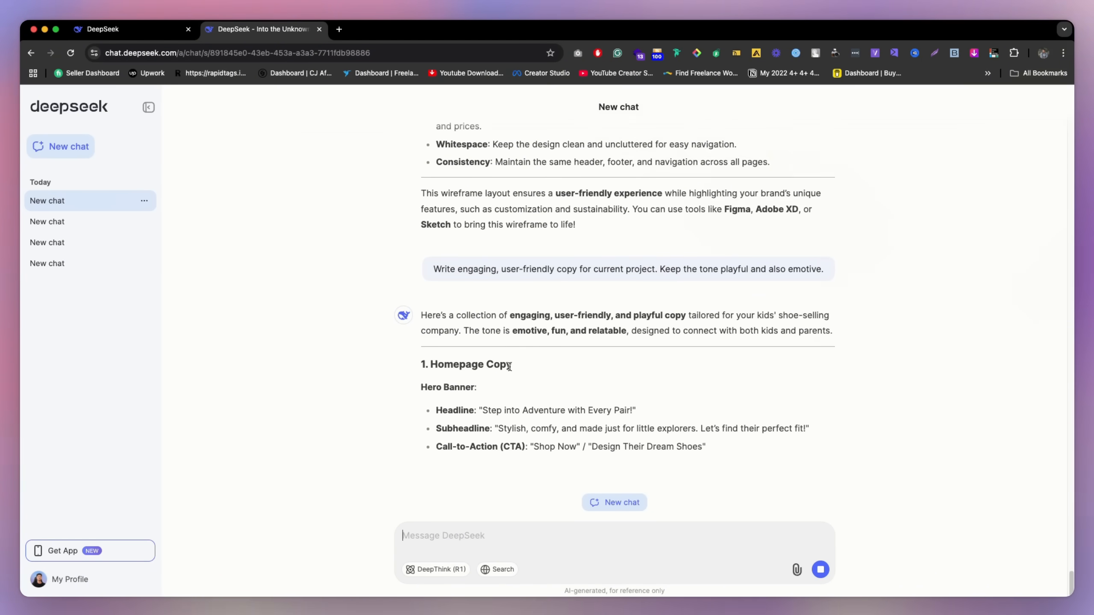
{"action": "scroll", "scroll_direction": "down", "scroll_amount": 3}
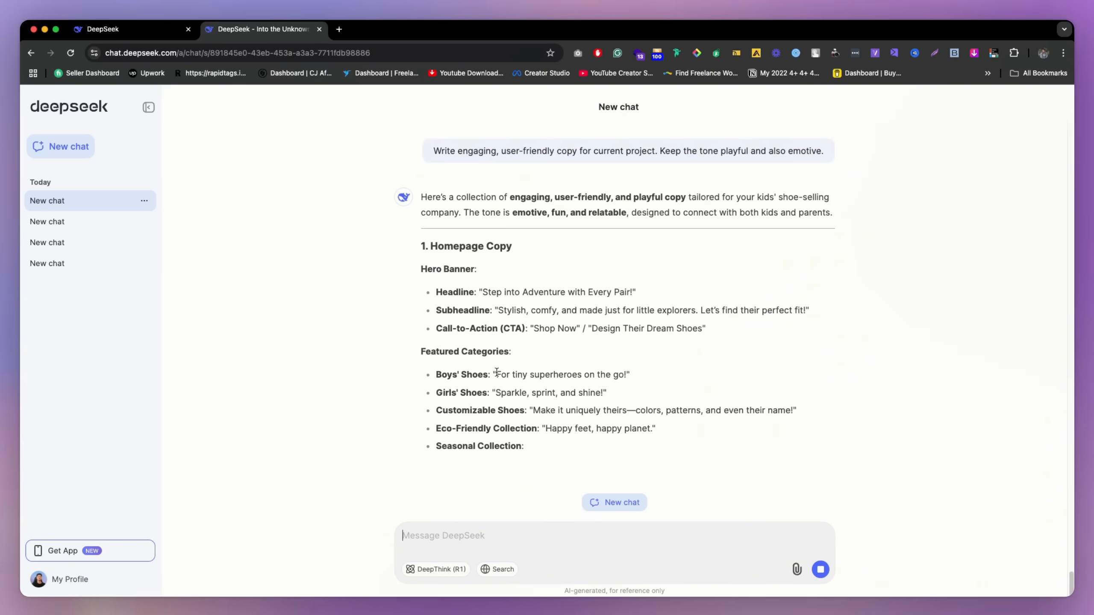
{"action": "scroll", "scroll_direction": "down", "scroll_amount": 3}
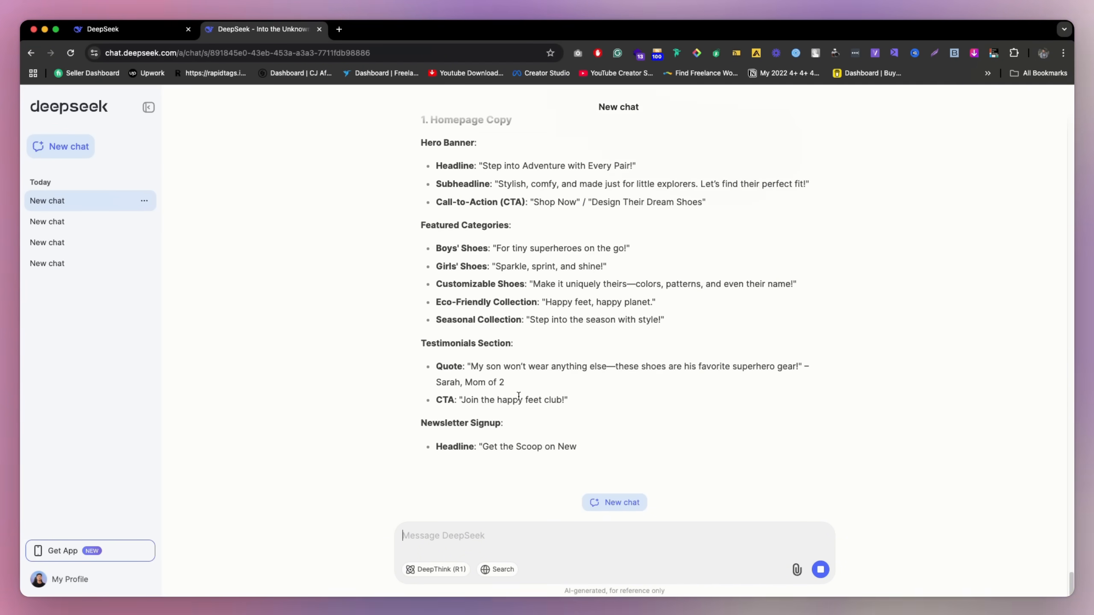
{"action": "scroll", "scroll_direction": "down", "scroll_amount": 3}
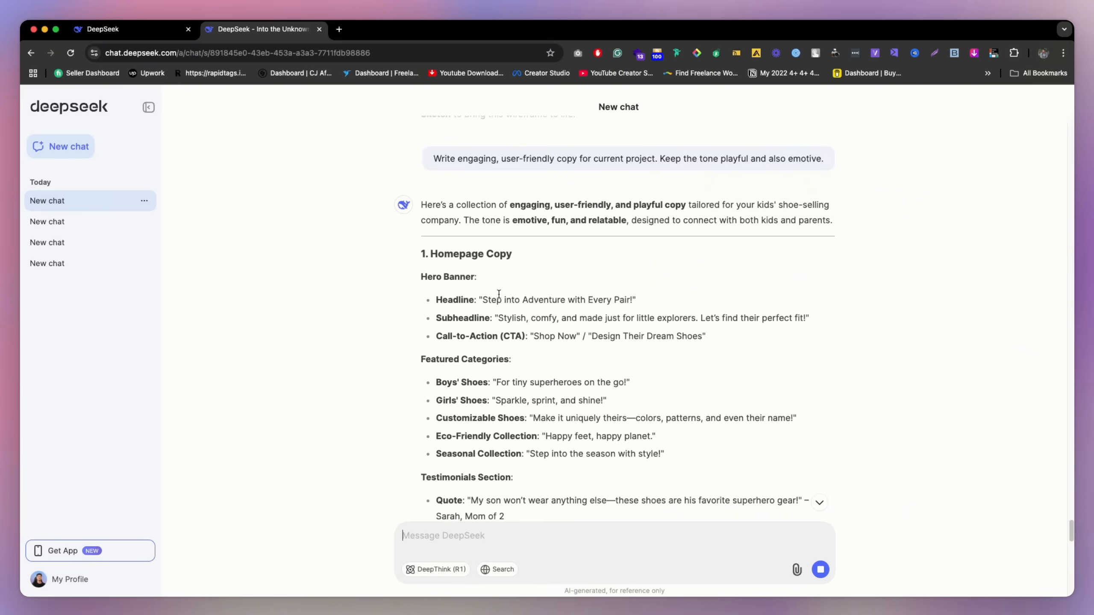
{"action": "scroll", "scroll_direction": "down", "scroll_amount": 3}
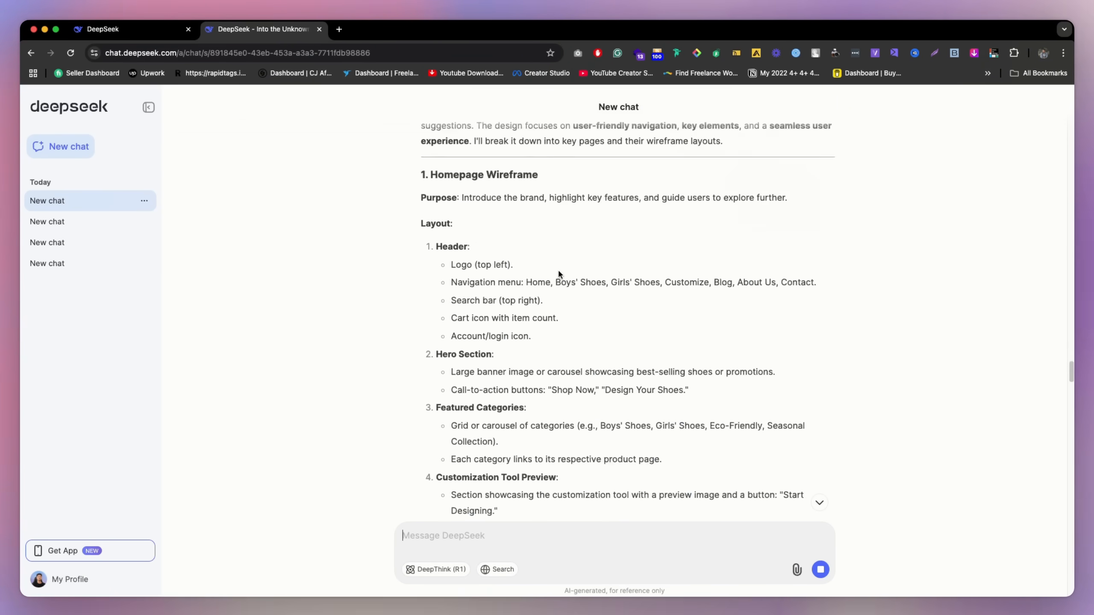
{"action": "scroll", "scroll_direction": "down", "scroll_amount": 3}
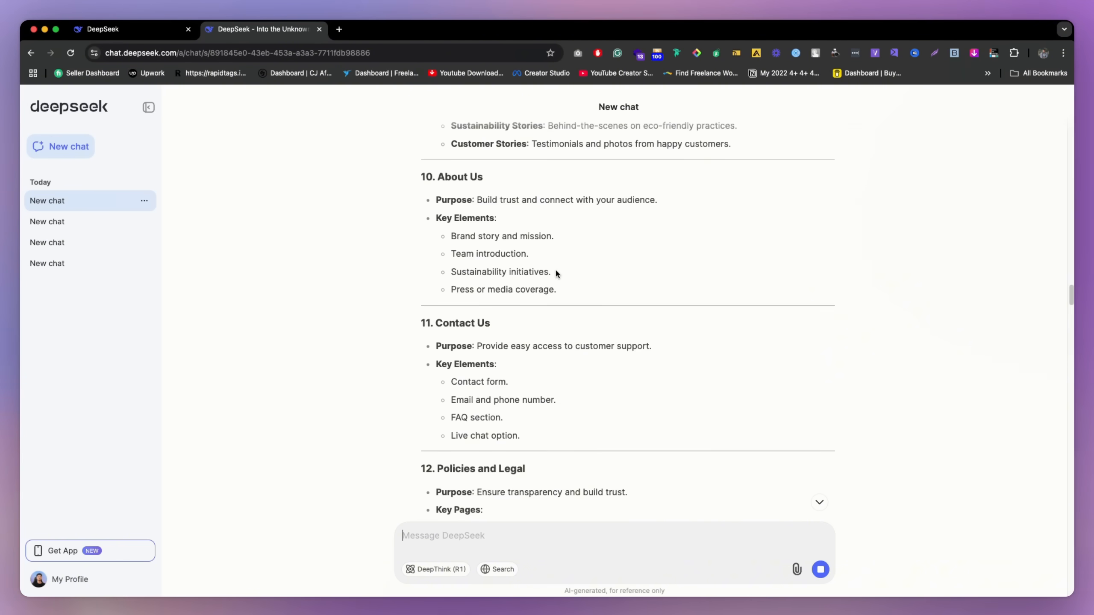
{"action": "scroll", "scroll_direction": "up", "scroll_amount": 3}
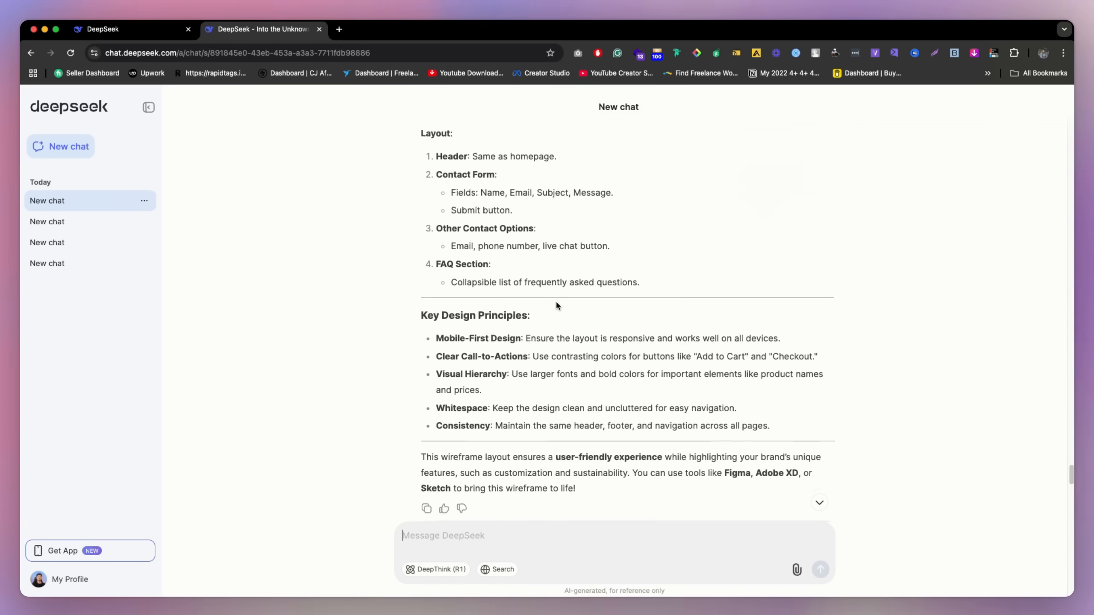
{"action": "scroll", "scroll_direction": "down", "scroll_amount": 3}
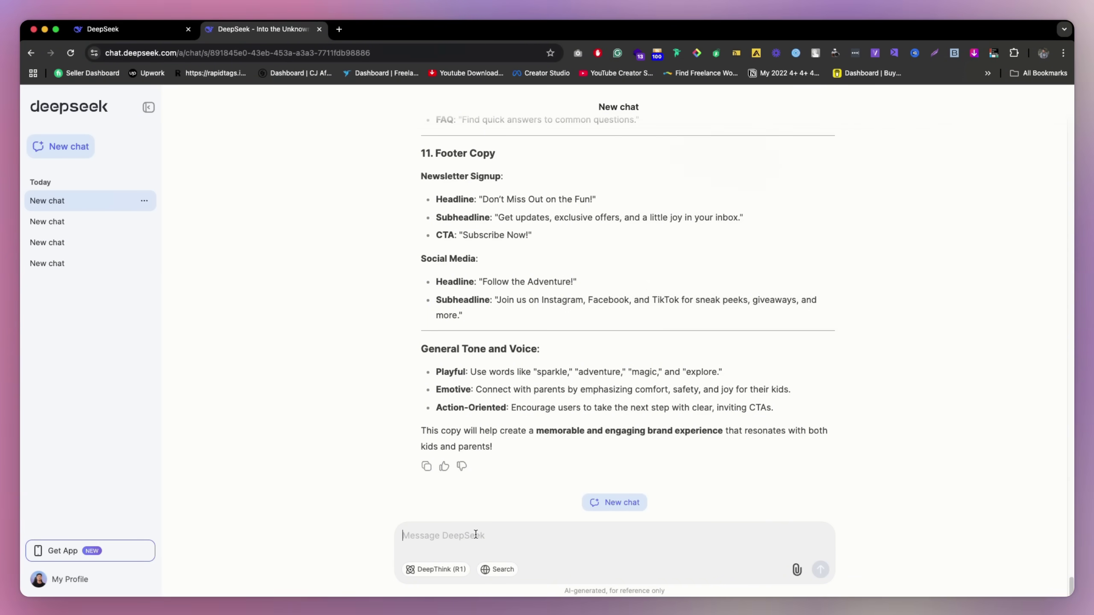
{"action": "type", "text": "Homepage:"}
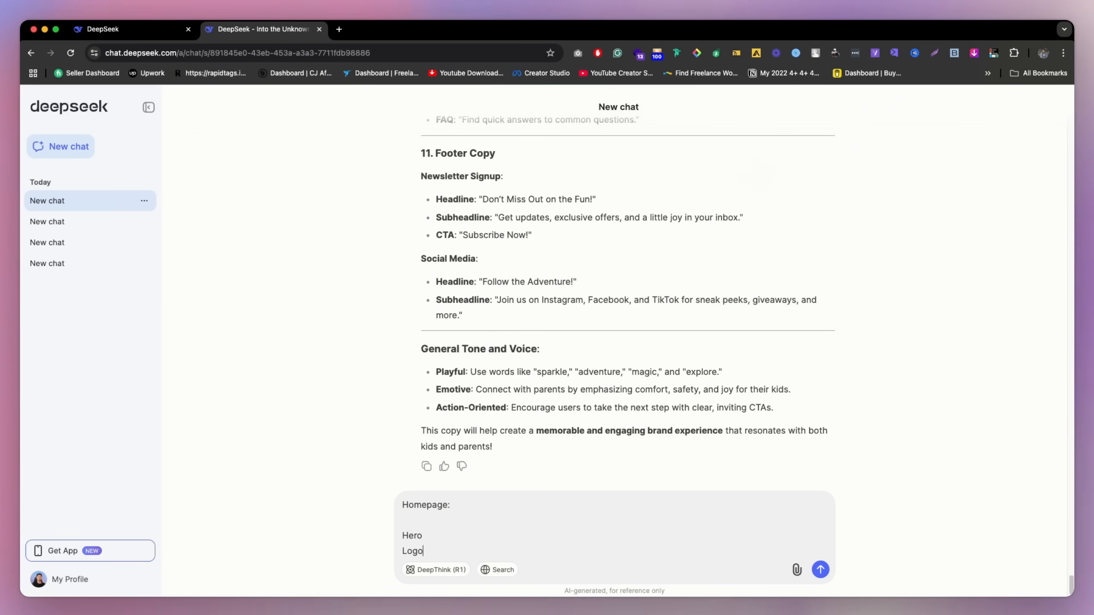
{"action": "key", "text": "Enter"}
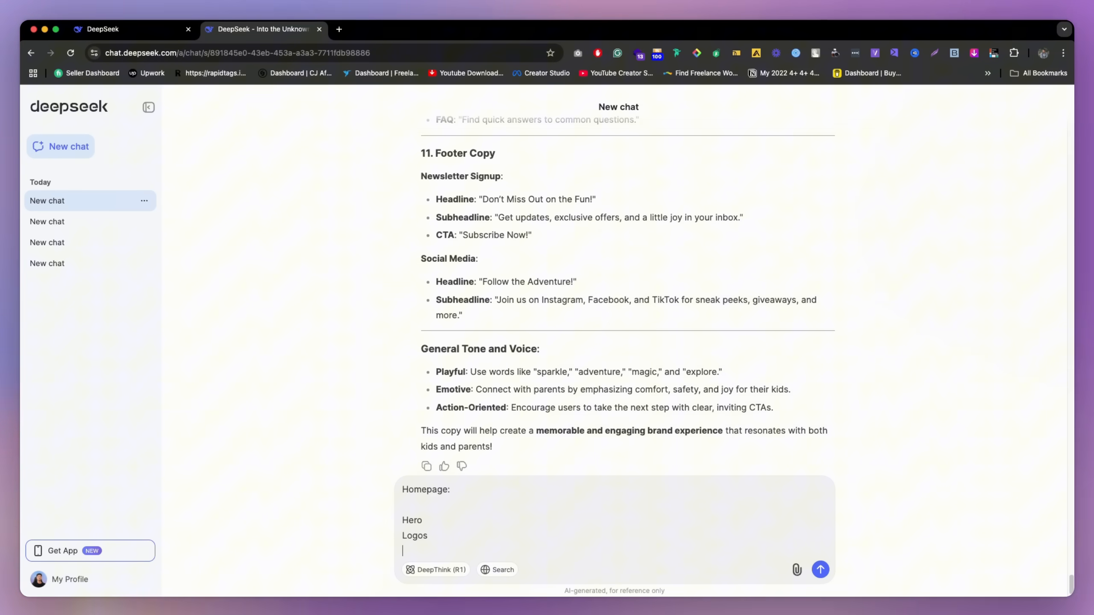
{"action": "type", "text": "Category"}
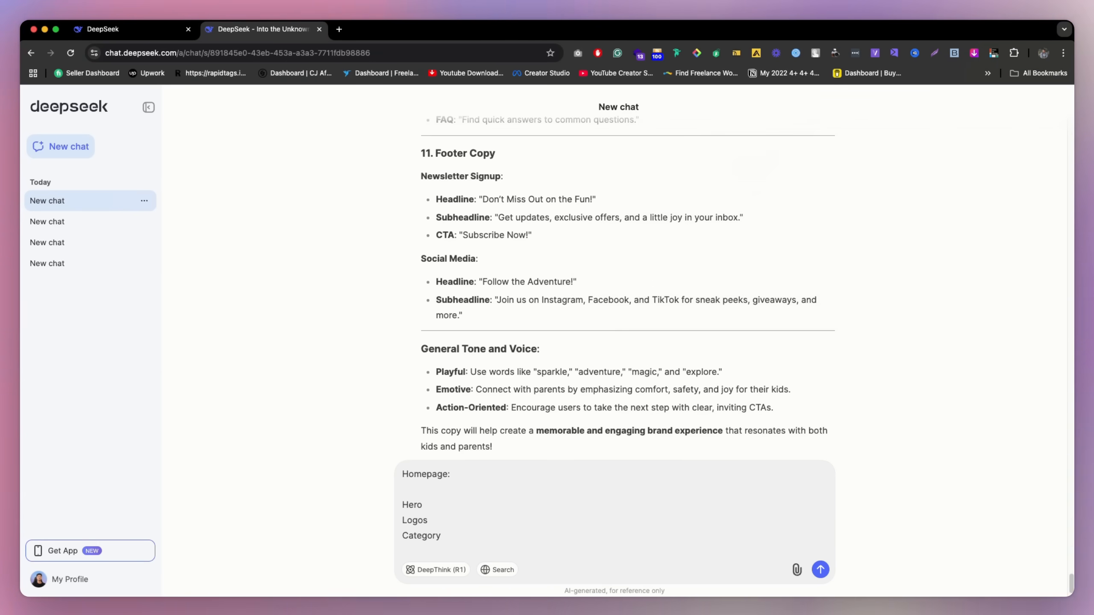
{"action": "type", "text": "Produ"}
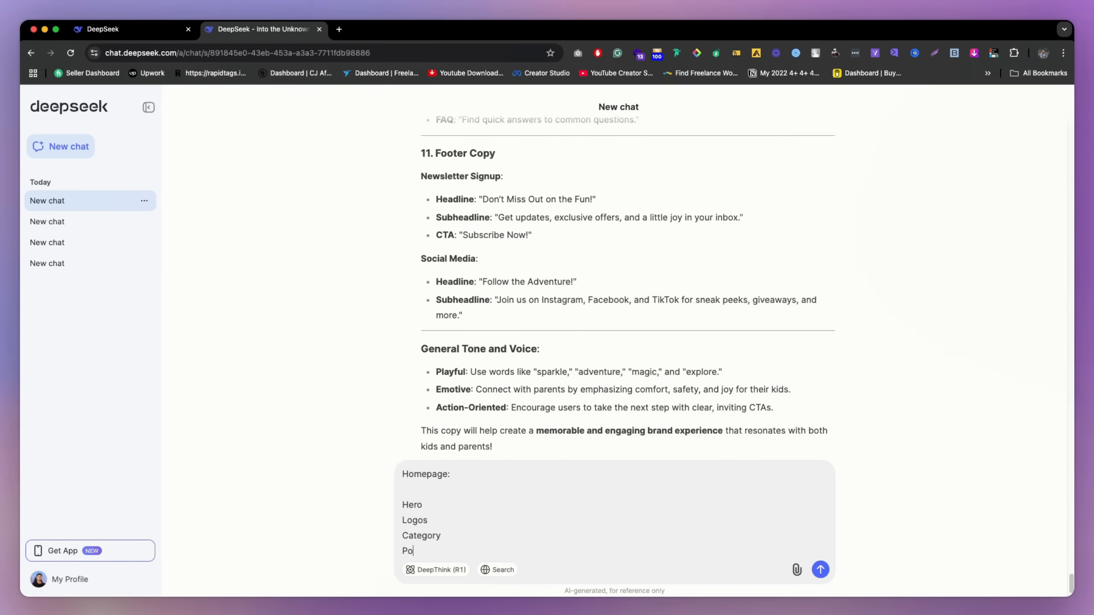
{"action": "type", "text": "pular products"}
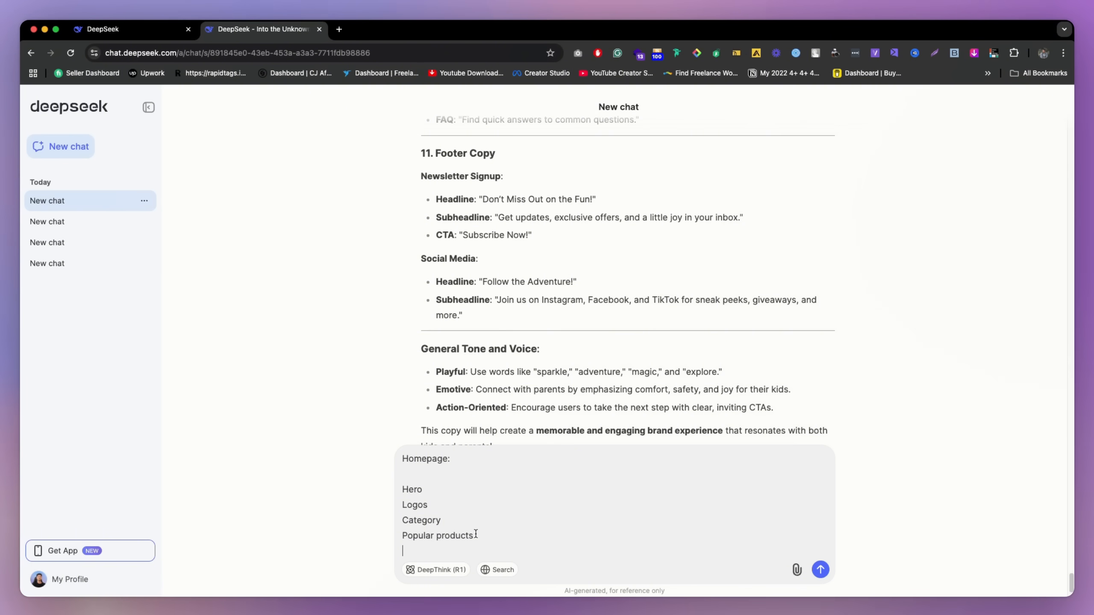
{"action": "mouse_move", "coordinate": [460, 500]}
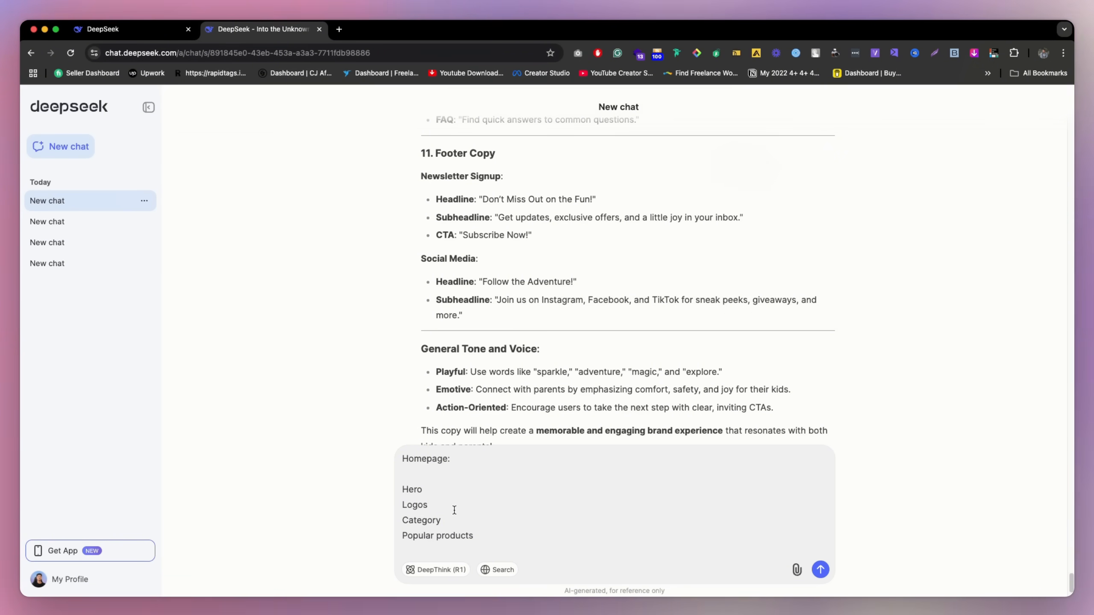
{"action": "mouse_move", "coordinate": [458, 529]}
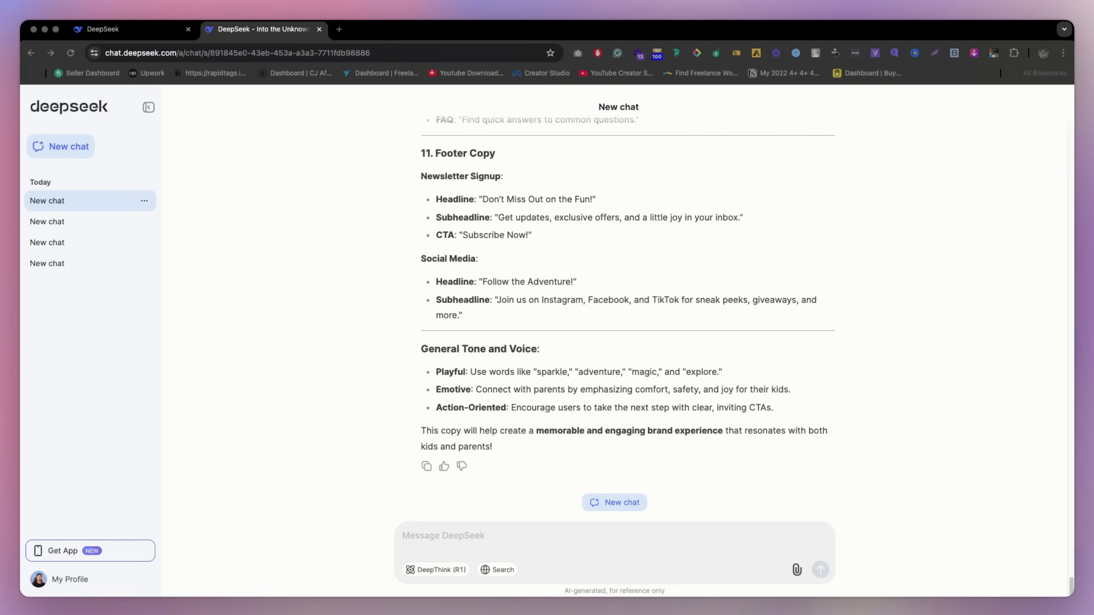
Send a request for a colour palette for this design that is accessible for everyone
{"action": "type", "text": "Can you genarate an color palate for this design?"}
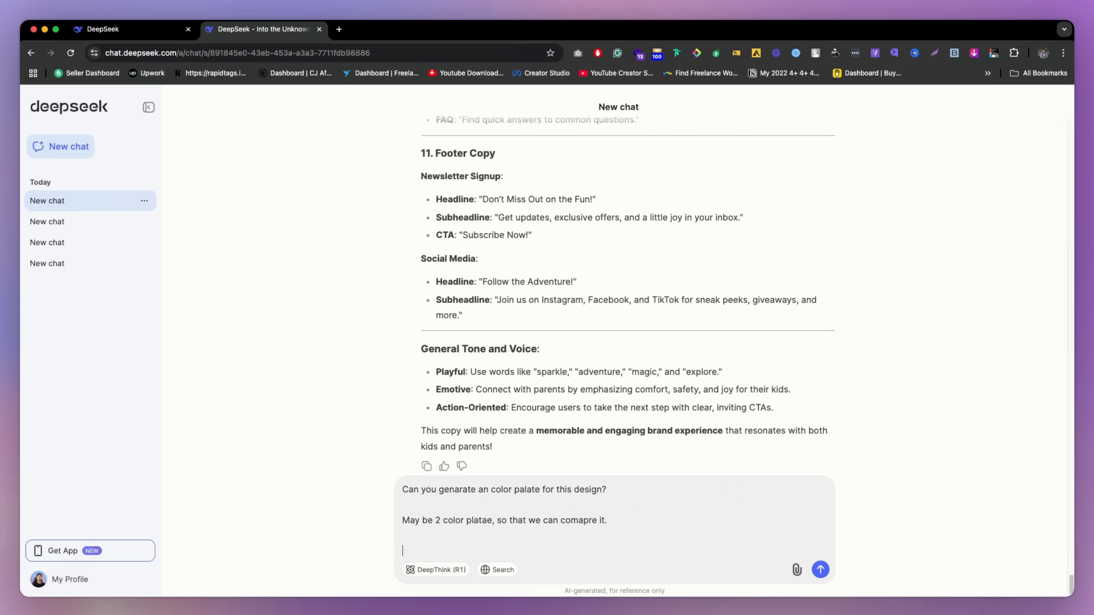
{"action": "type", "text": "Make sure thar"}
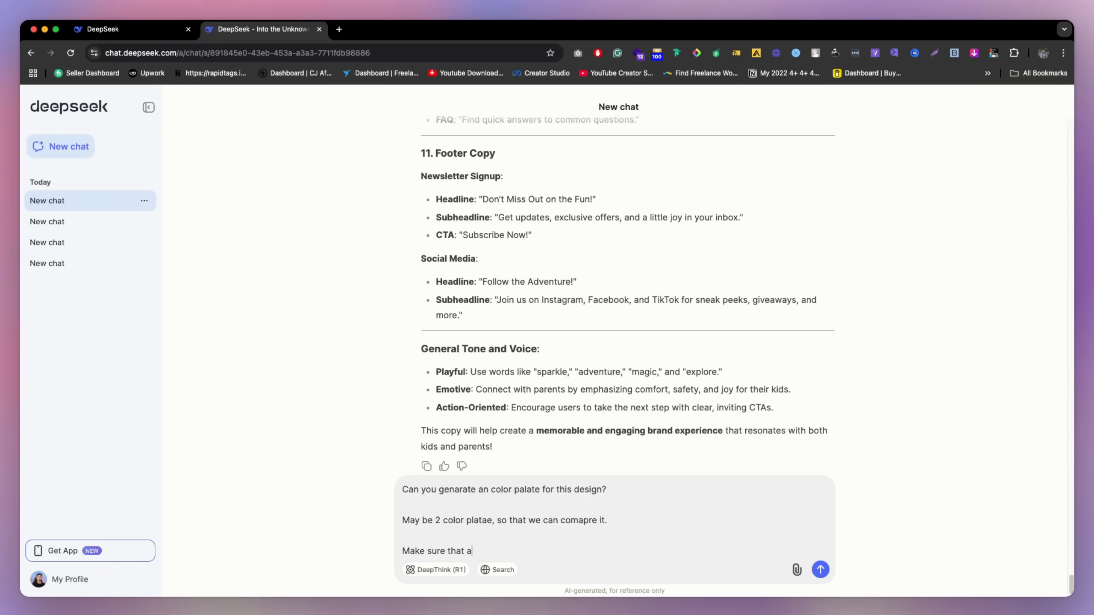
{"action": "type", "text": "ccessible for everyone"}
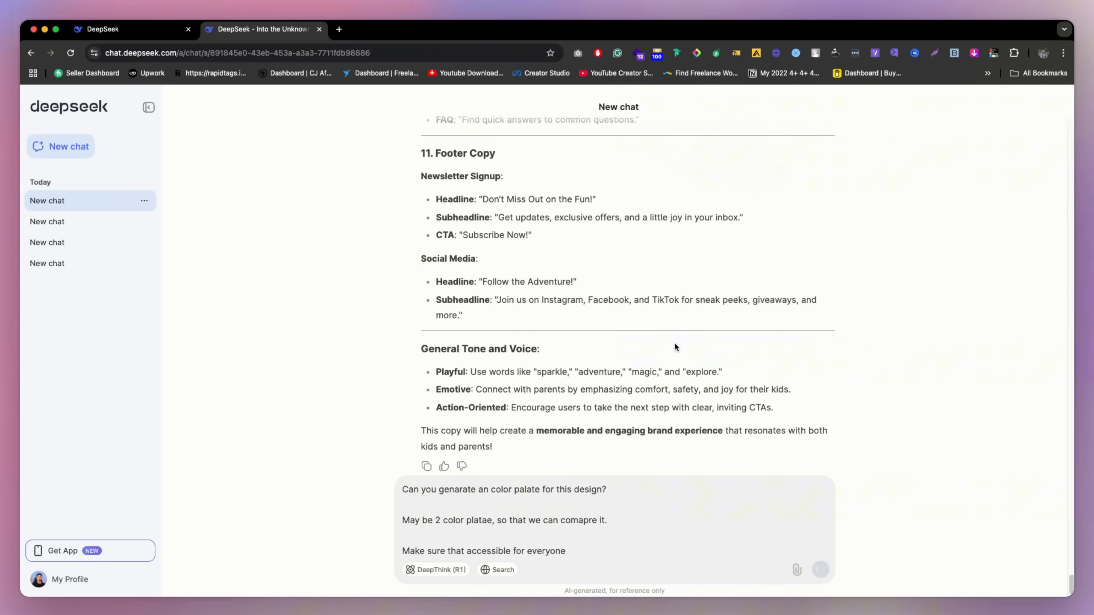
{"action": "left_click", "coordinate": [820, 569]}
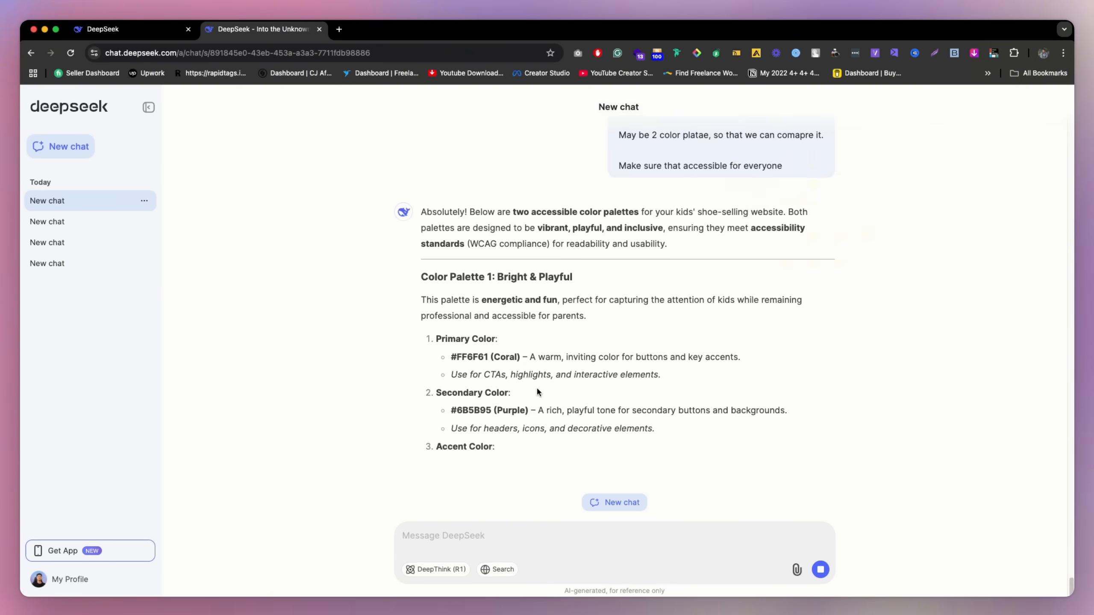
Read through the Bright & Playful and Soft & Whimsical palettes as they generate
{"action": "scroll", "scroll_direction": "down", "scroll_amount": 3}
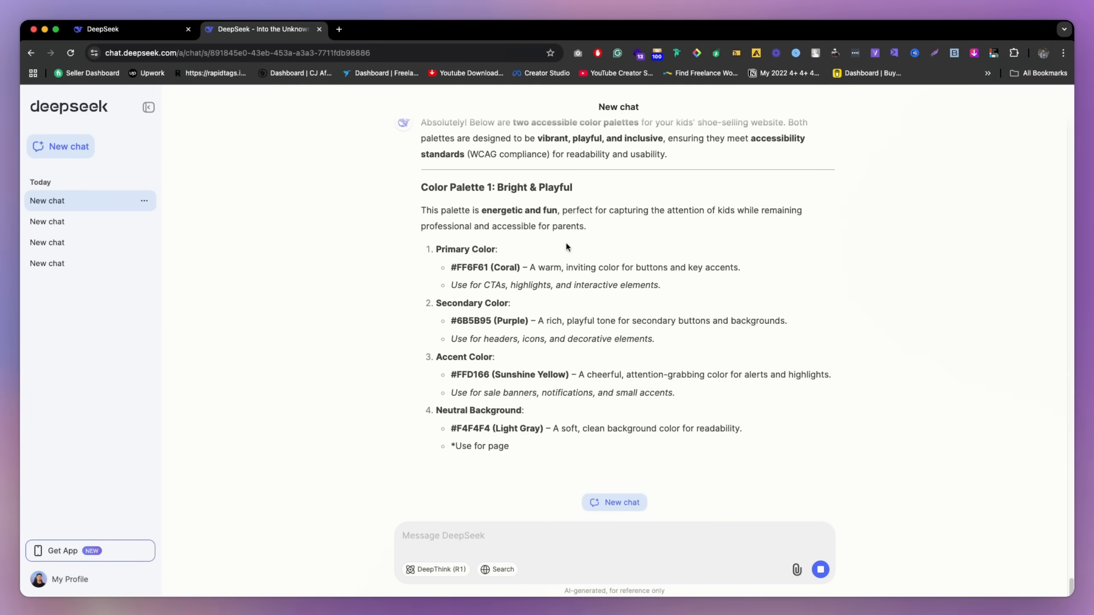
{"action": "scroll", "scroll_direction": "down", "scroll_amount": 3}
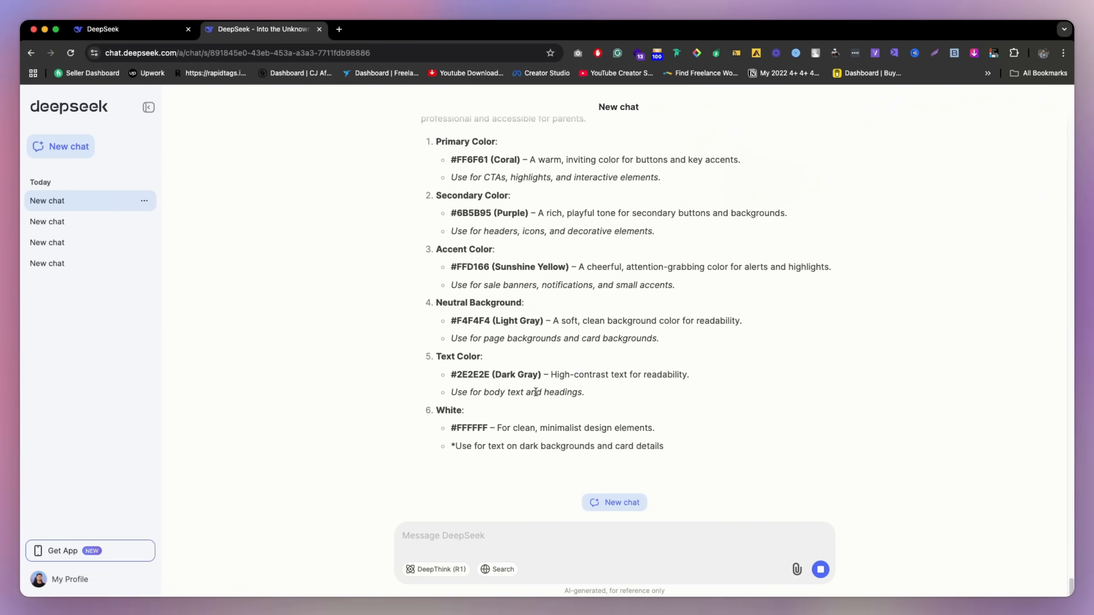
{"action": "scroll", "scroll_direction": "down", "scroll_amount": 3}
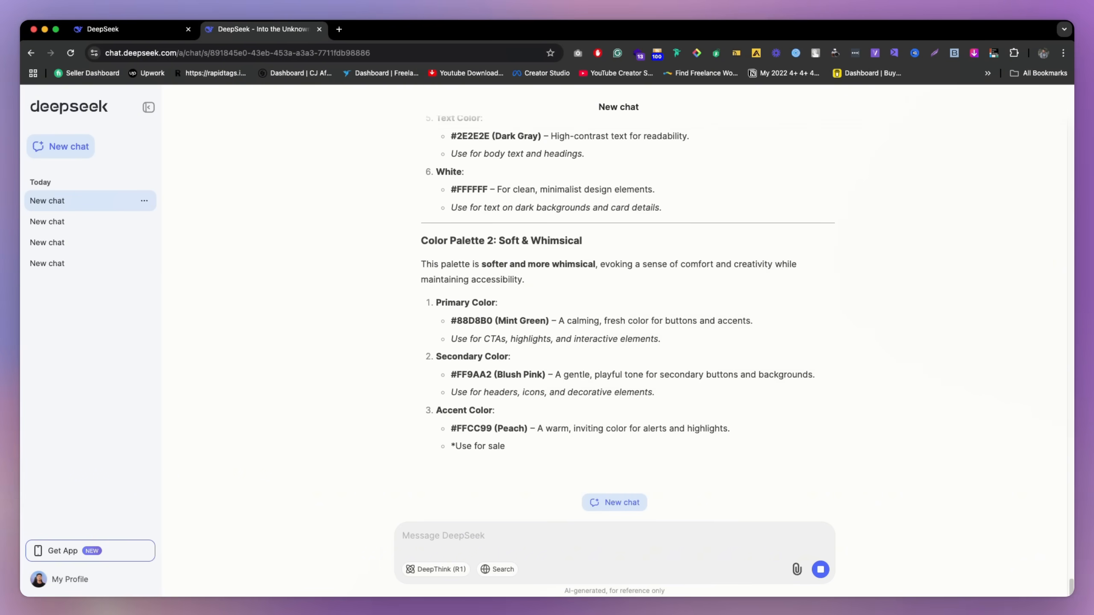
{"action": "scroll", "scroll_direction": "down", "scroll_amount": 3}
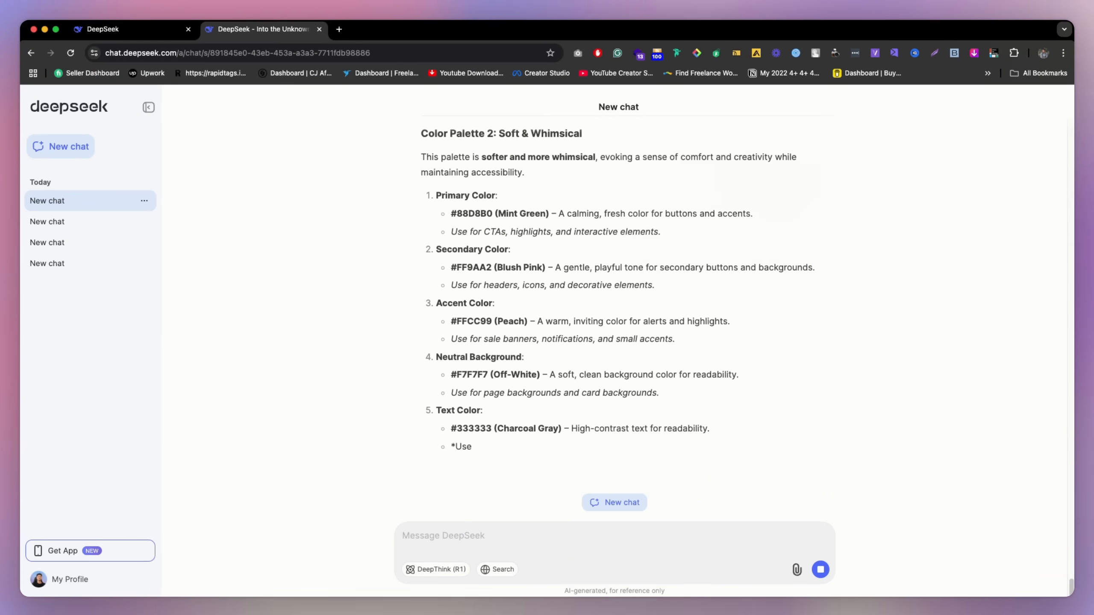
{"action": "scroll", "scroll_direction": "down", "scroll_amount": 3}
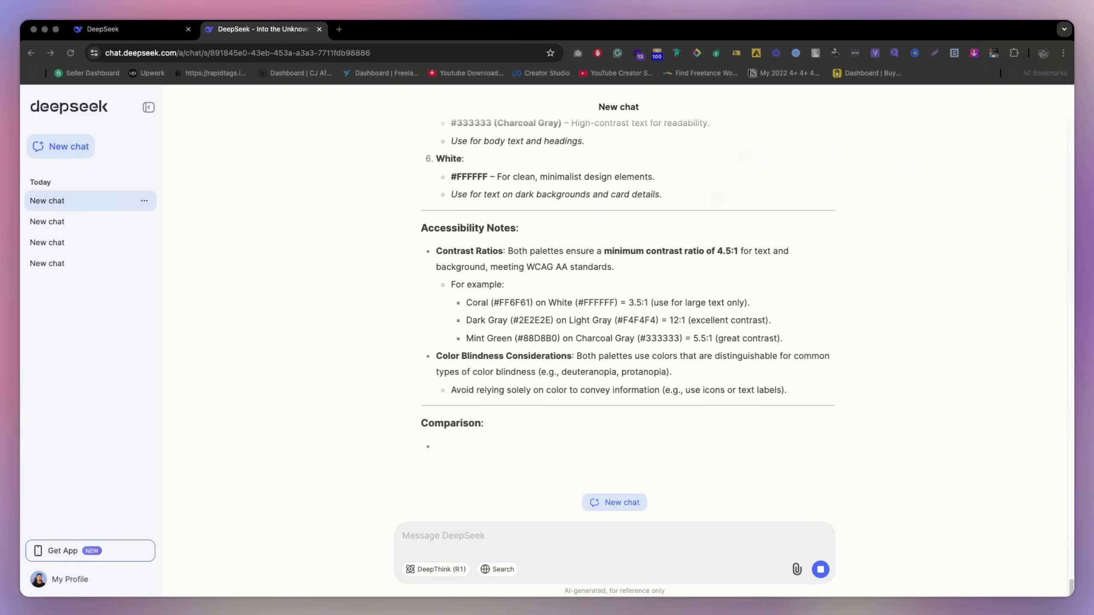
{"action": "scroll", "scroll_direction": "down", "scroll_amount": 3}
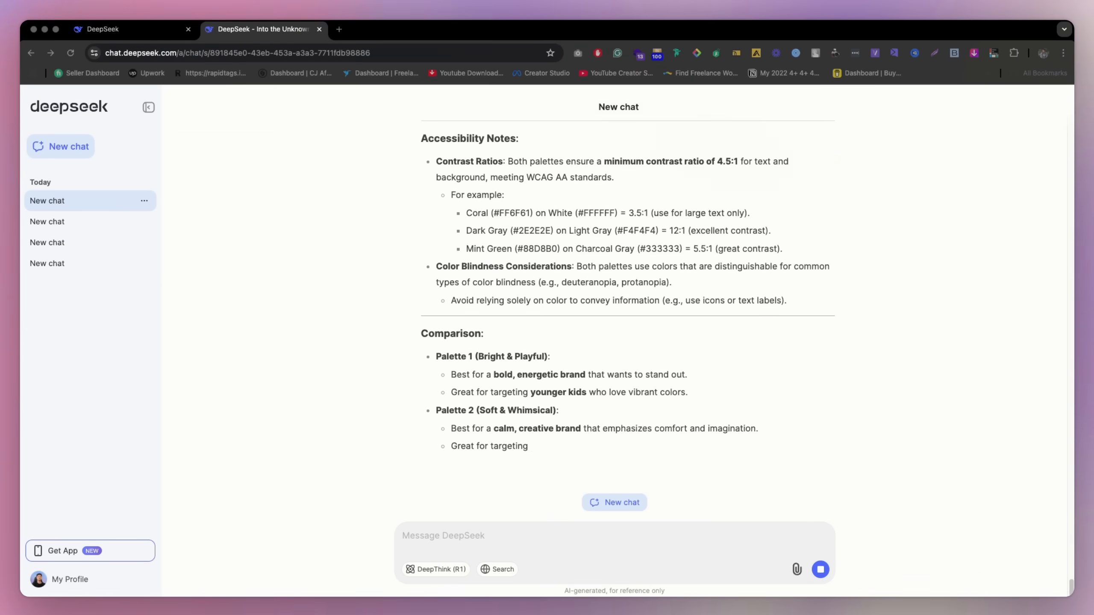
{"action": "scroll", "scroll_direction": "down", "scroll_amount": 3}
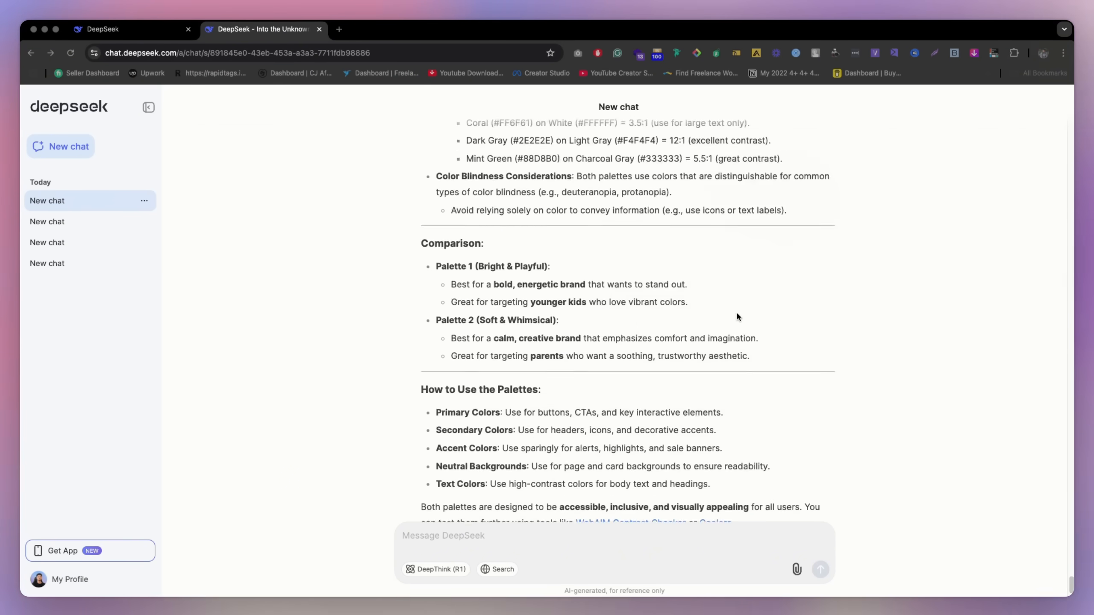
{"action": "scroll", "scroll_direction": "up", "scroll_amount": 3}
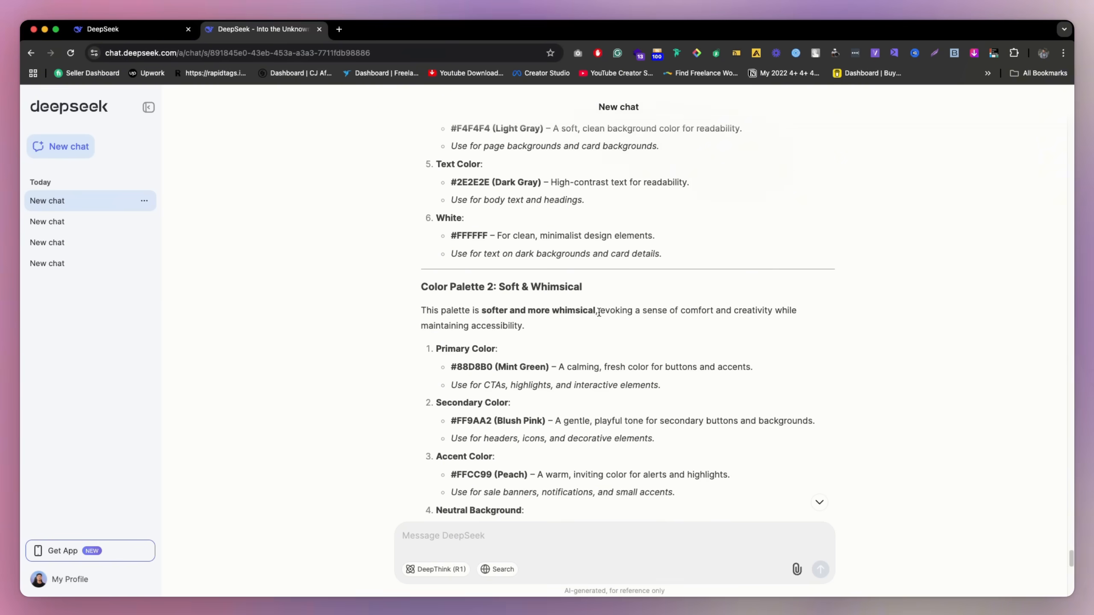
Review the Accessibility Notes, selecting a word in the contrast ratio note
{"action": "scroll", "scroll_direction": "down", "scroll_amount": 3}
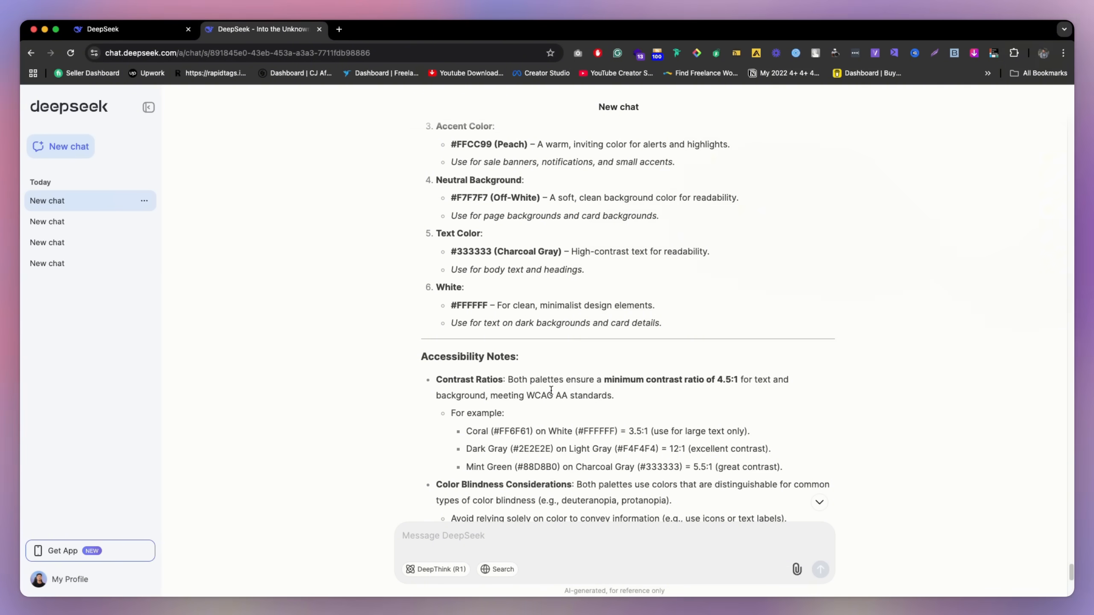
{"action": "double_click", "coordinate": [537, 396]}
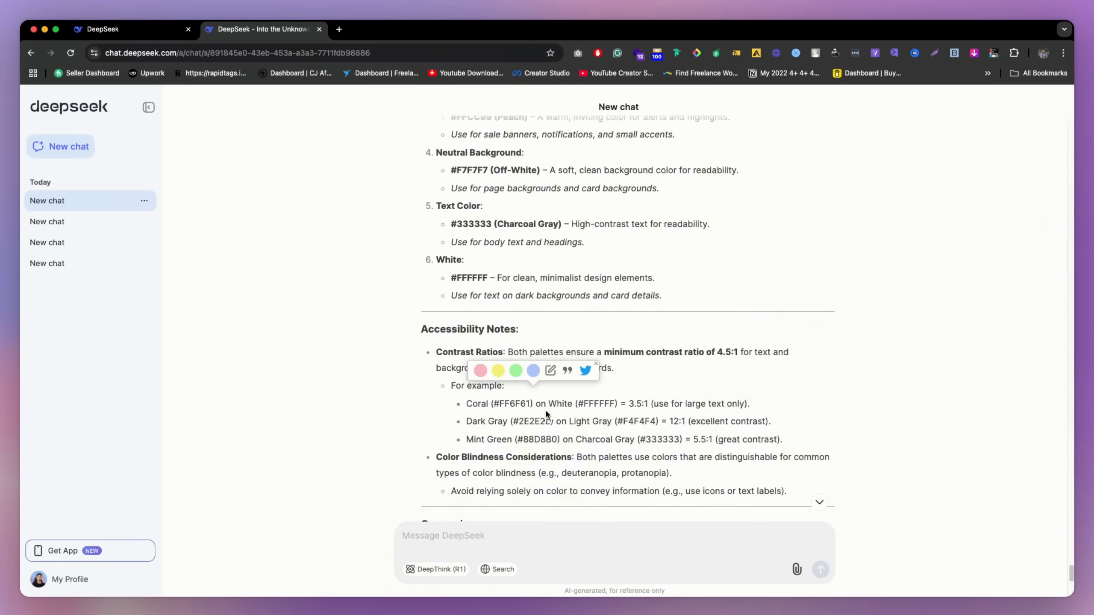
{"action": "scroll", "scroll_direction": "down", "scroll_amount": 3}
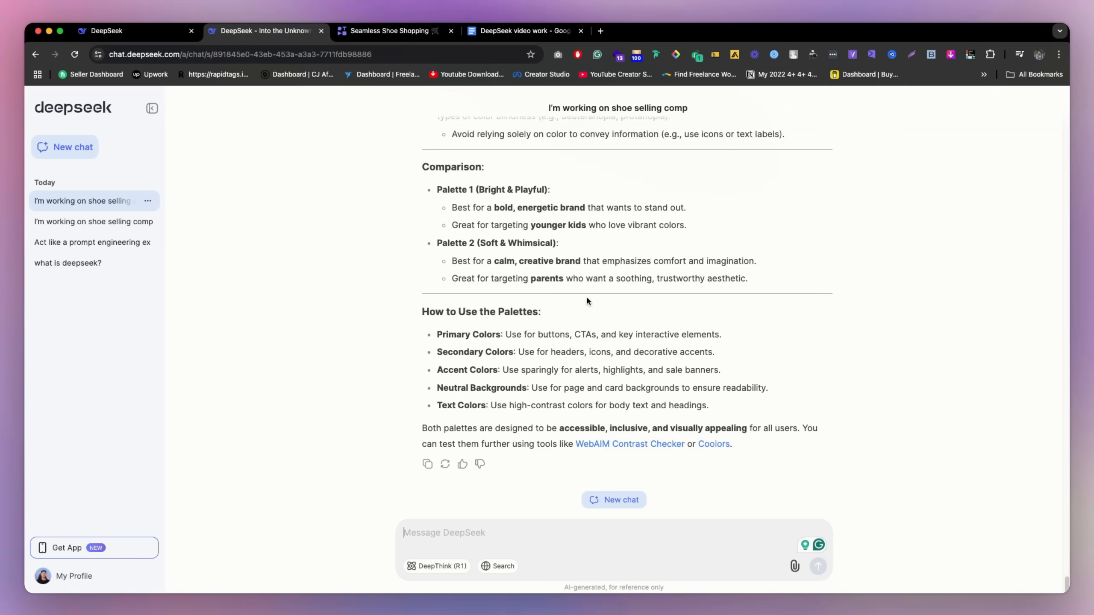
Scroll back over the How to Use the Palettes section and closing paragraph
{"action": "scroll", "scroll_direction": "up", "scroll_amount": 3}
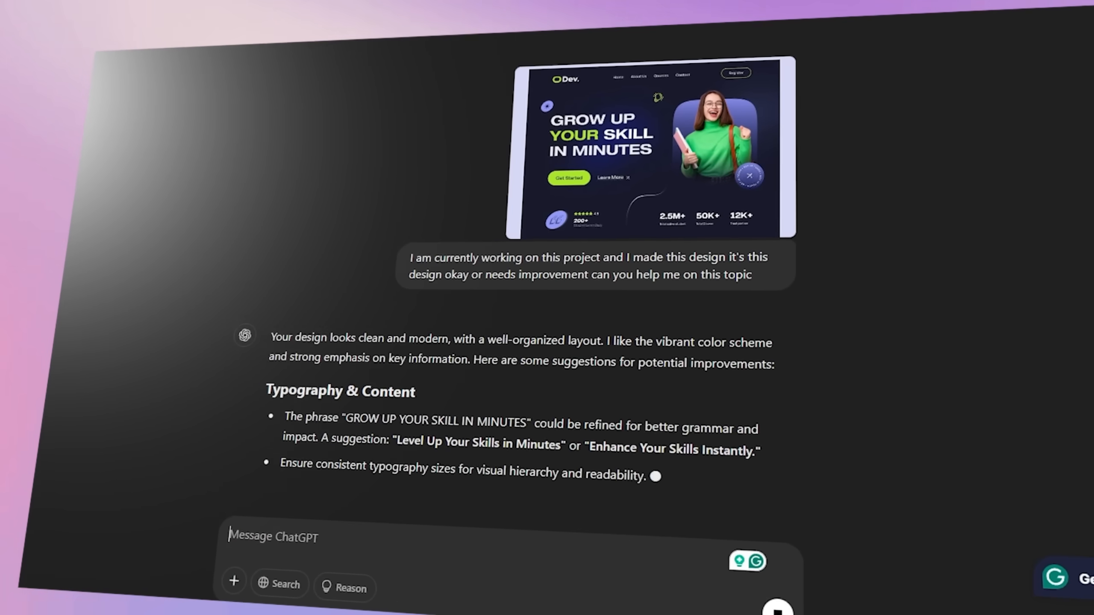
Scroll through ChatGPT's Typography and CTA Buttons feedback as it generates
{"action": "scroll", "scroll_direction": "down", "scroll_amount": 3}
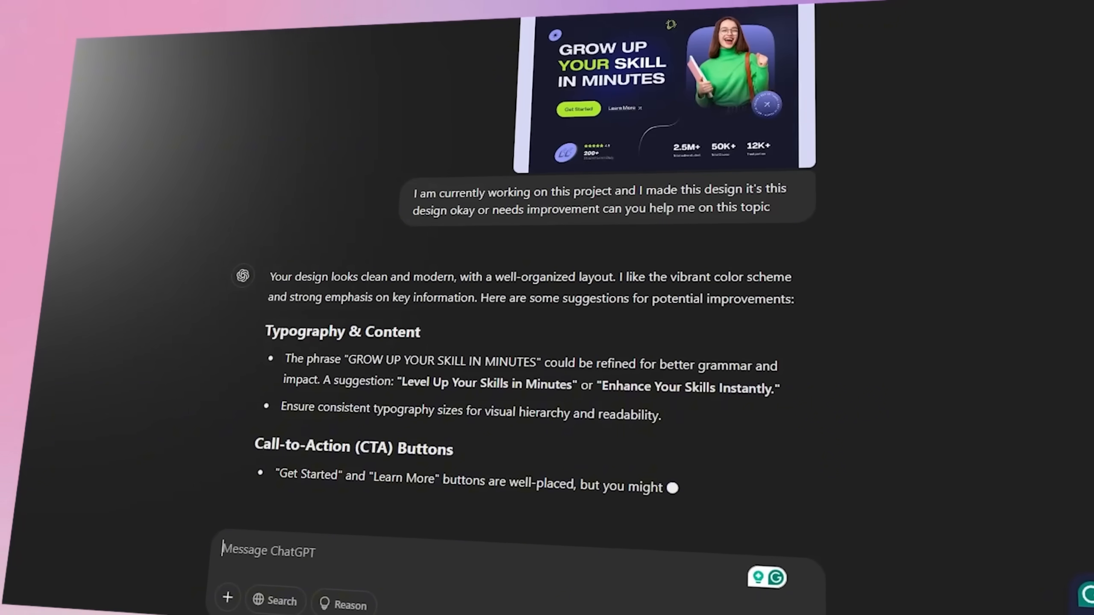